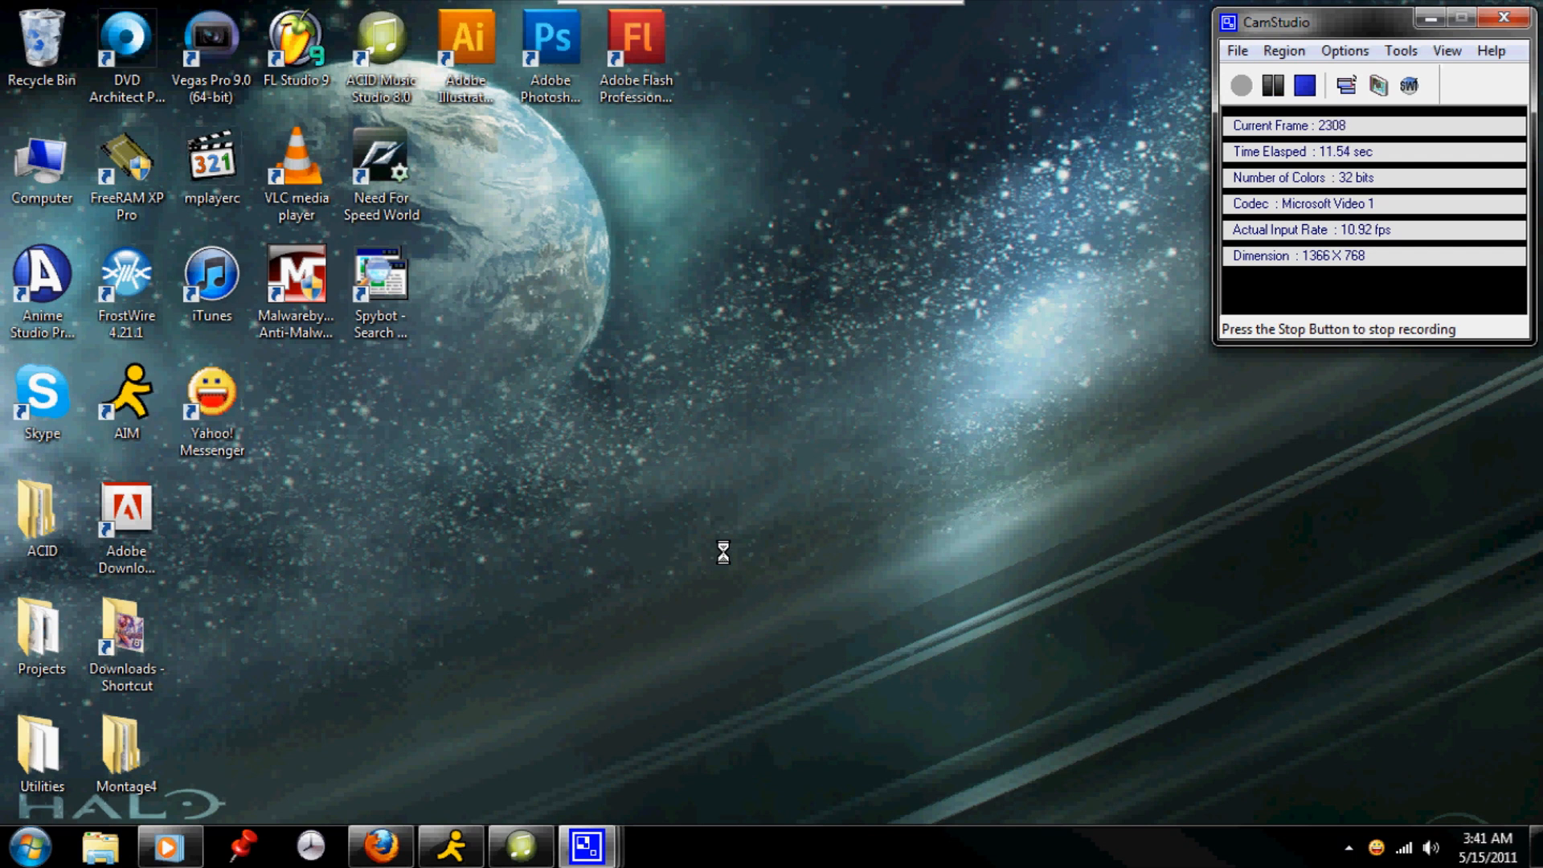
mouse_move(675, 521)
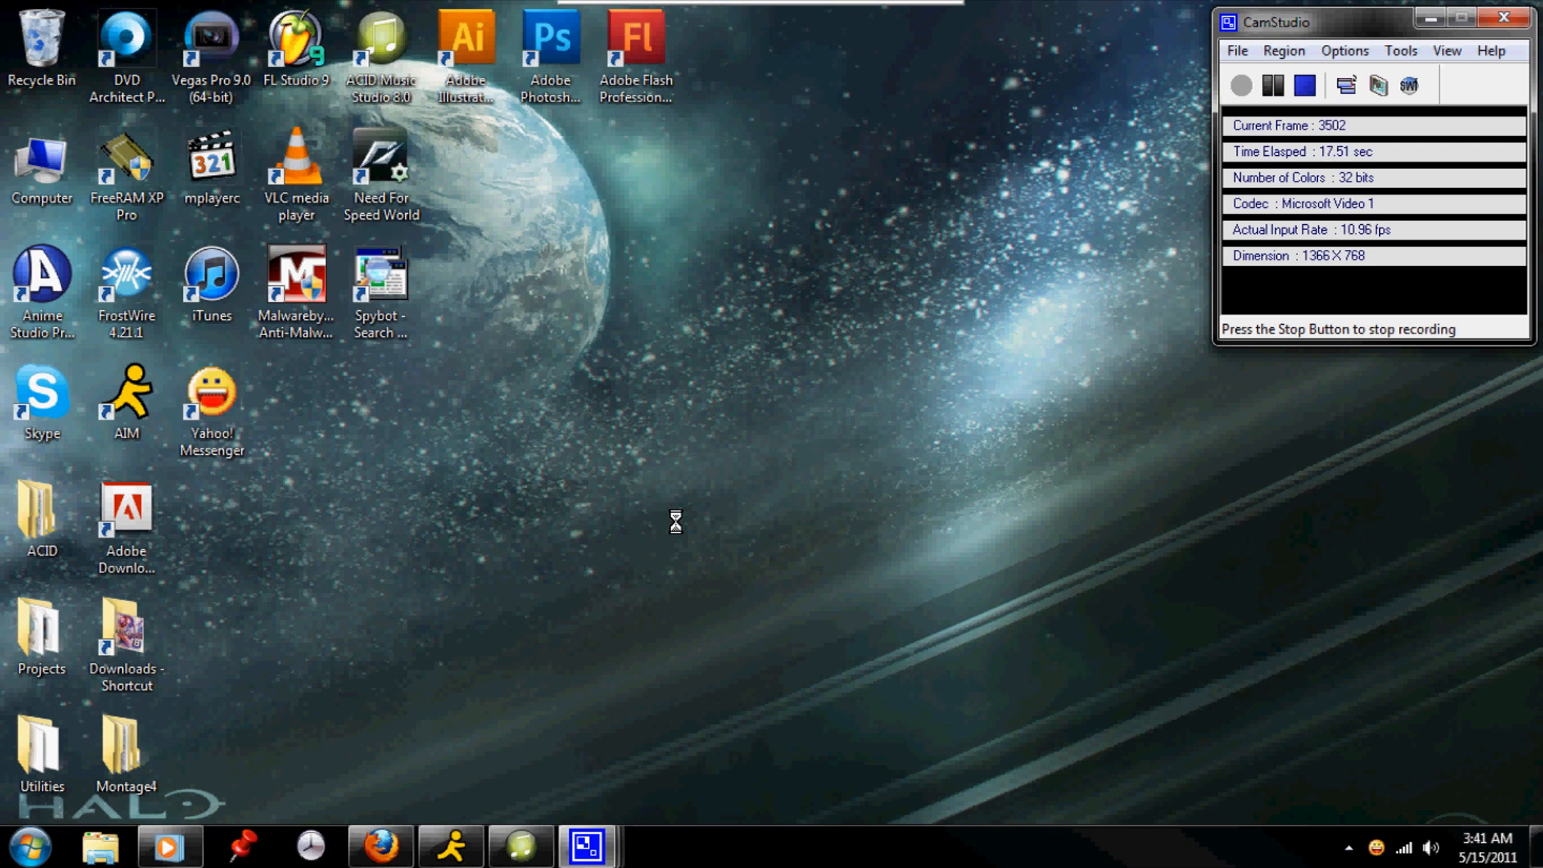
mouse_move(504, 230)
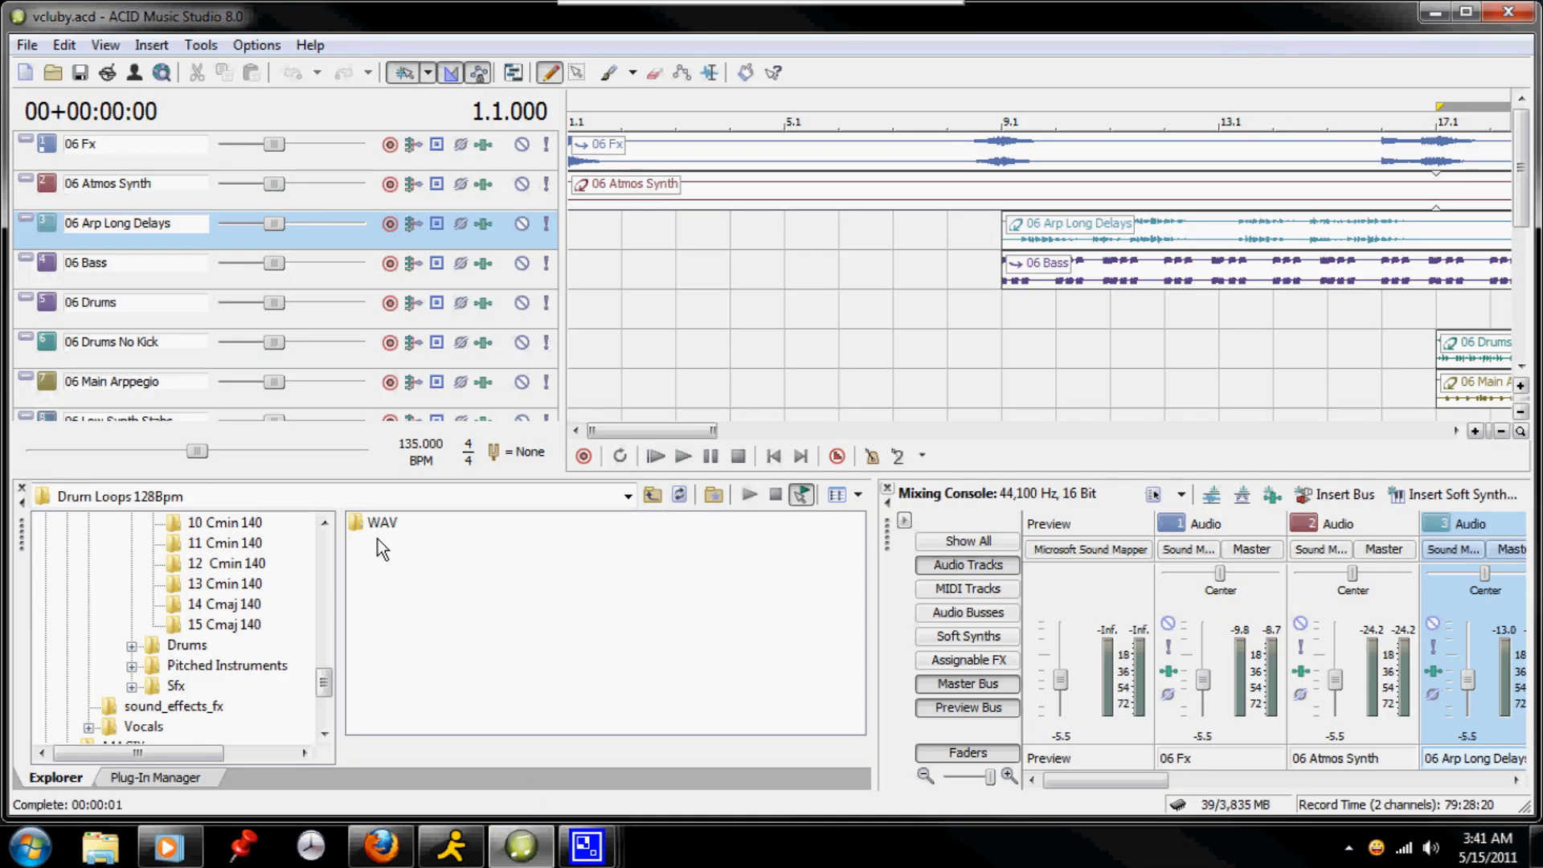
mouse_move(651, 493)
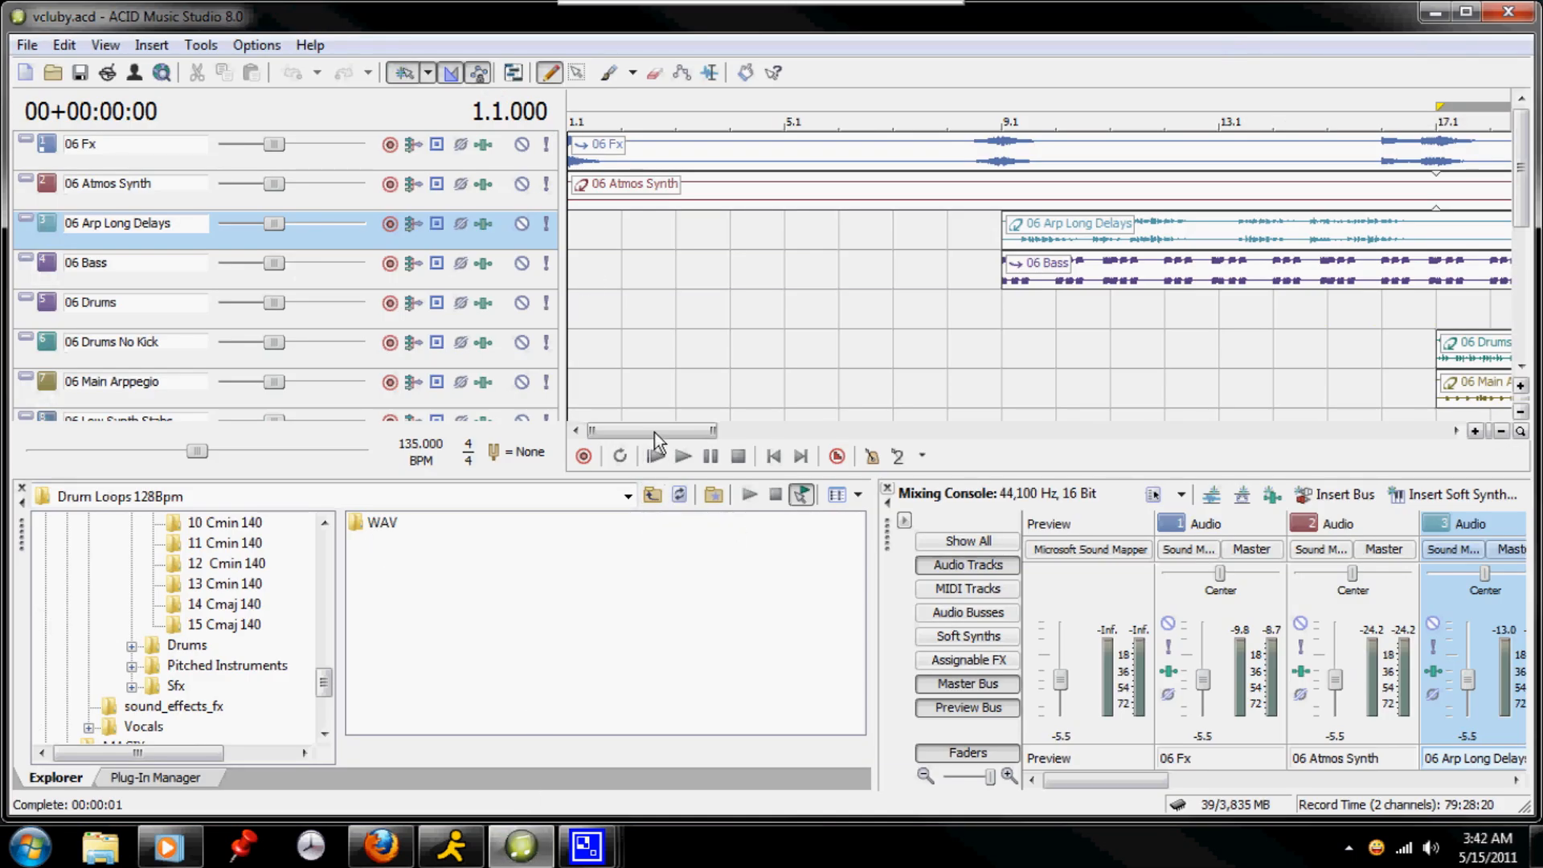
mouse_move(659, 437)
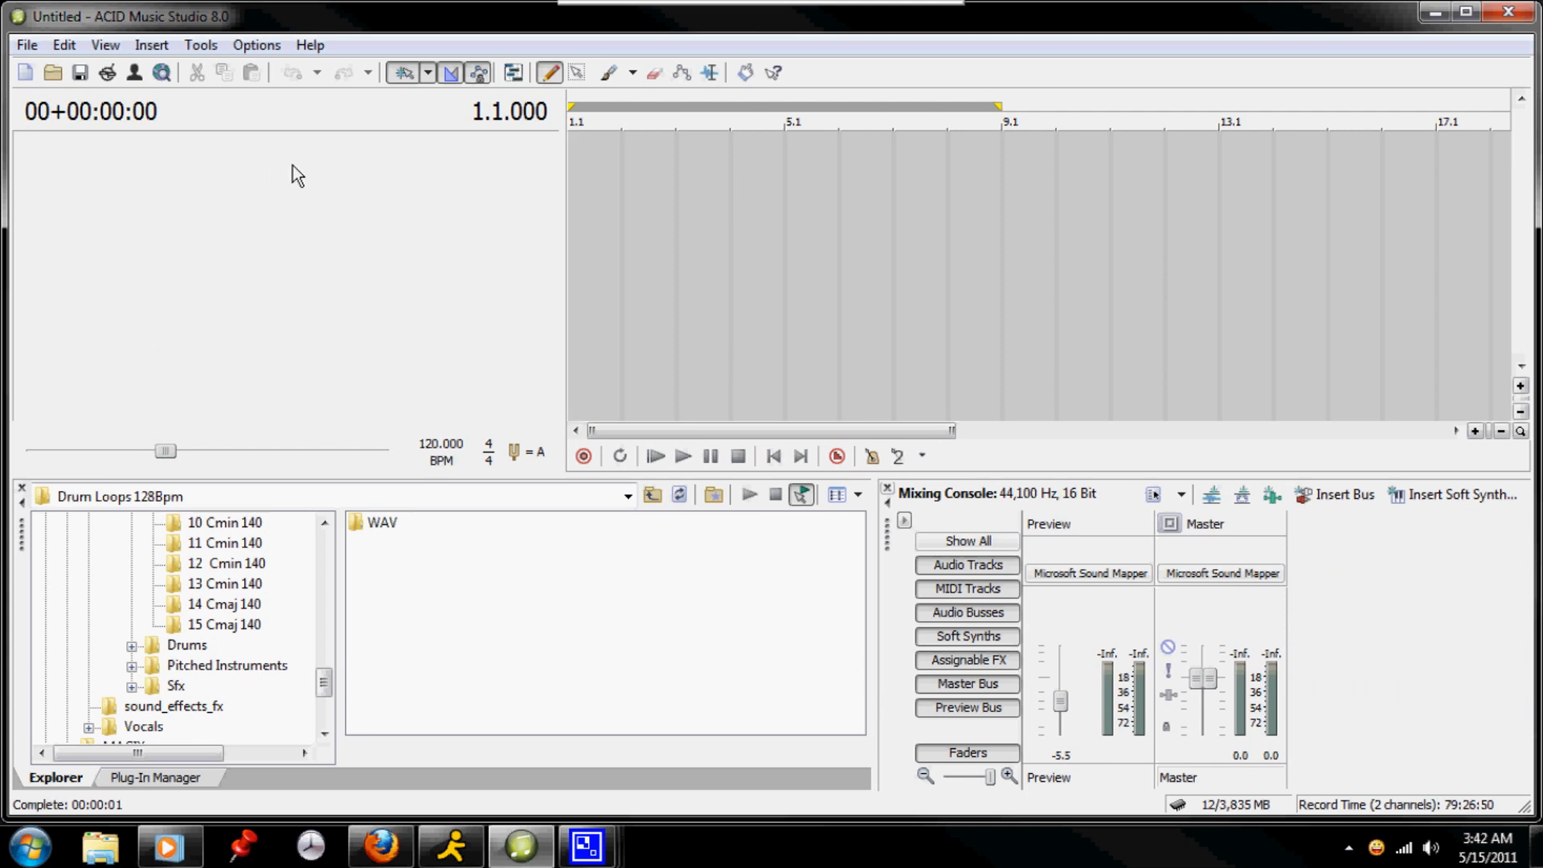
mouse_move(379, 238)
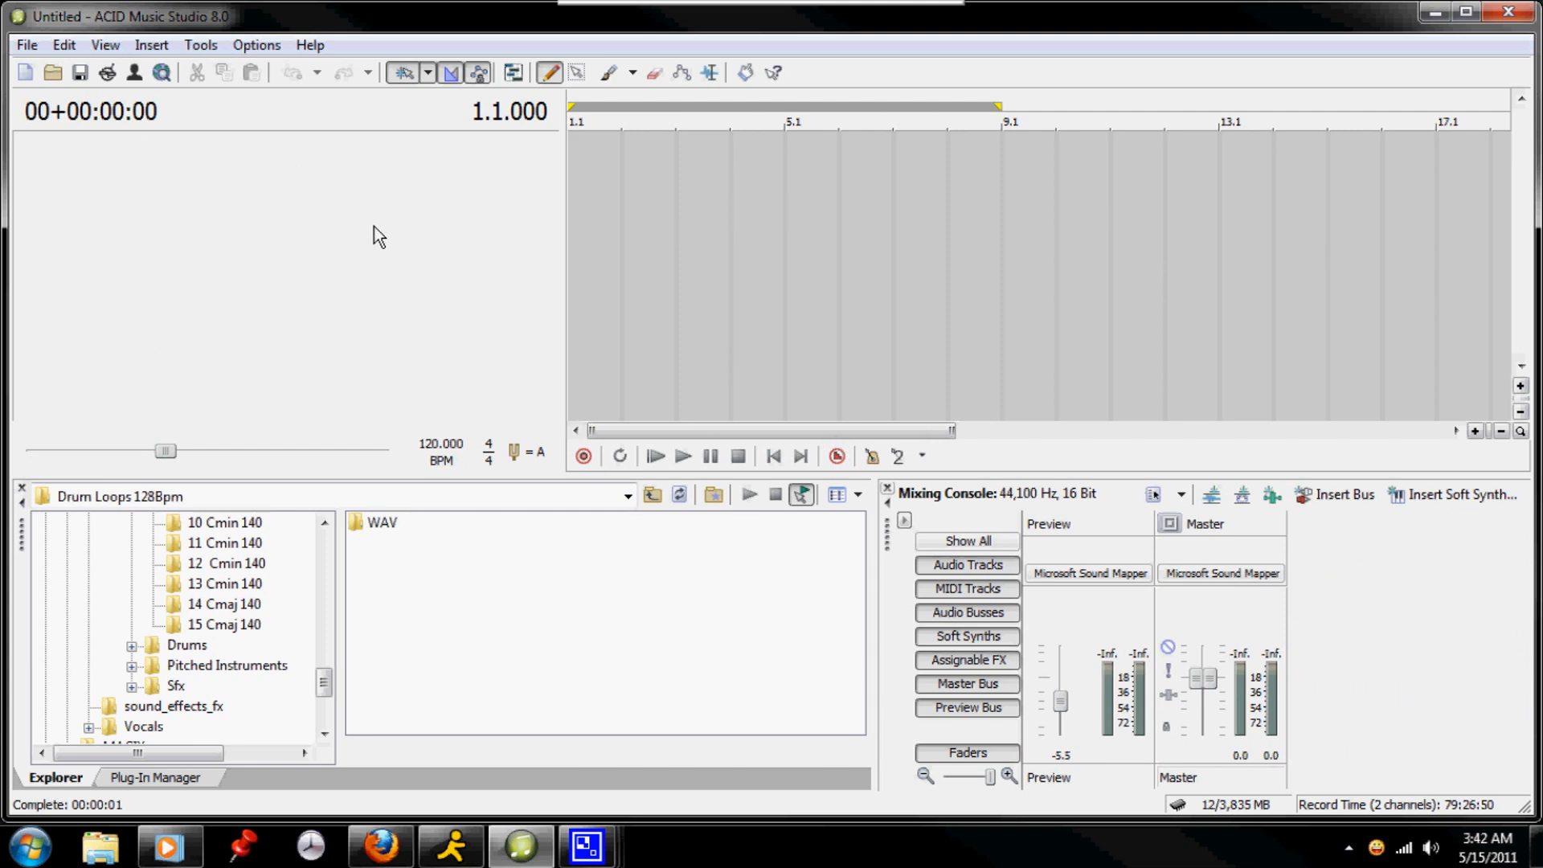
mouse_move(393, 437)
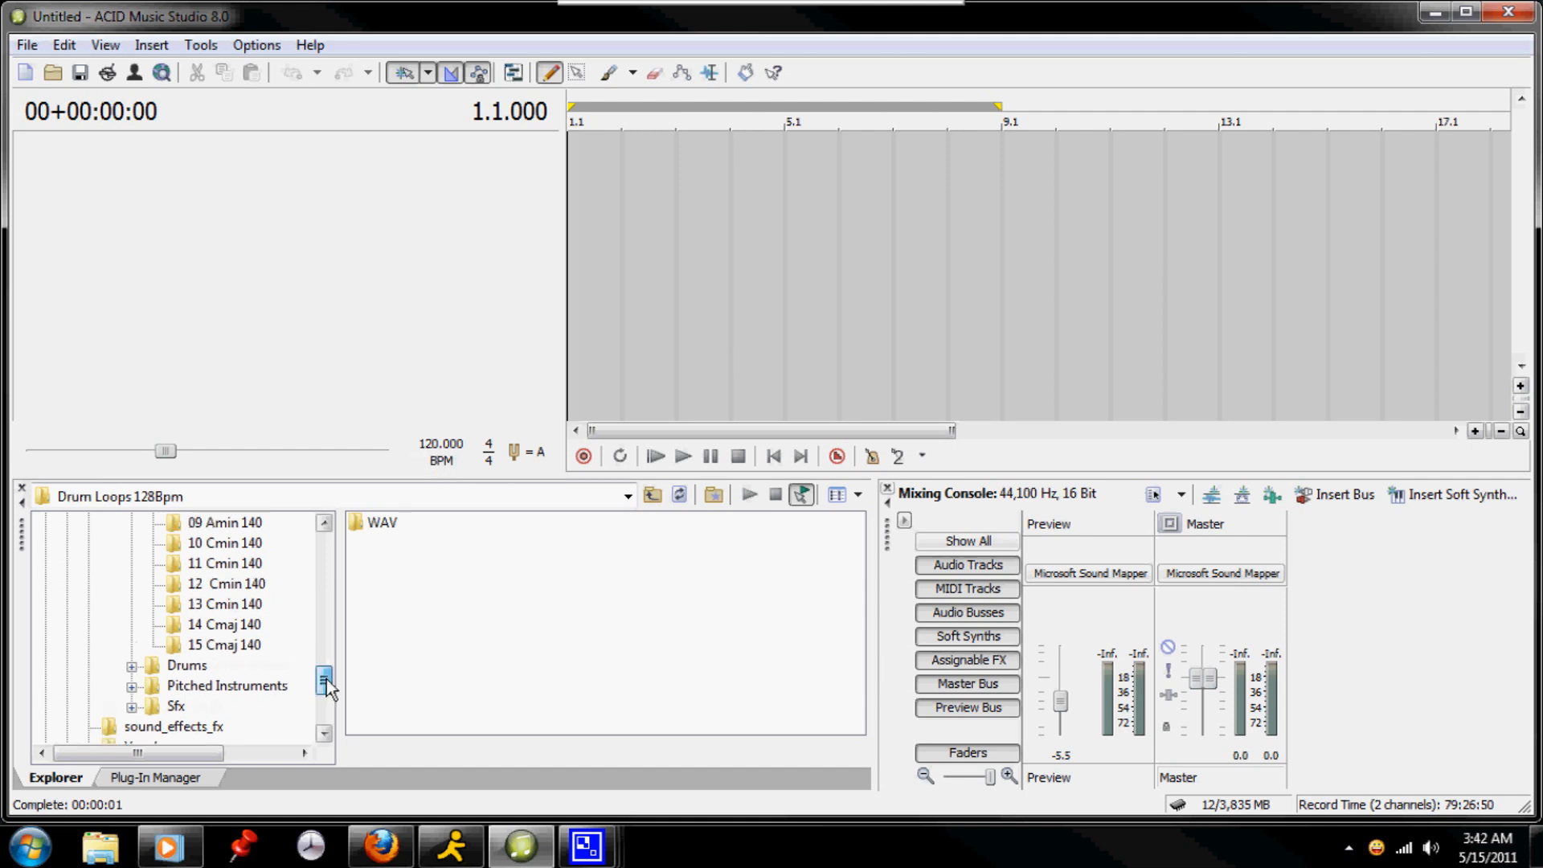
Step: Scroll down the Explorer folder tree of the new empty 120 BPM project
scroll("down", 3)
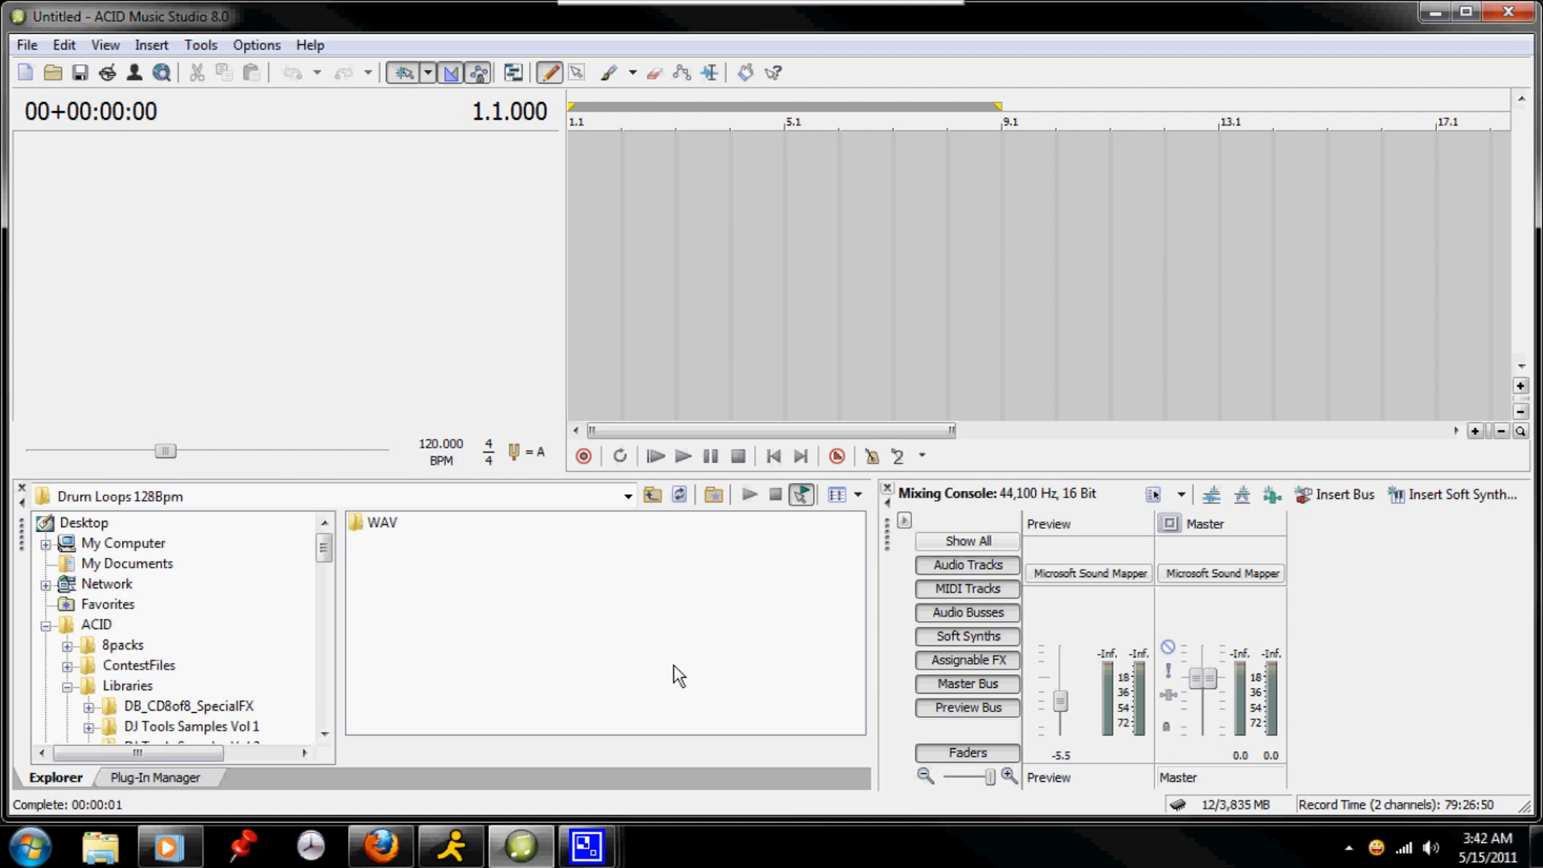
mouse_move(694, 659)
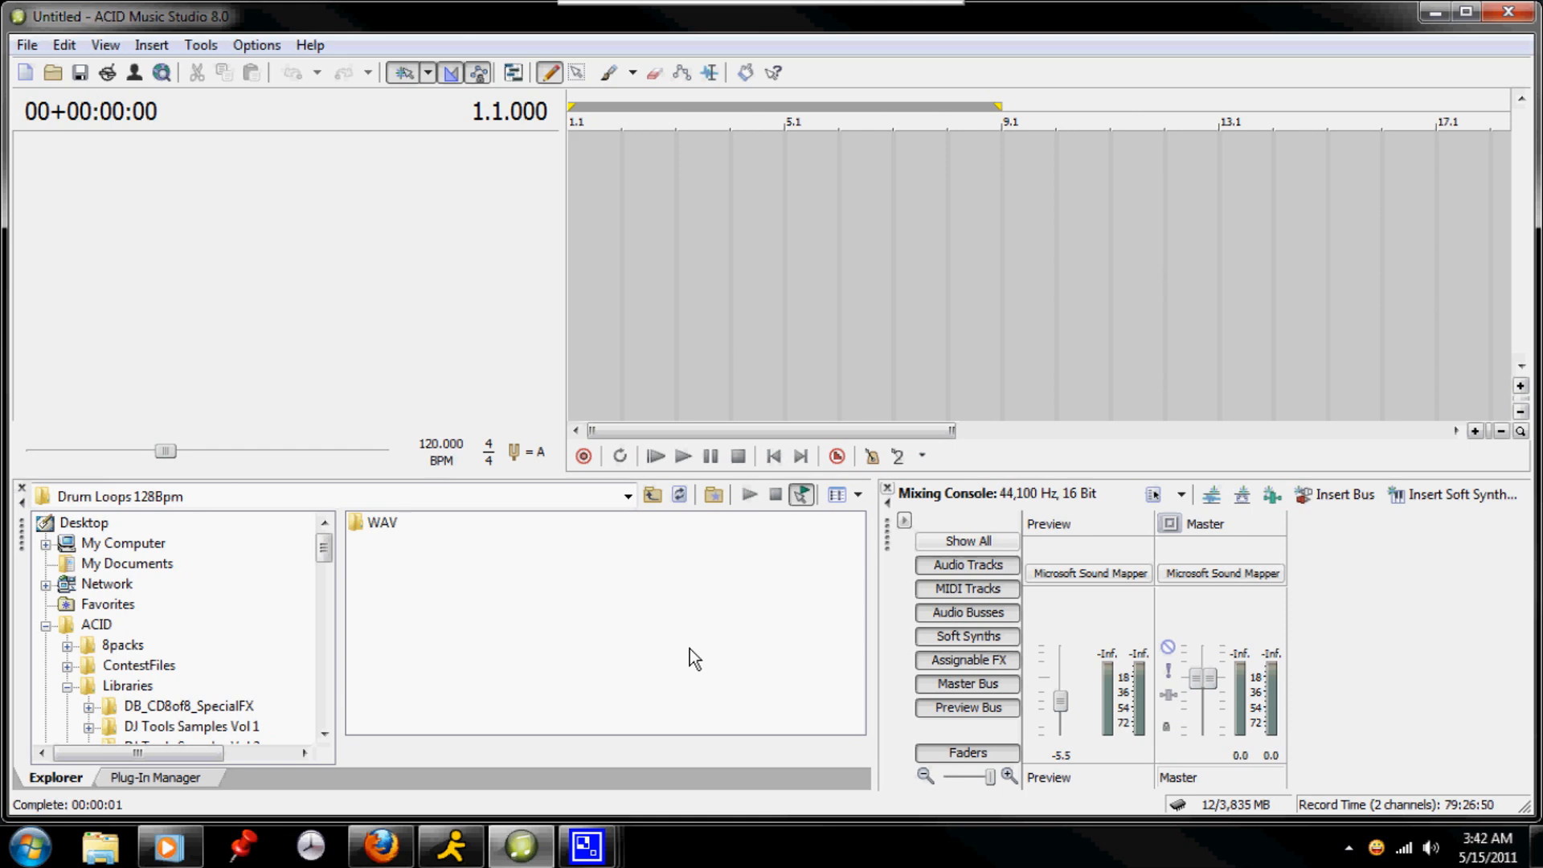
mouse_move(98, 636)
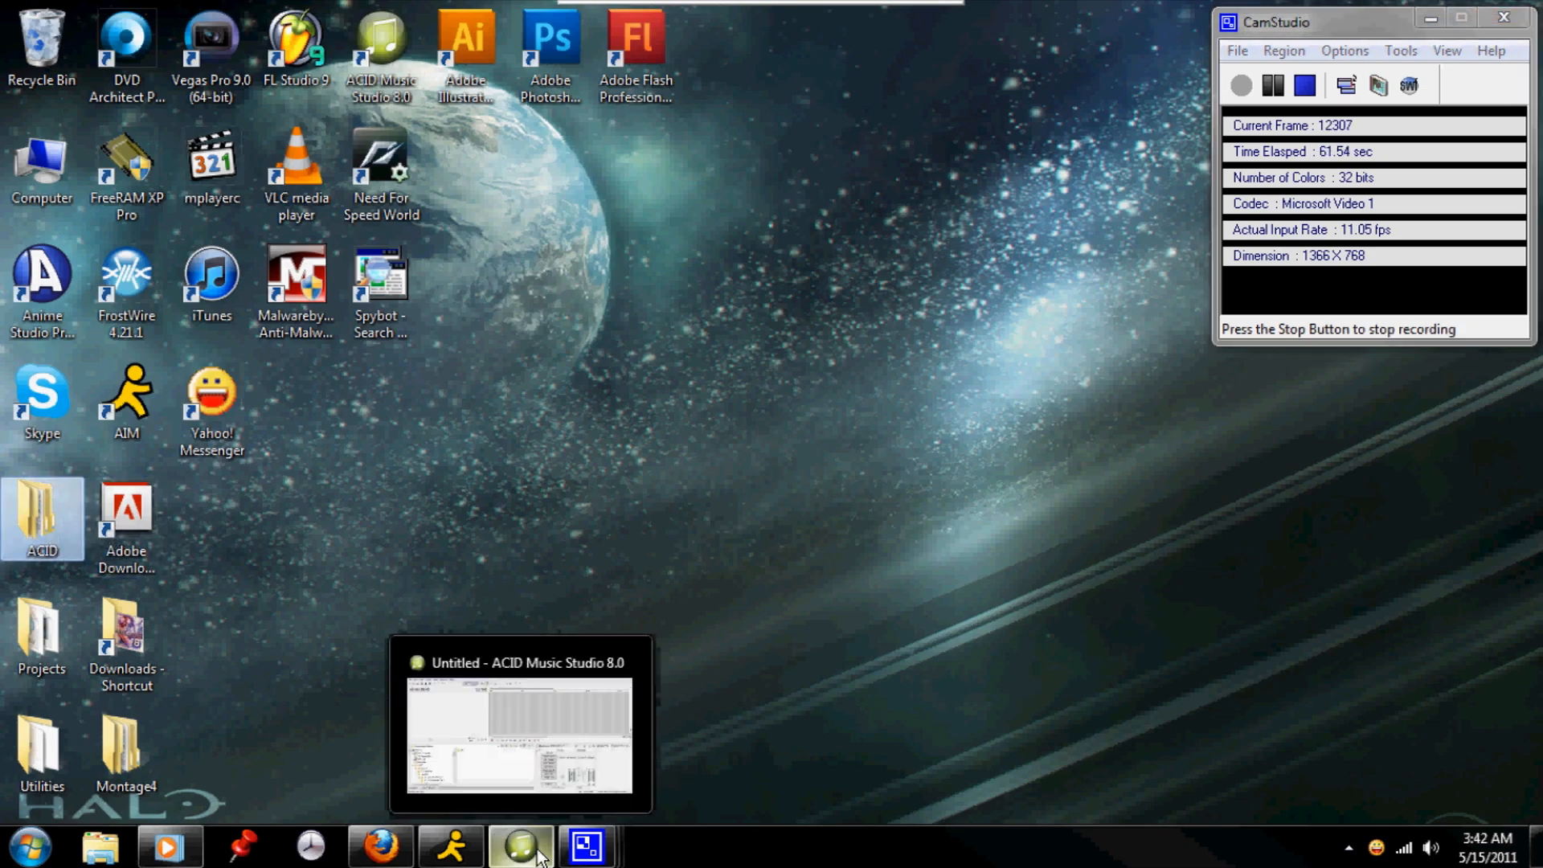
Step: Restore ACID and browse the Explorer tree through Libraries, ContestFiles and 8packs toward the 2011 loop folders
left_click(520, 843)
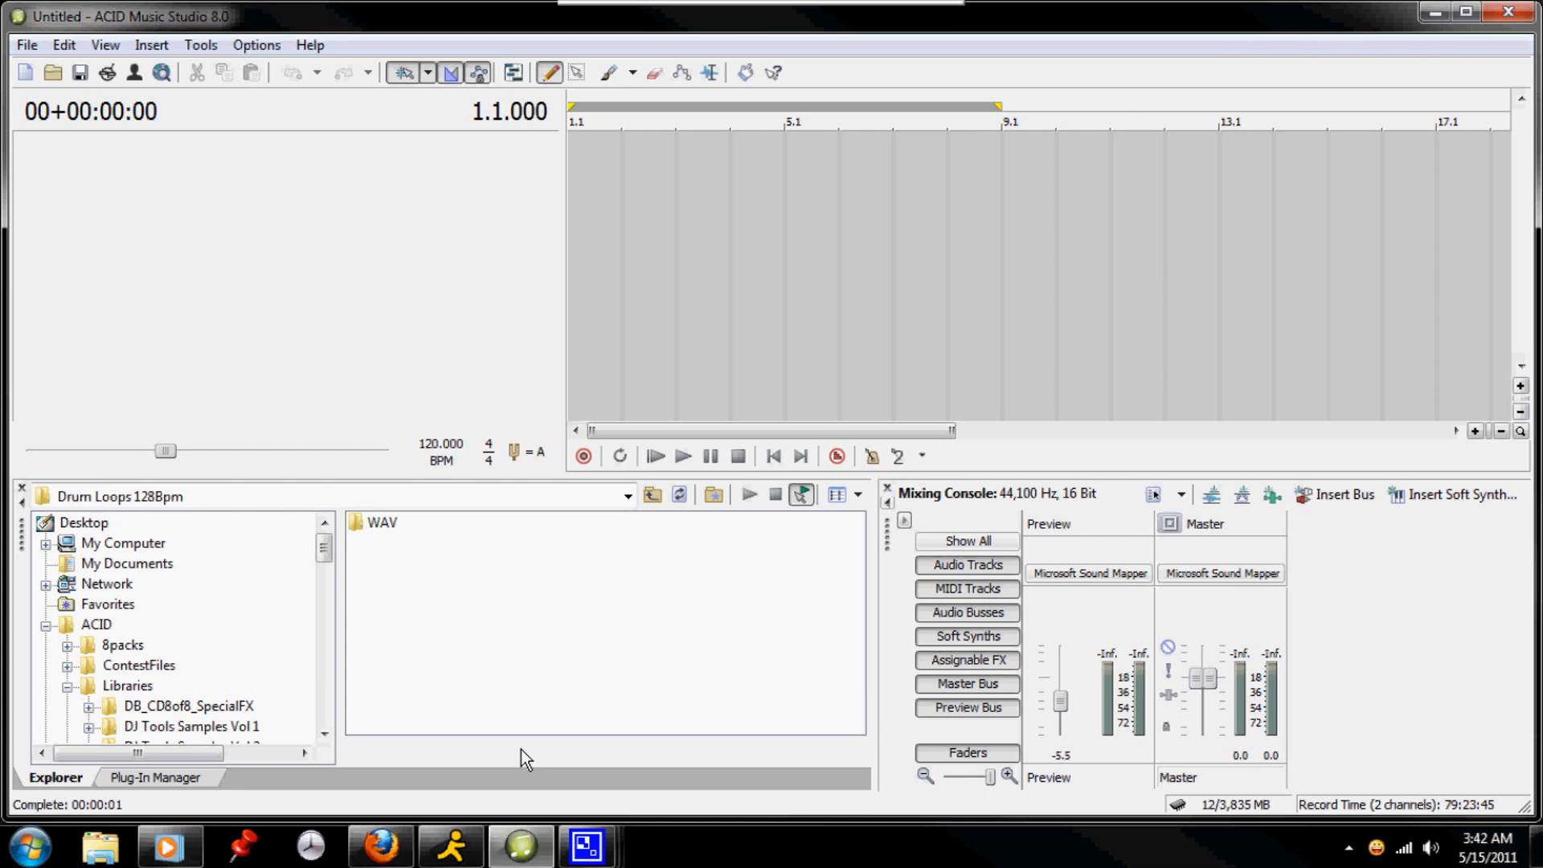
left_click(127, 623)
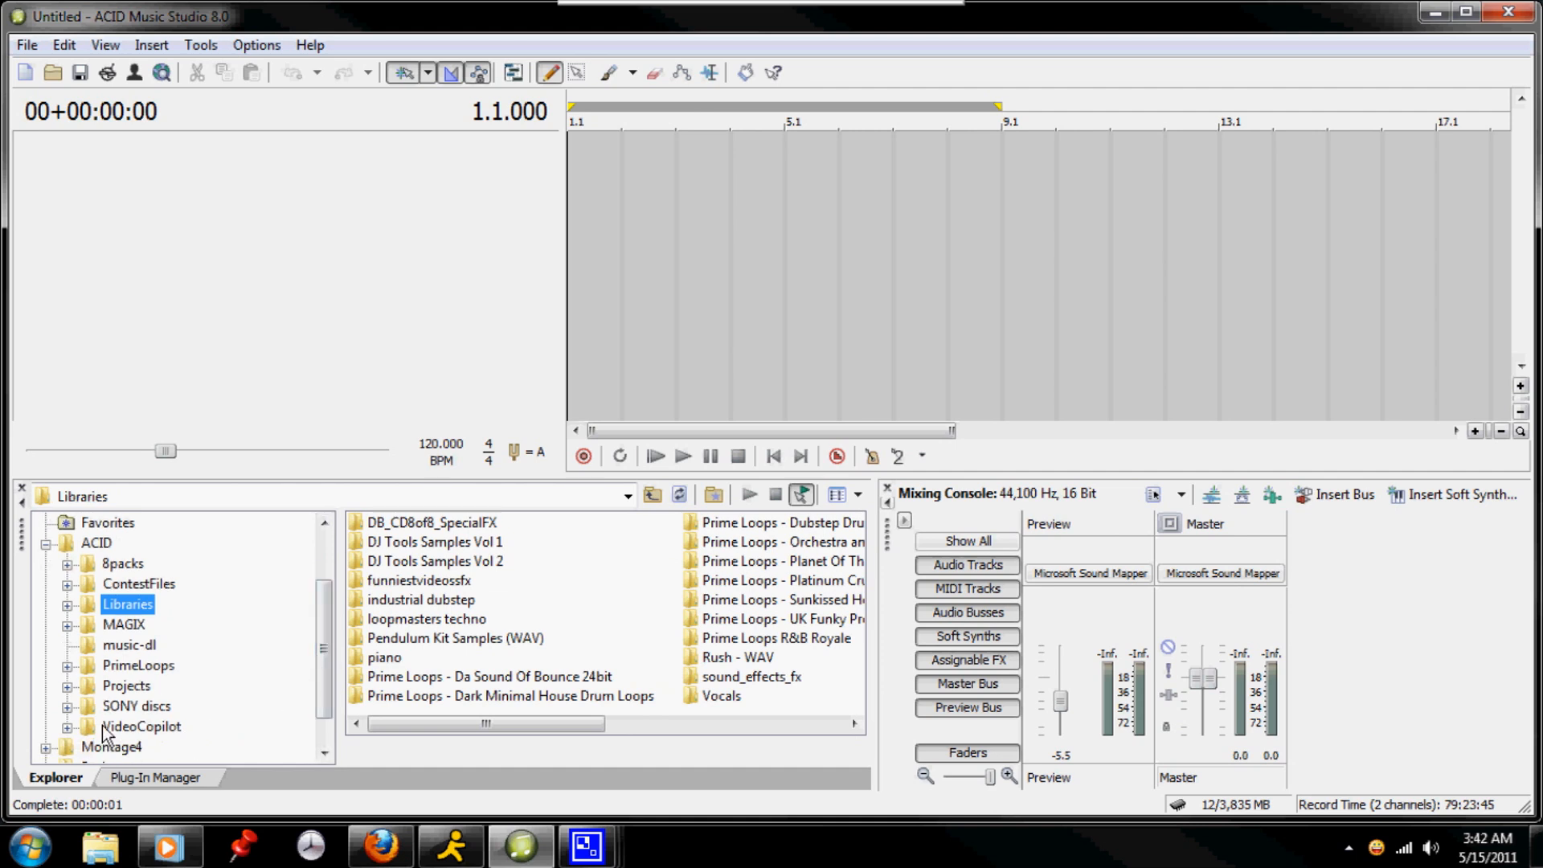
mouse_move(87, 587)
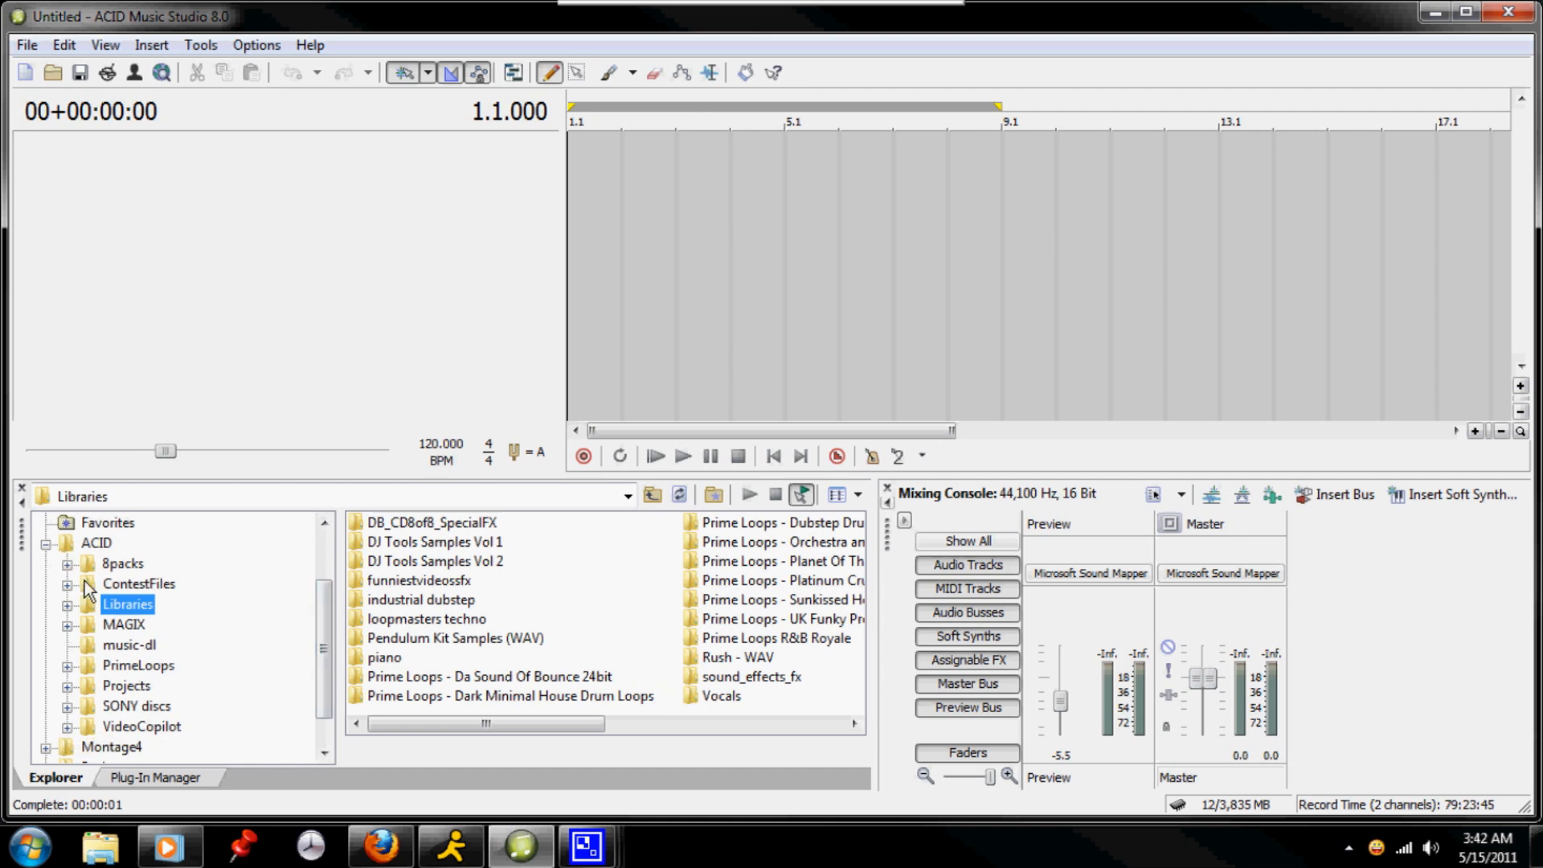
mouse_move(134, 736)
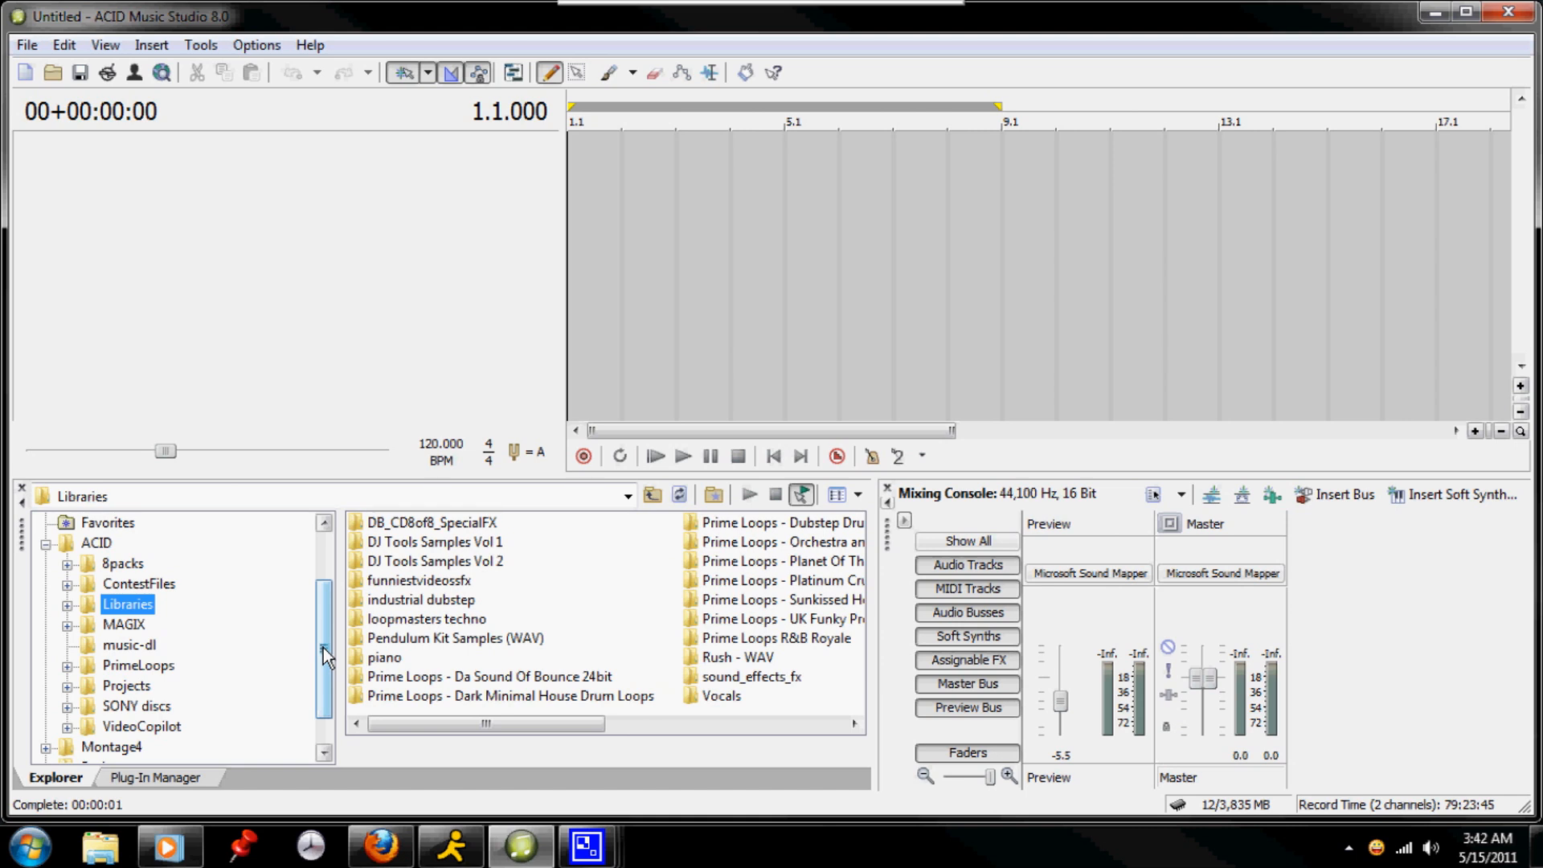
left_click(139, 584)
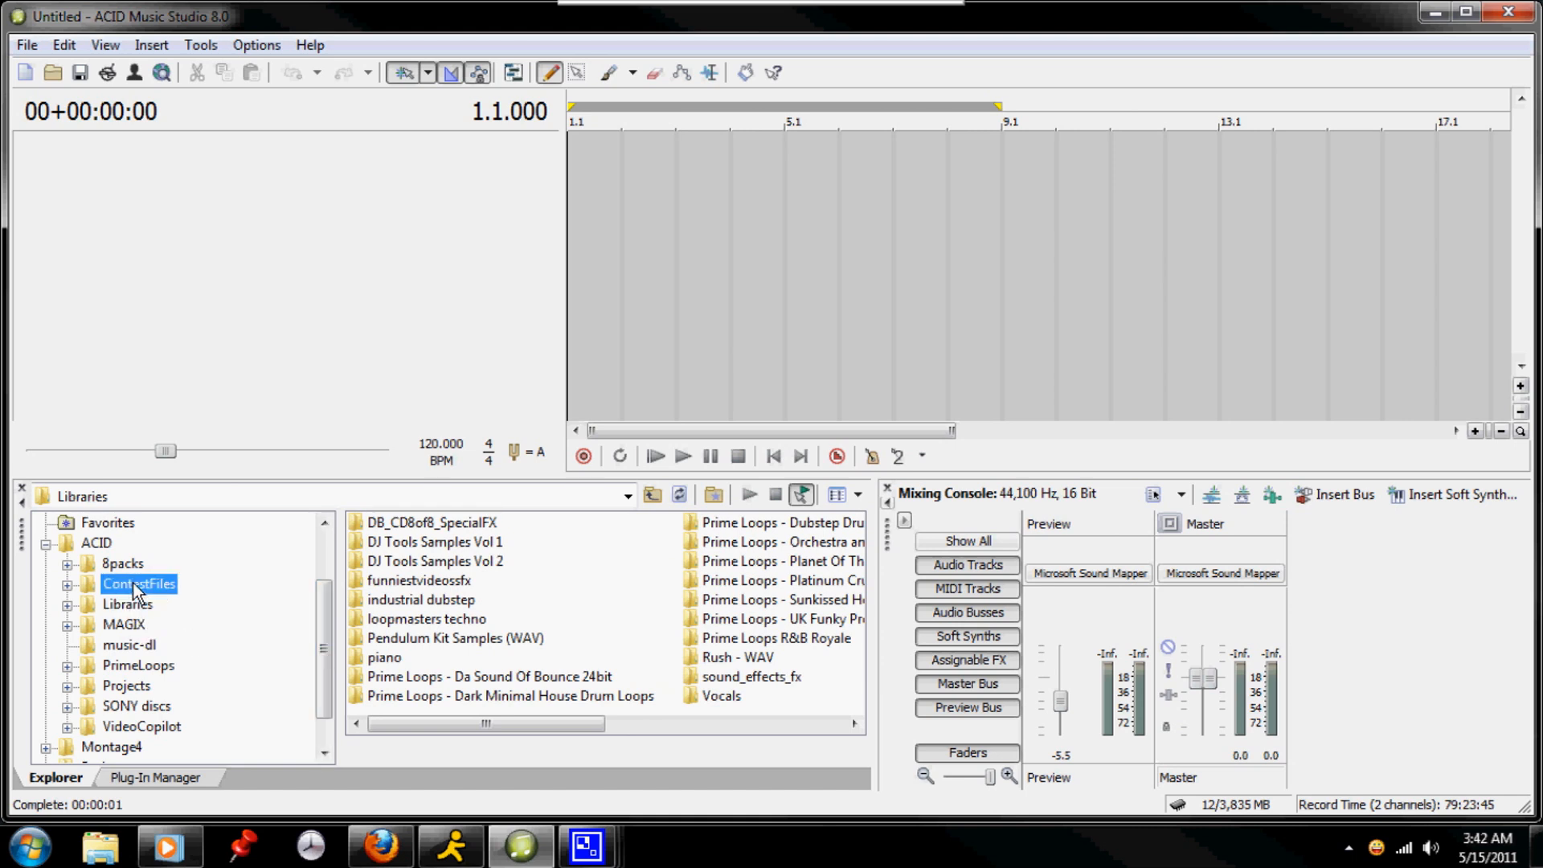
double_click(140, 583)
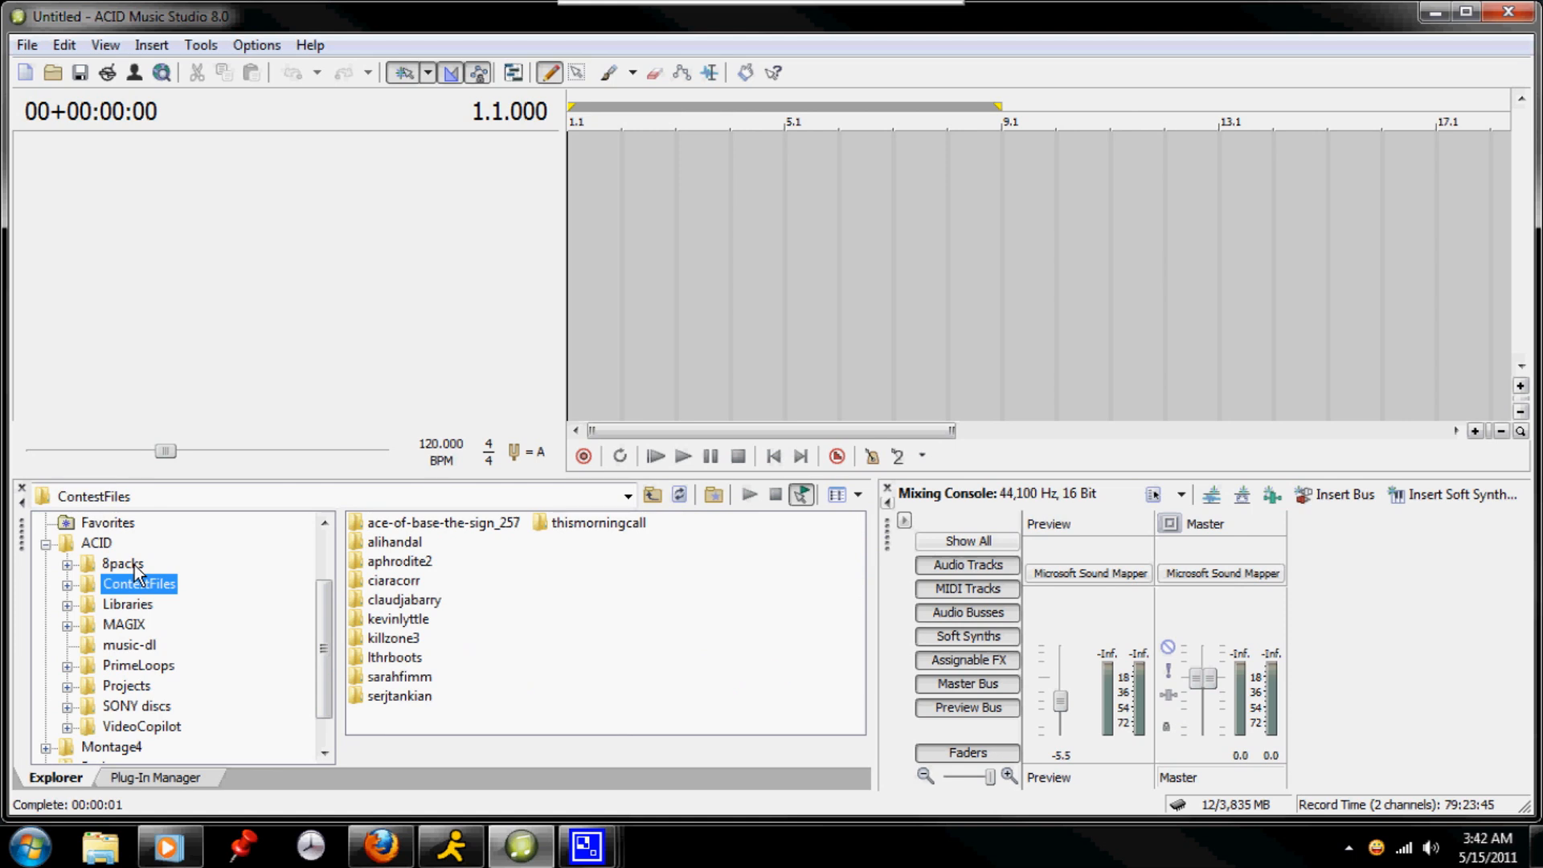
left_click(122, 564)
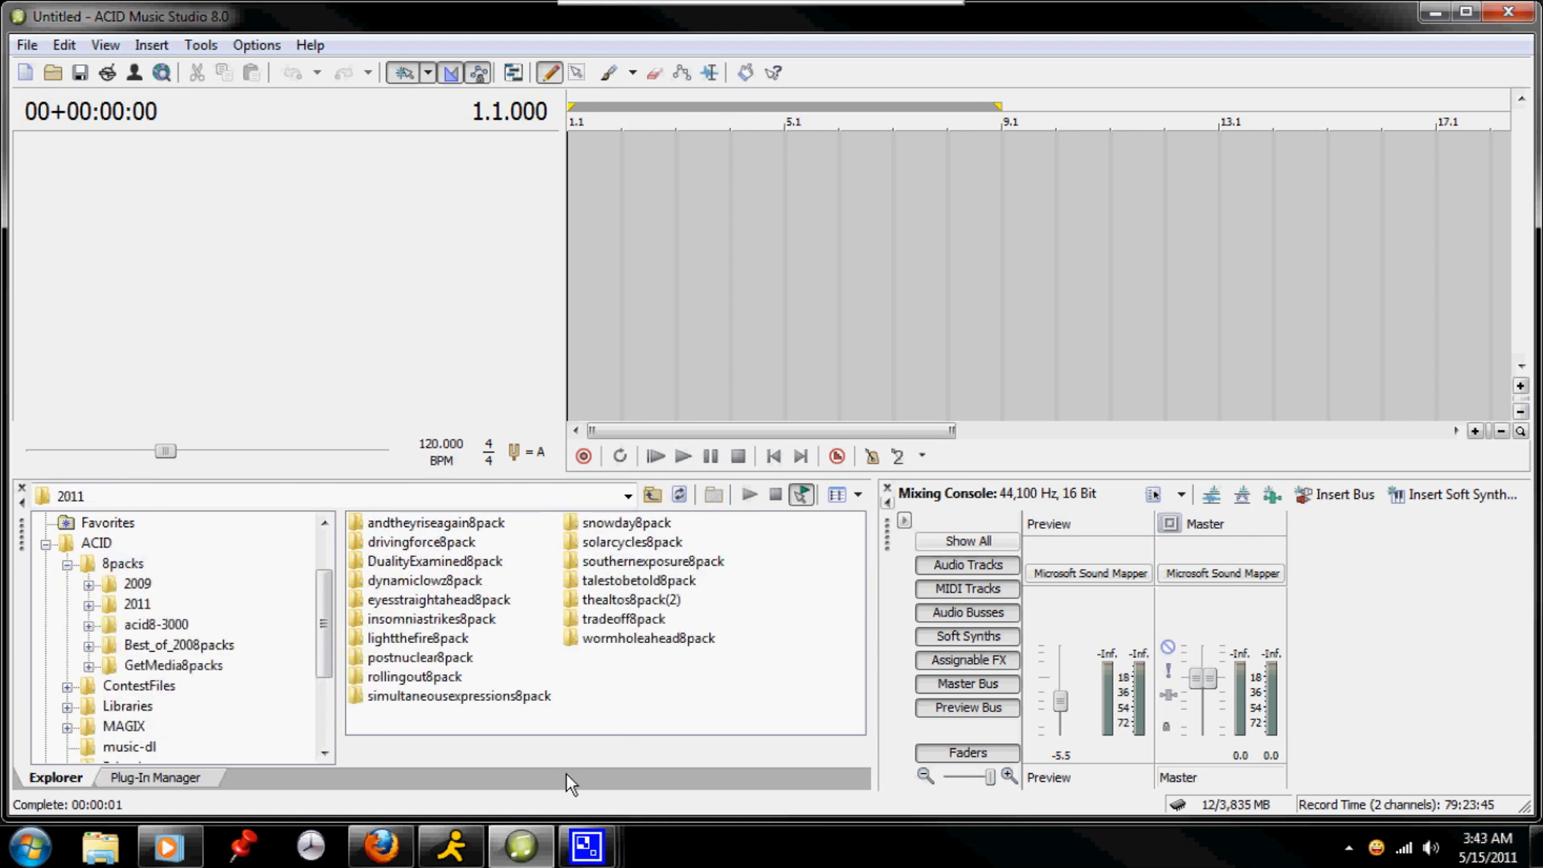
mouse_move(672, 608)
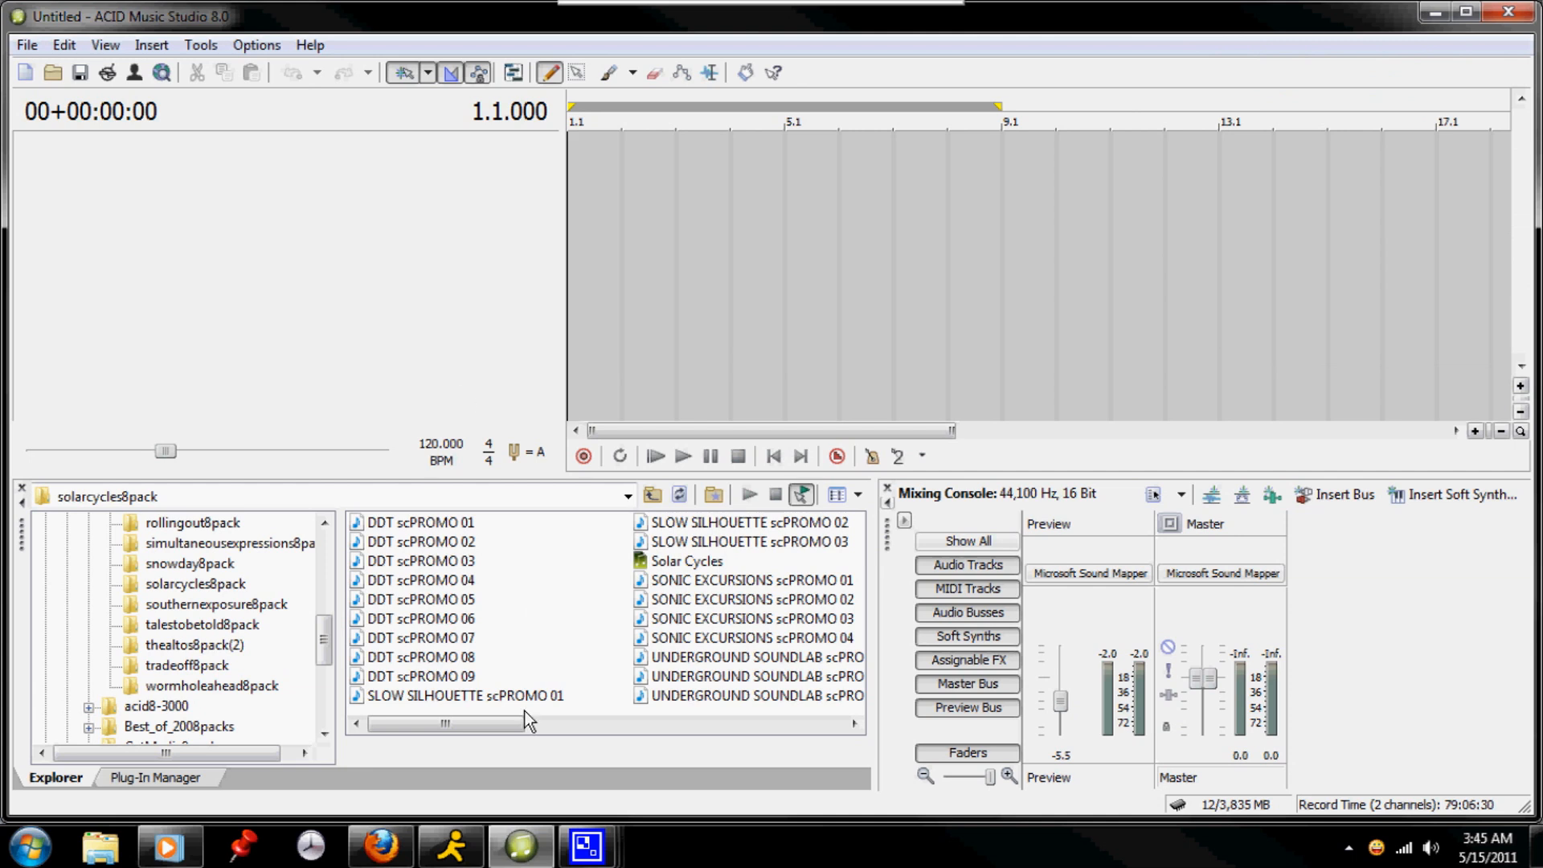
mouse_move(459, 718)
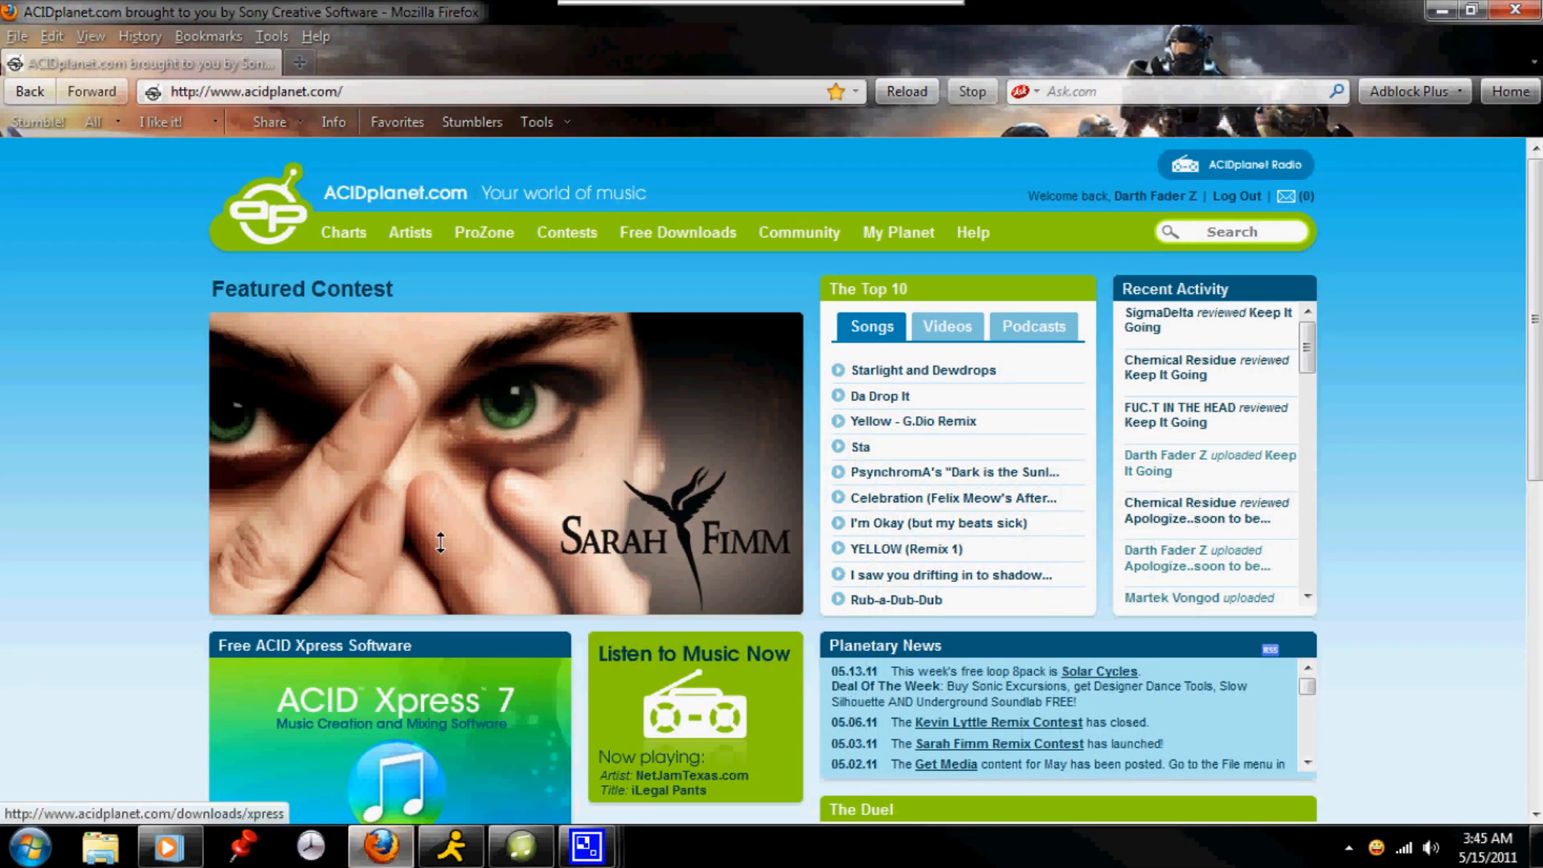
mouse_move(440, 543)
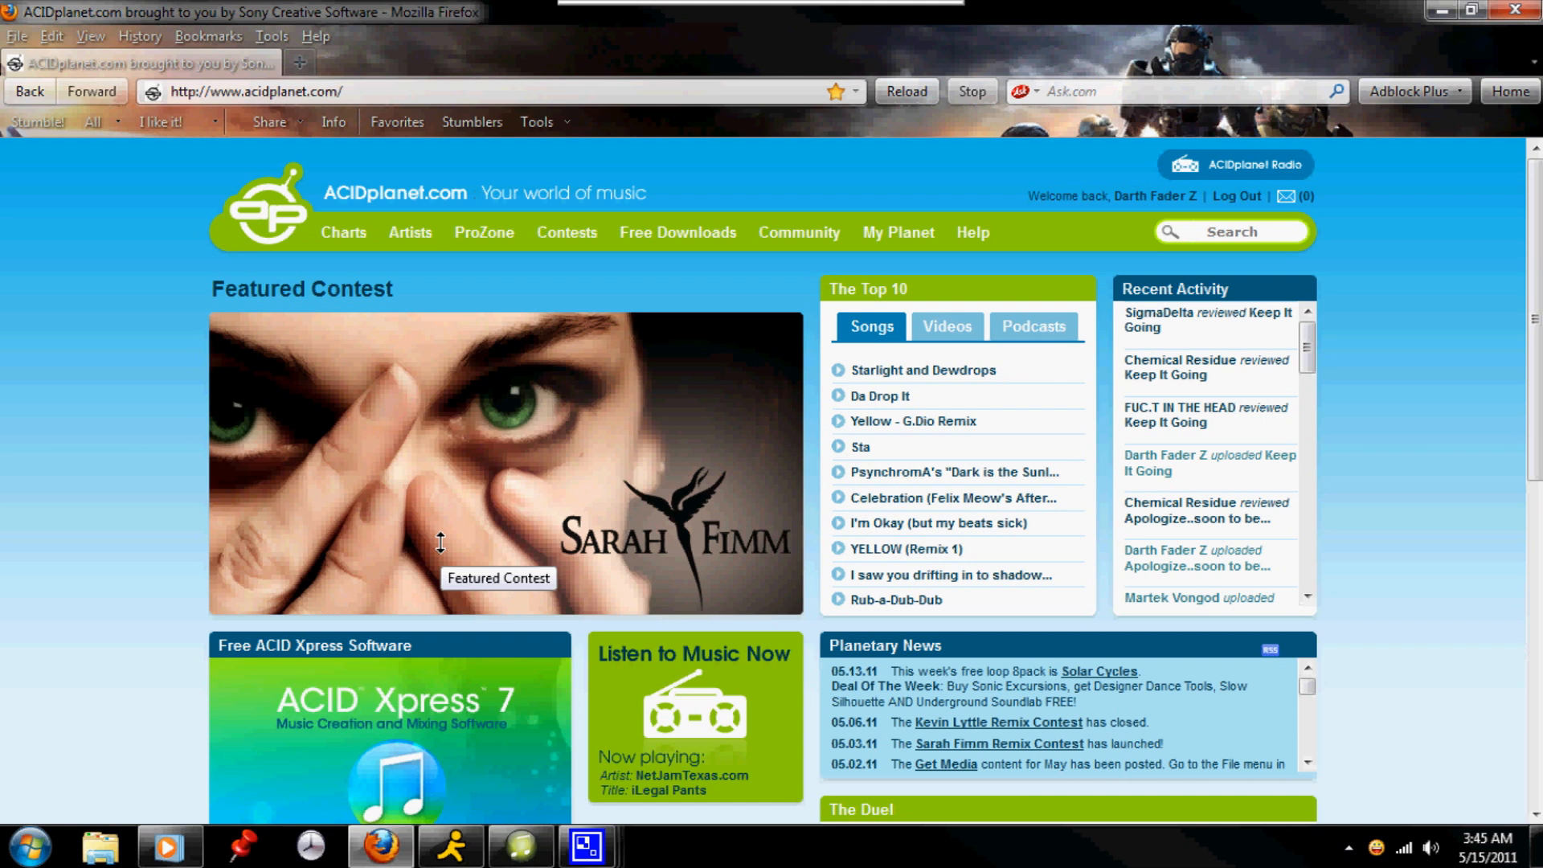
mouse_move(636, 303)
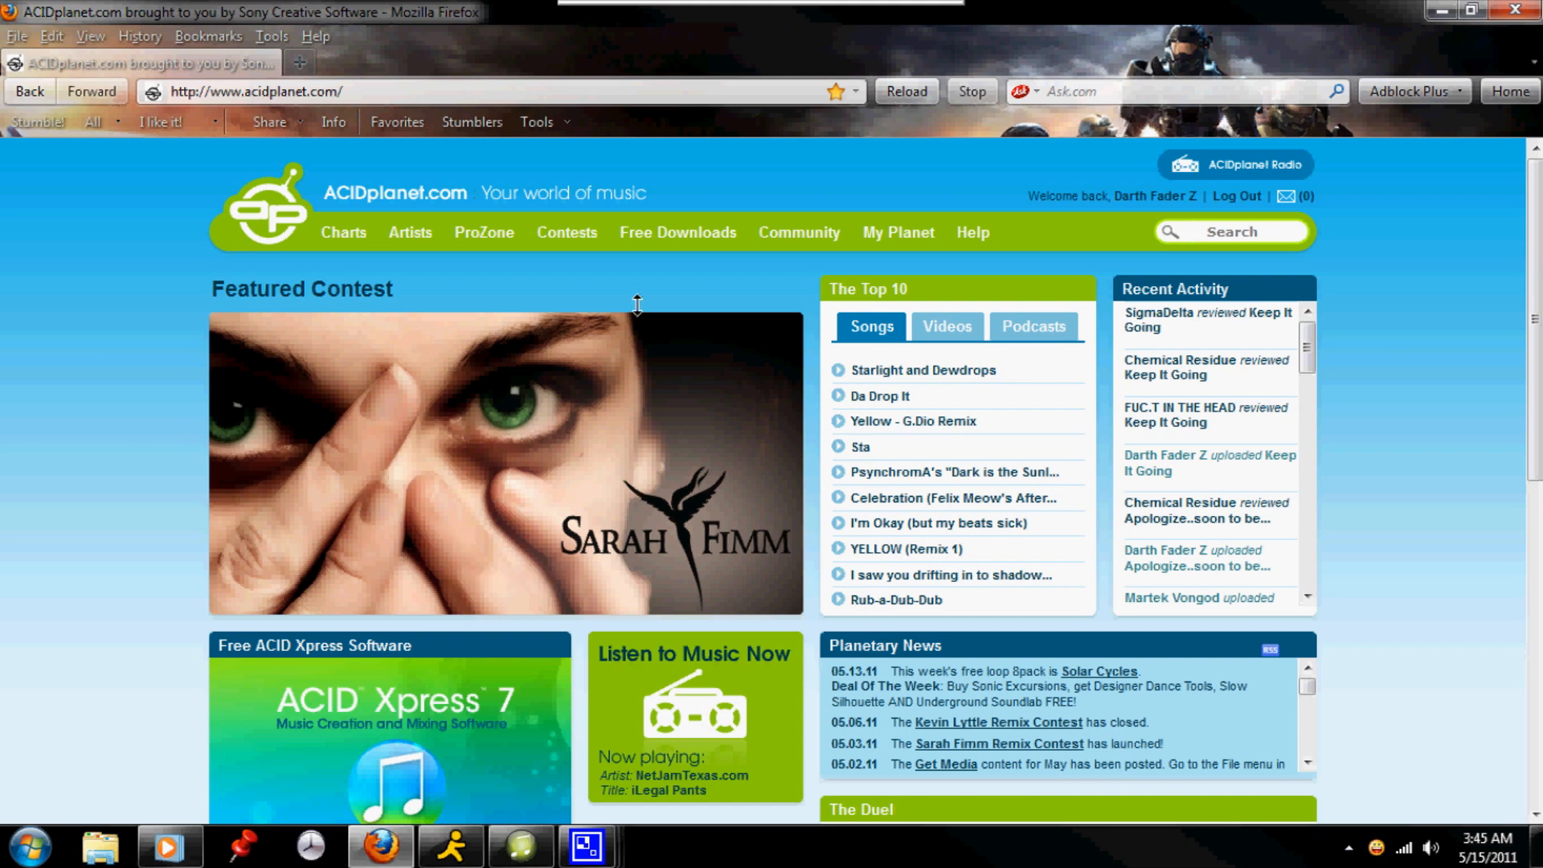
Step: Go to ACIDplanet.com's Free 8pack Loops page showing the Solar Cycles pack
left_click(676, 231)
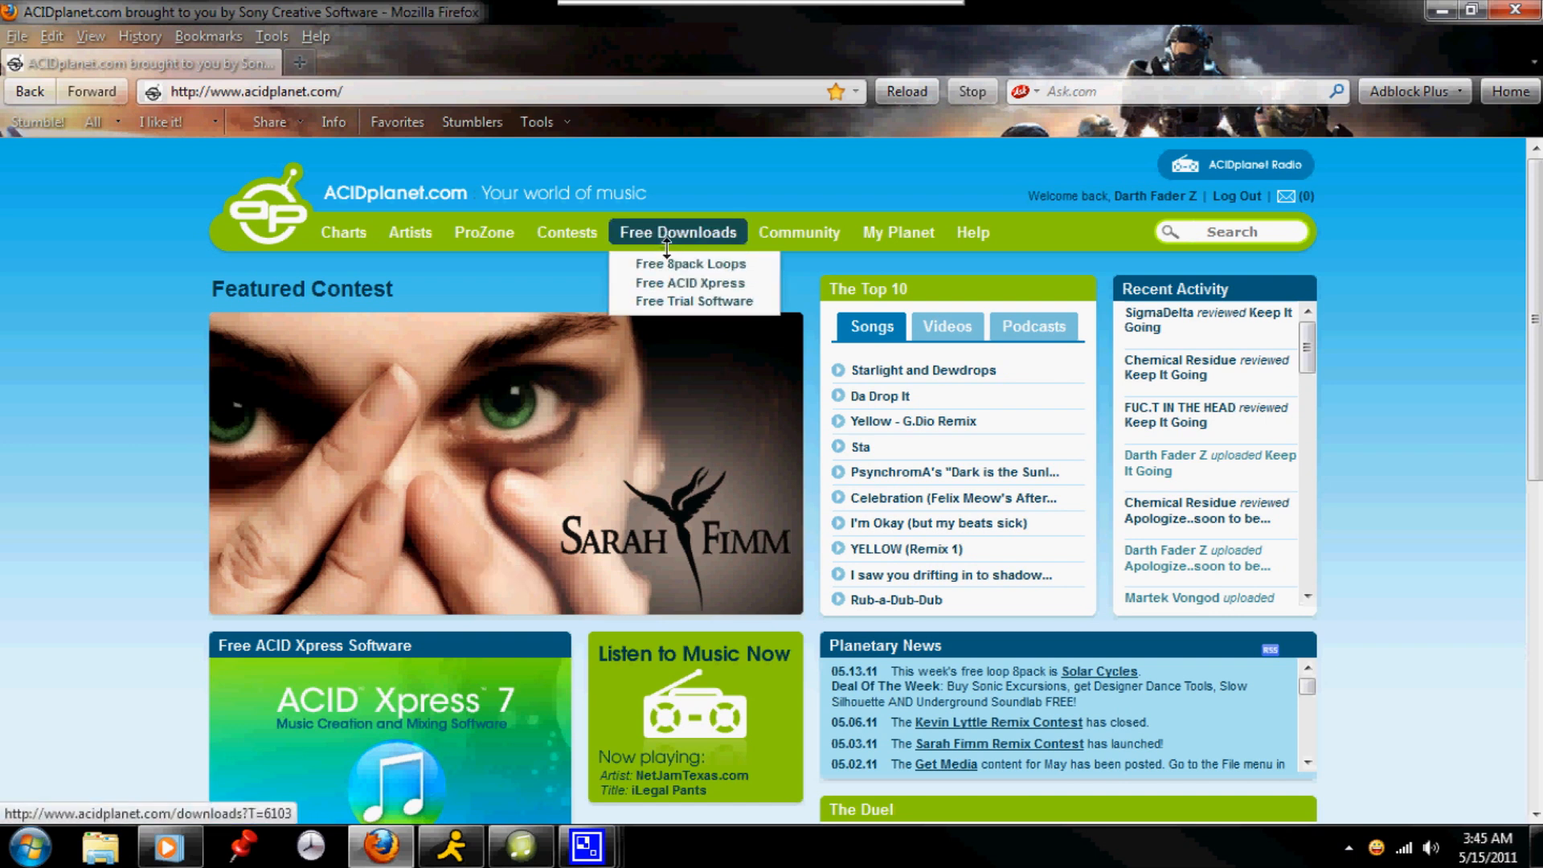
left_click(691, 263)
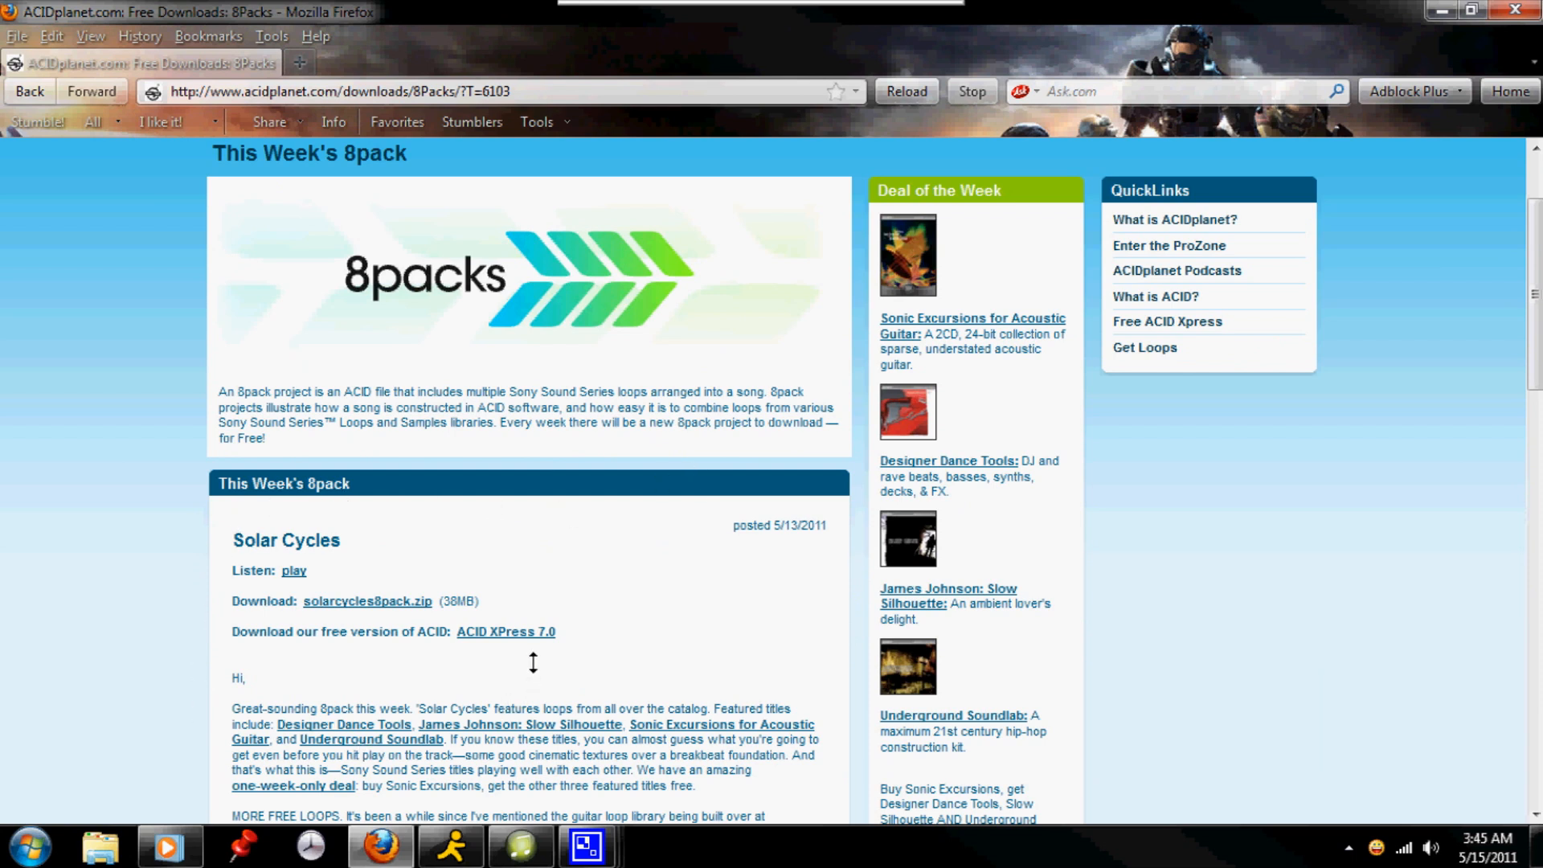
mouse_move(1089, 654)
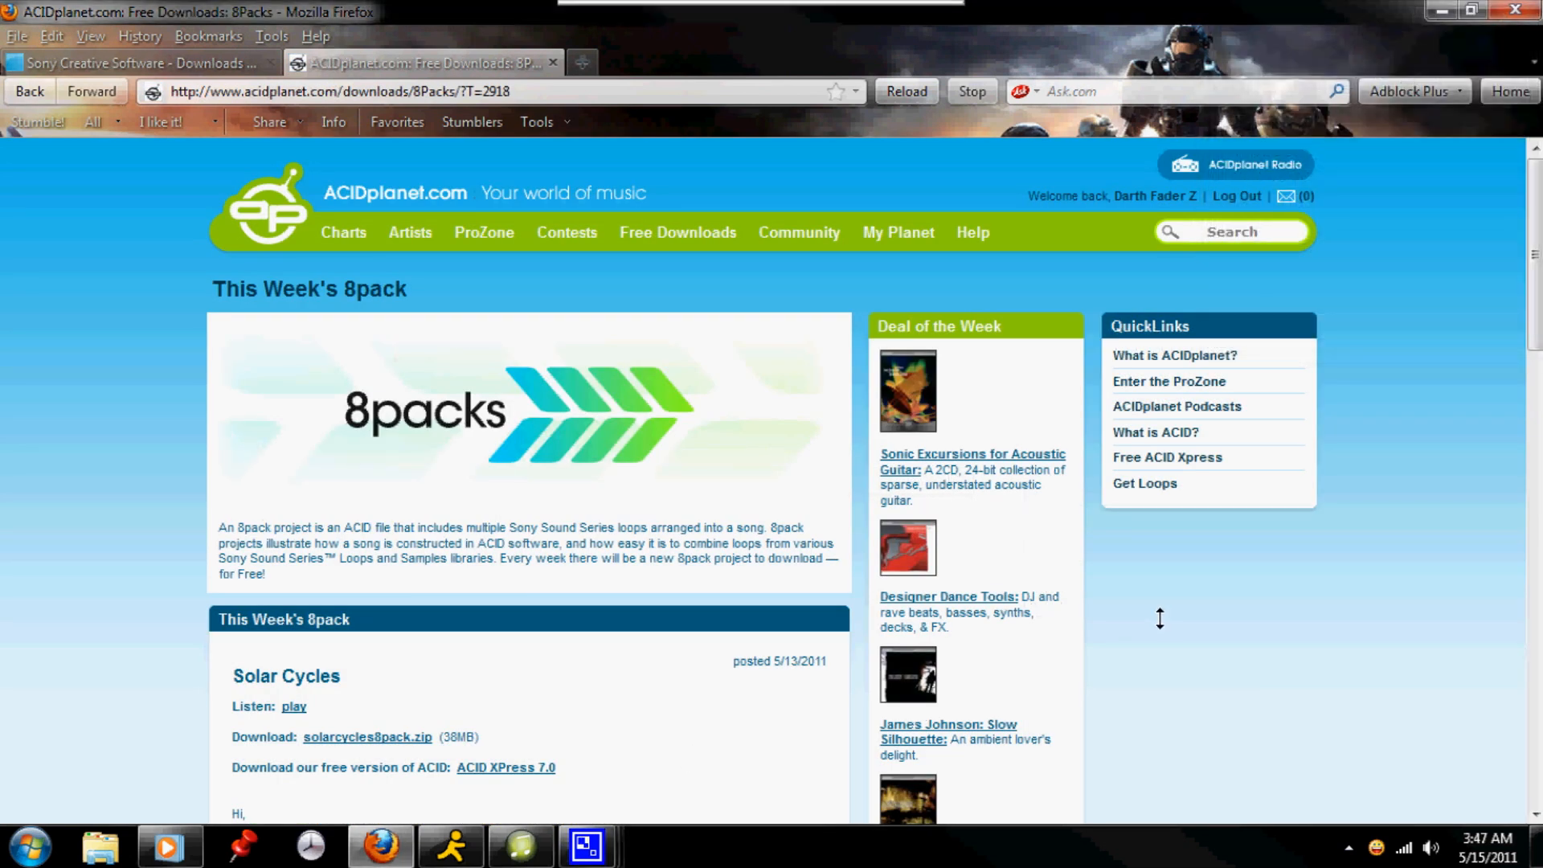
mouse_move(704, 257)
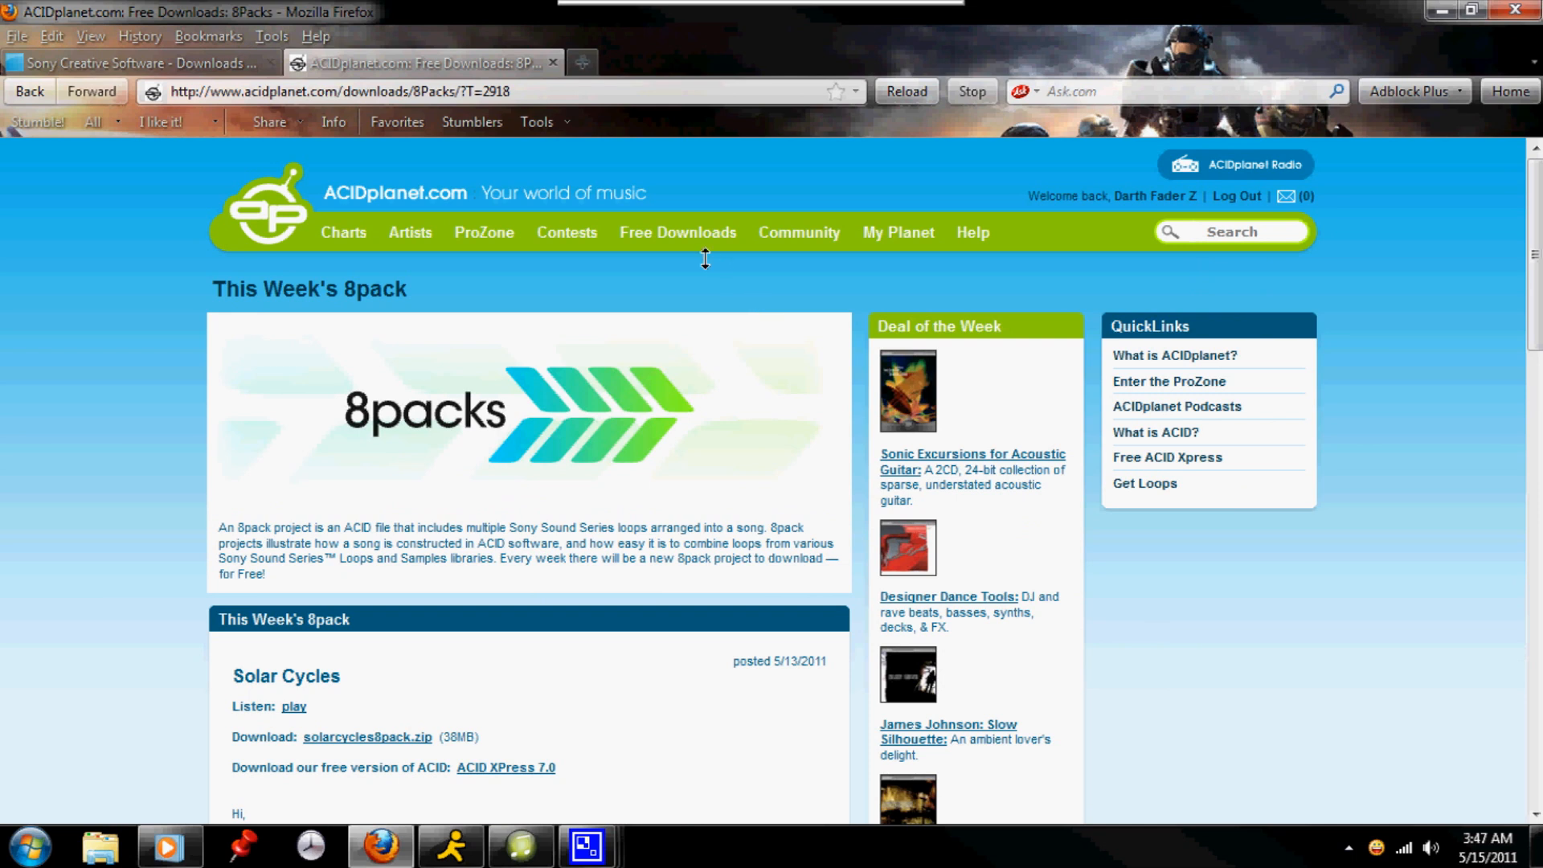
Step: Go to the Free ACID Xpress page and look over its Get ACID Xpress Free offer
left_click(676, 232)
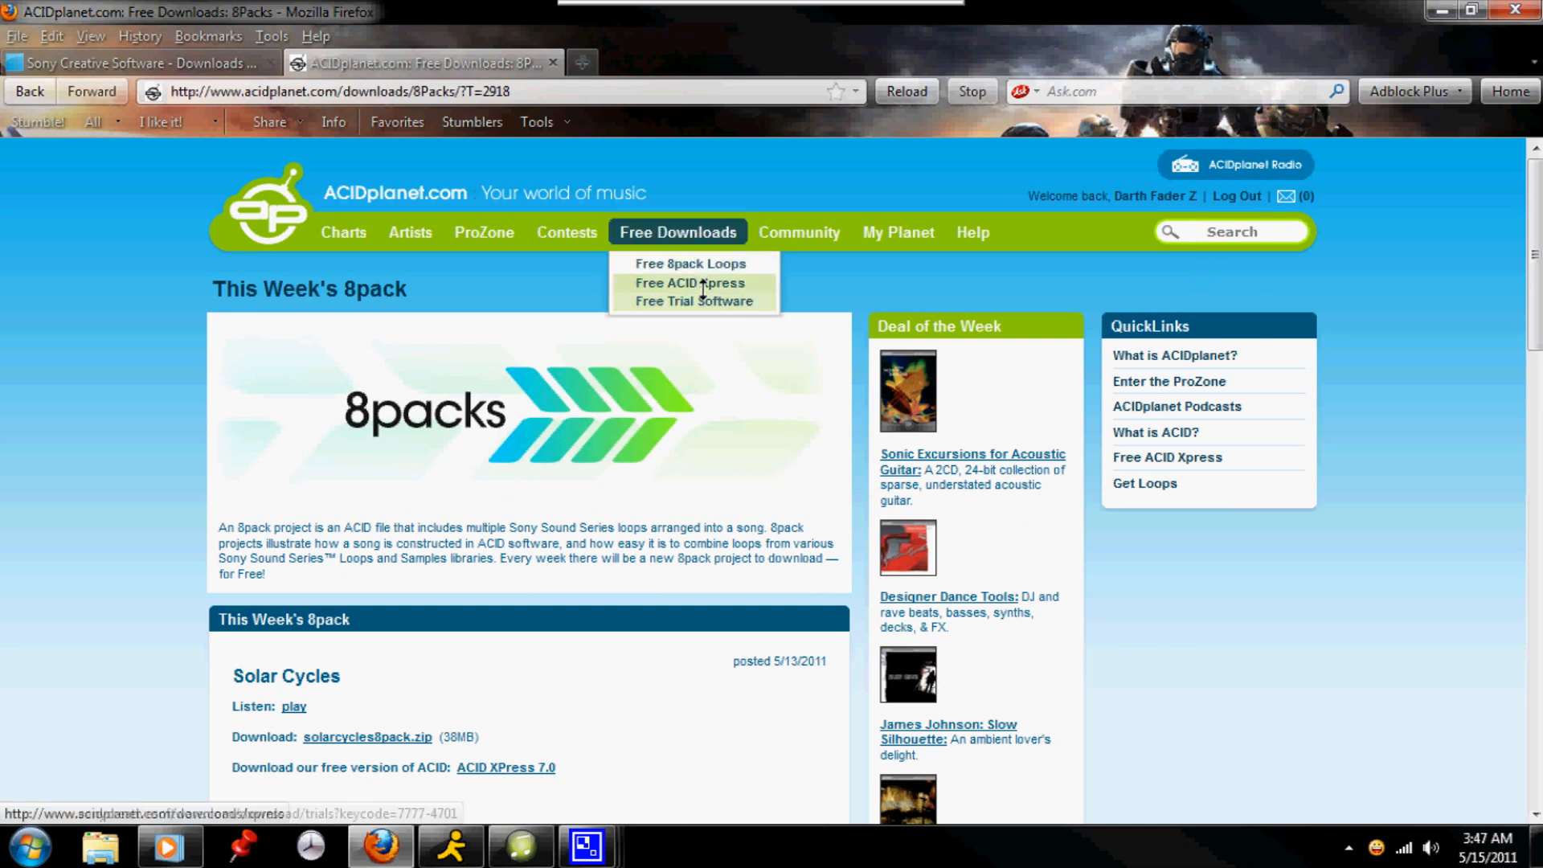
left_click(689, 283)
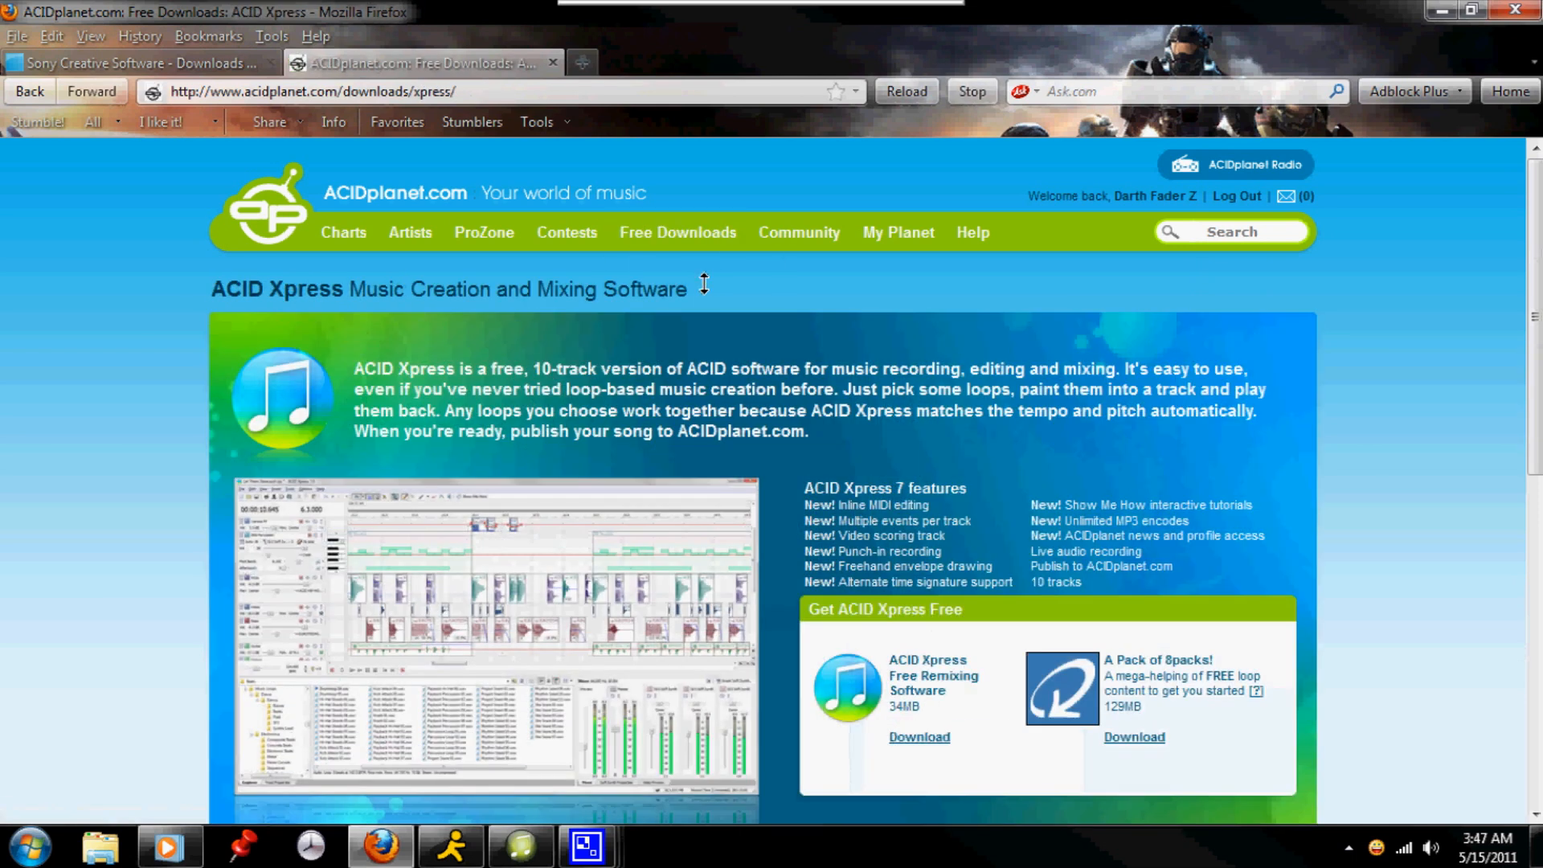
scroll("down", 3)
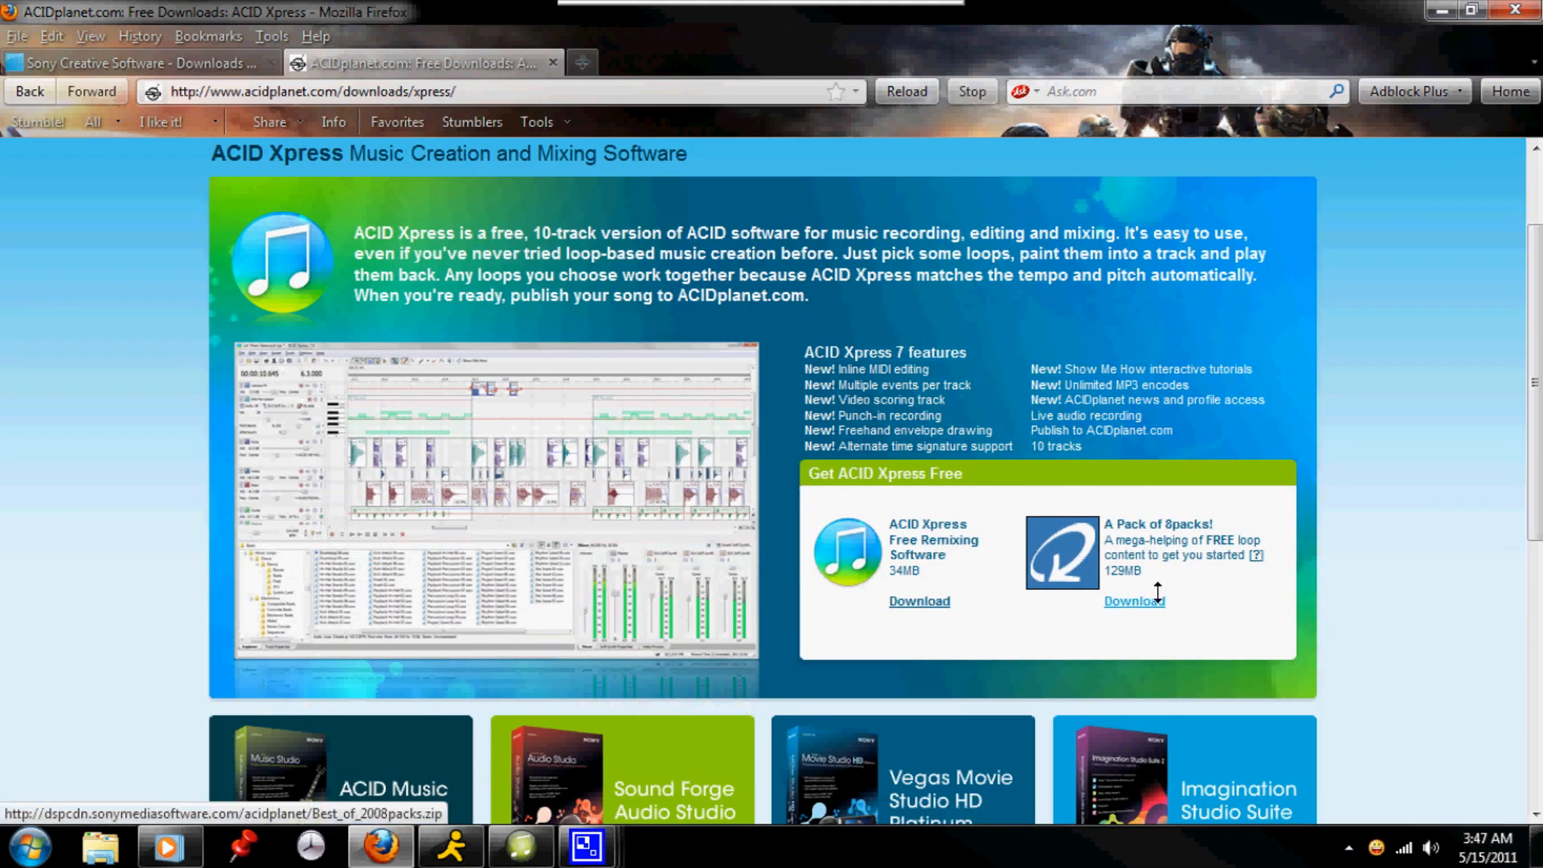
left_click_drag(1107, 524, 1263, 570)
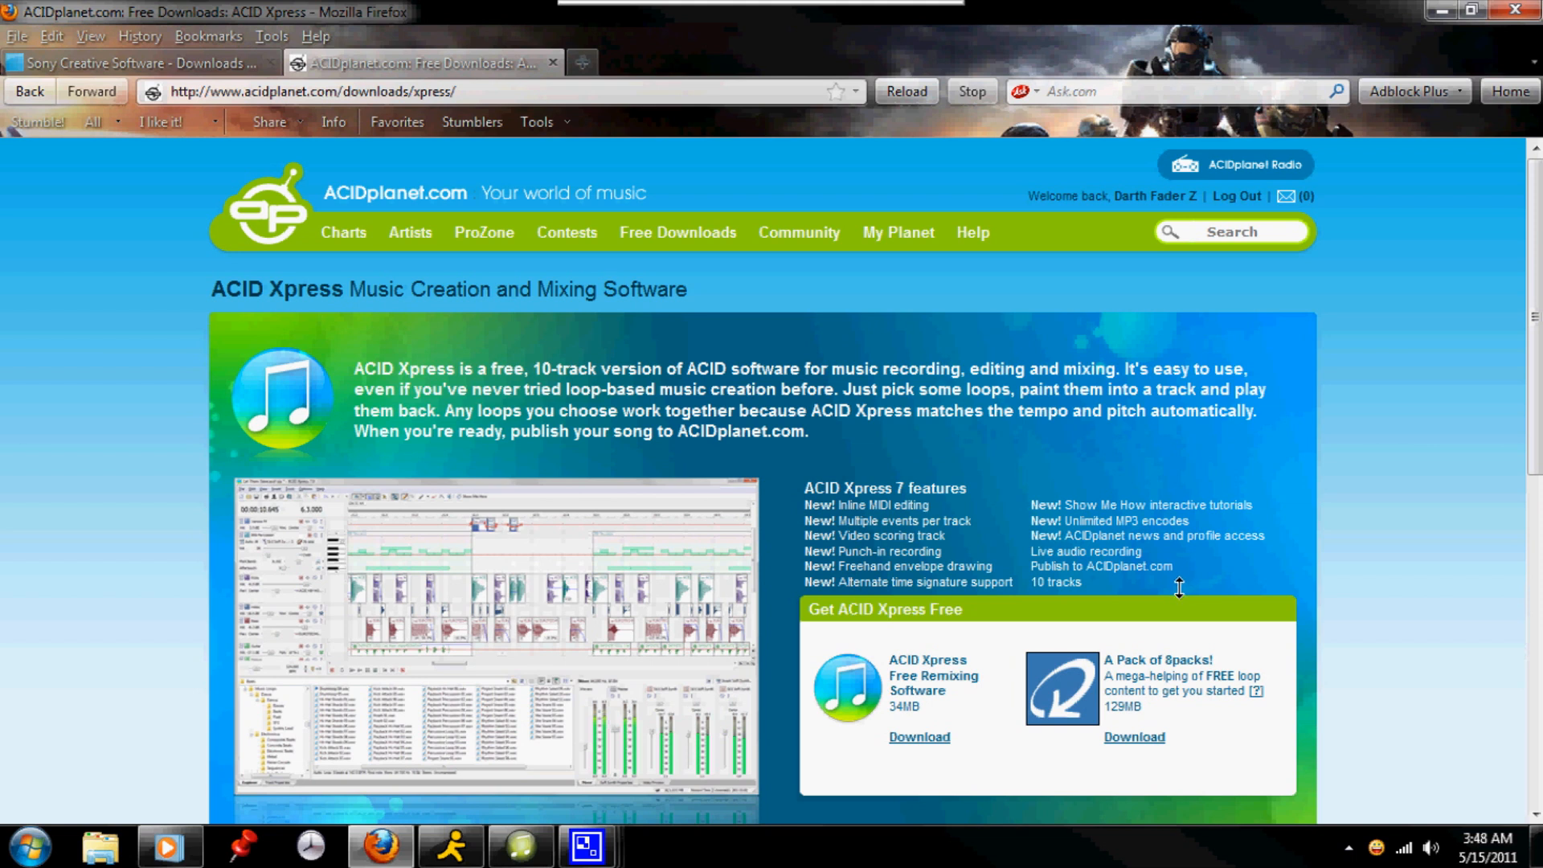
mouse_move(540, 102)
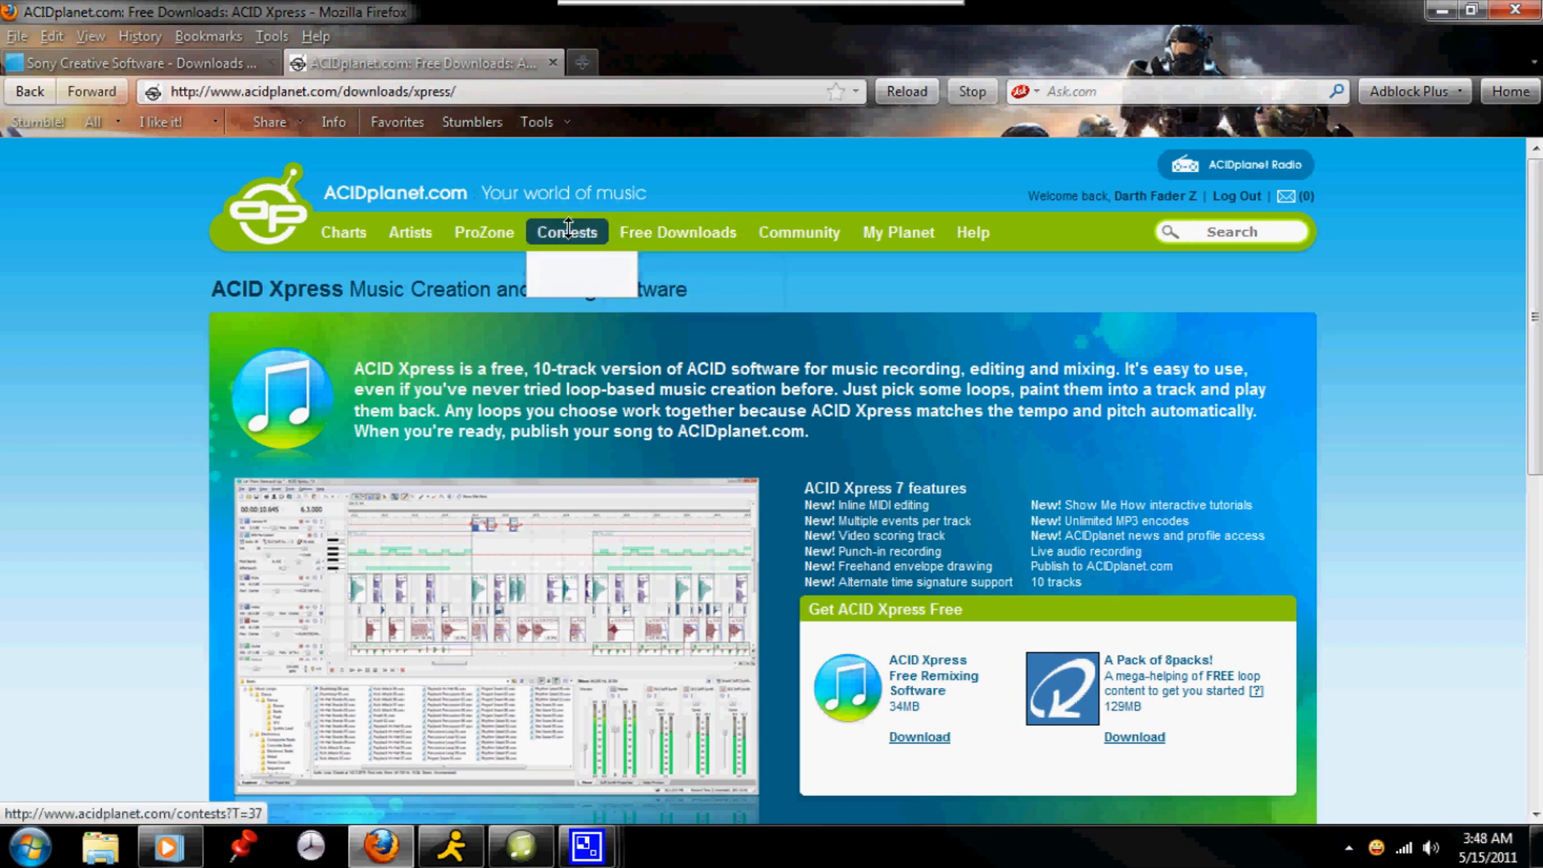
Step: Go to the ACIDplanet Contests page with the featured Sarah Fimm contest
left_click(565, 232)
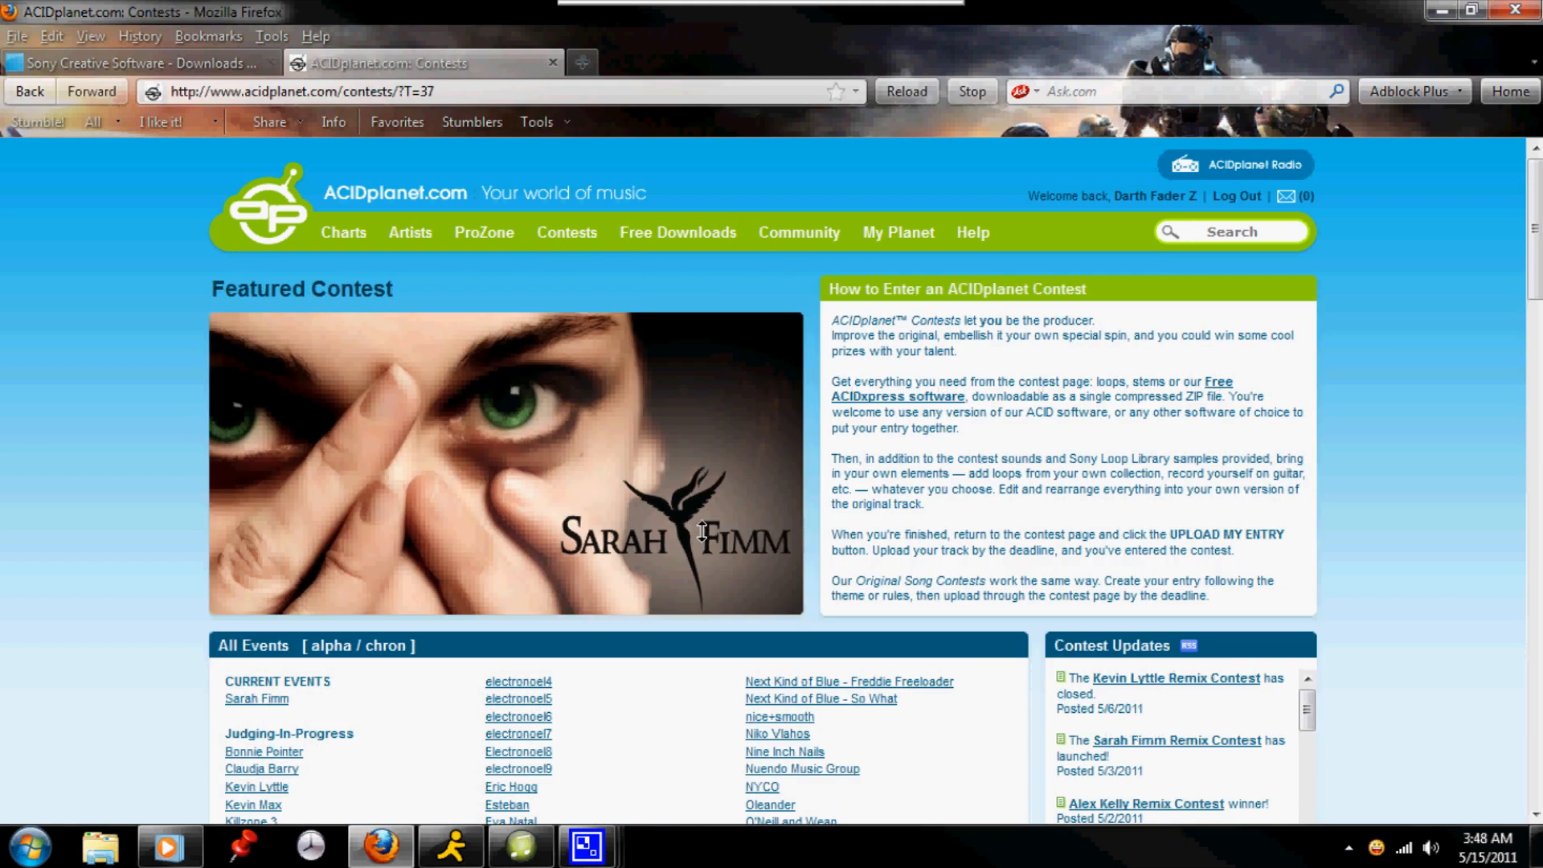
mouse_move(383, 586)
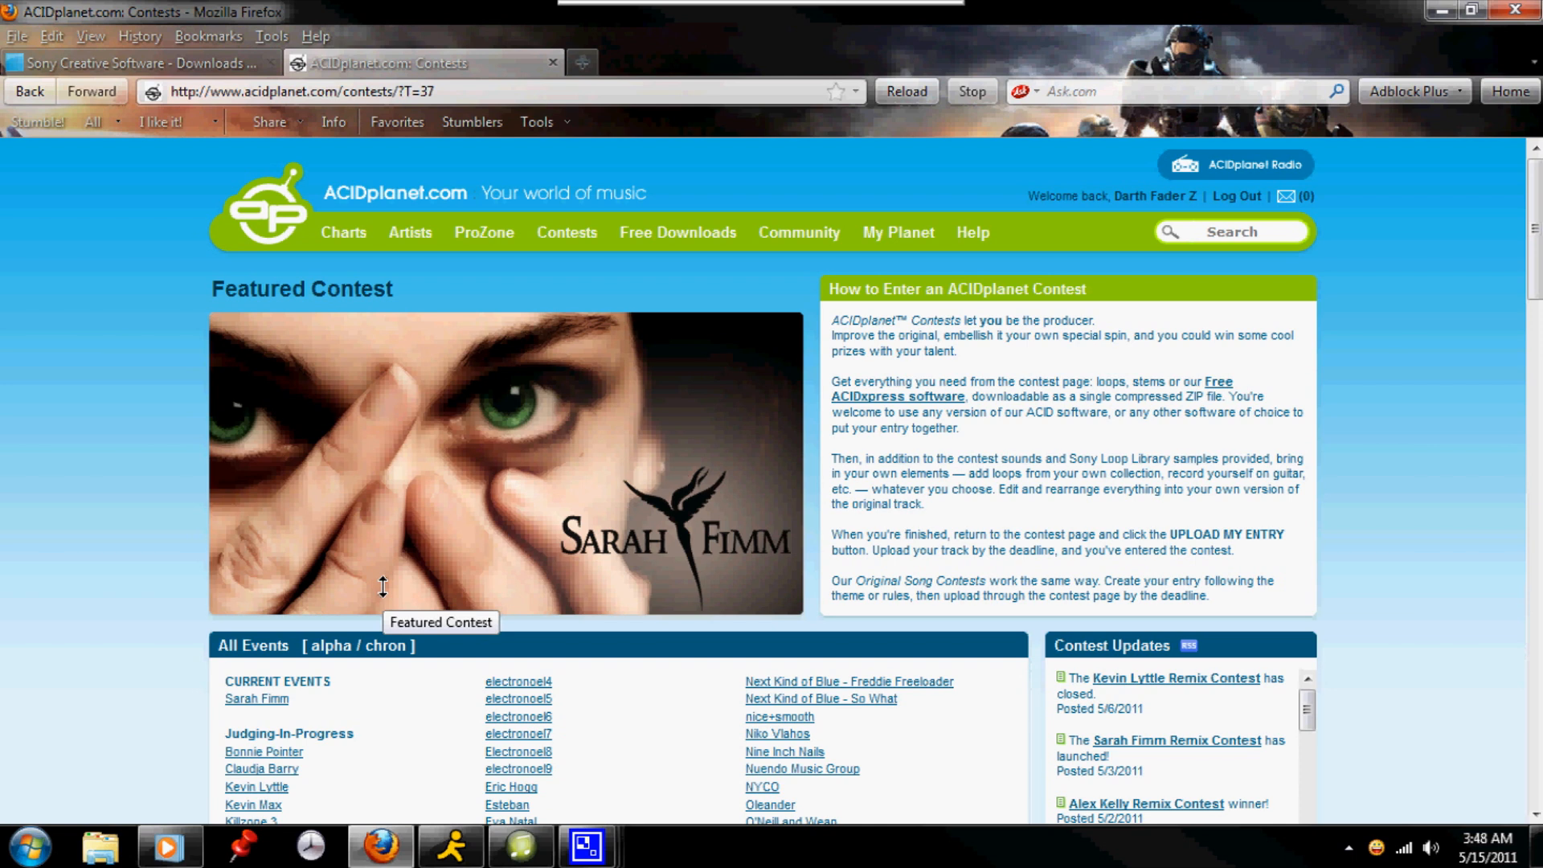
mouse_move(397, 514)
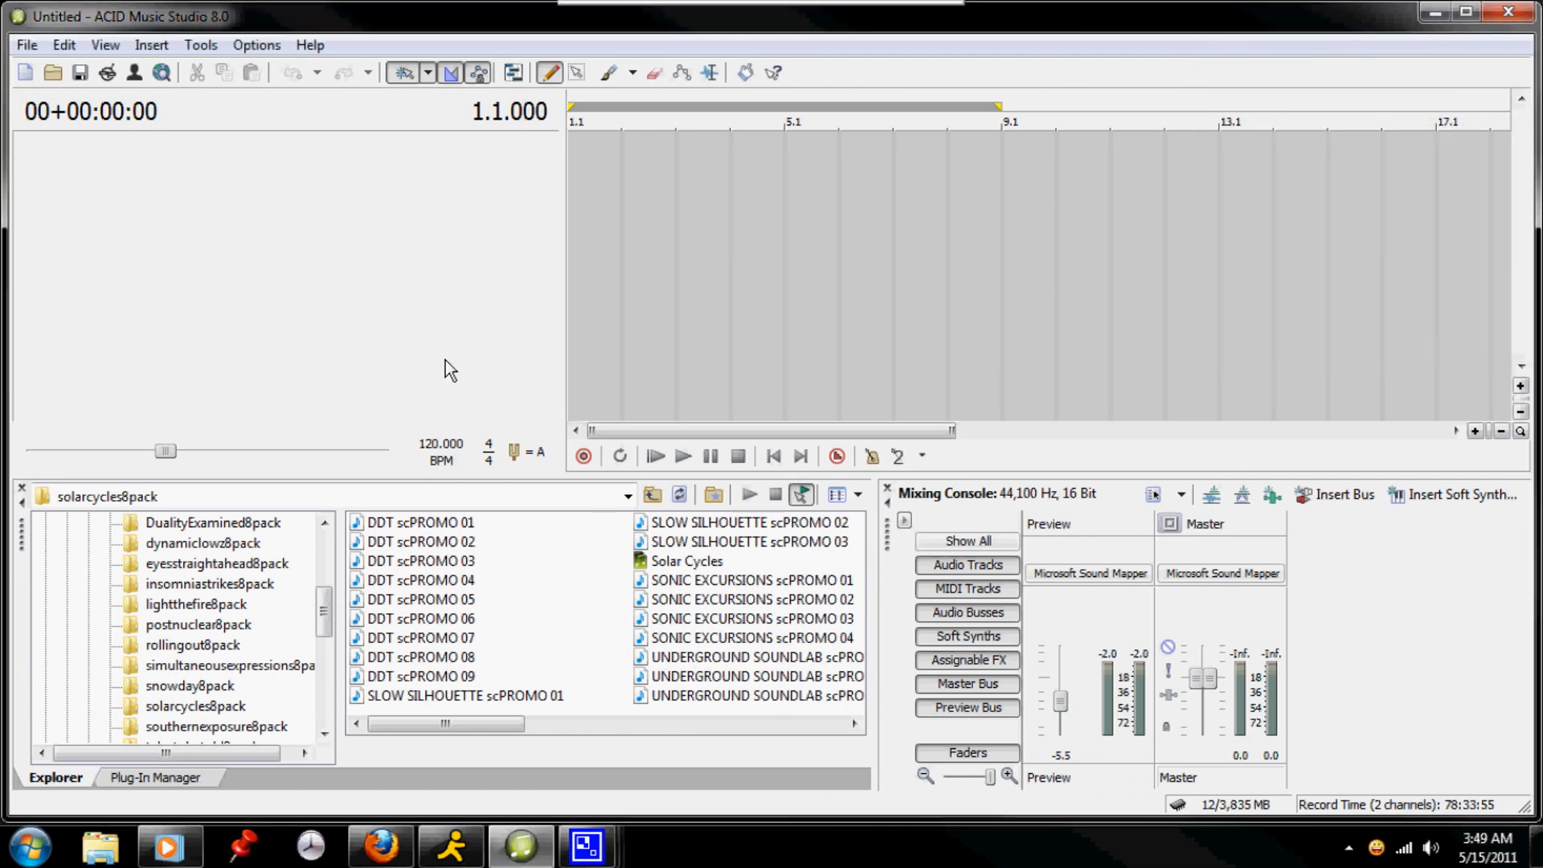
mouse_move(455, 375)
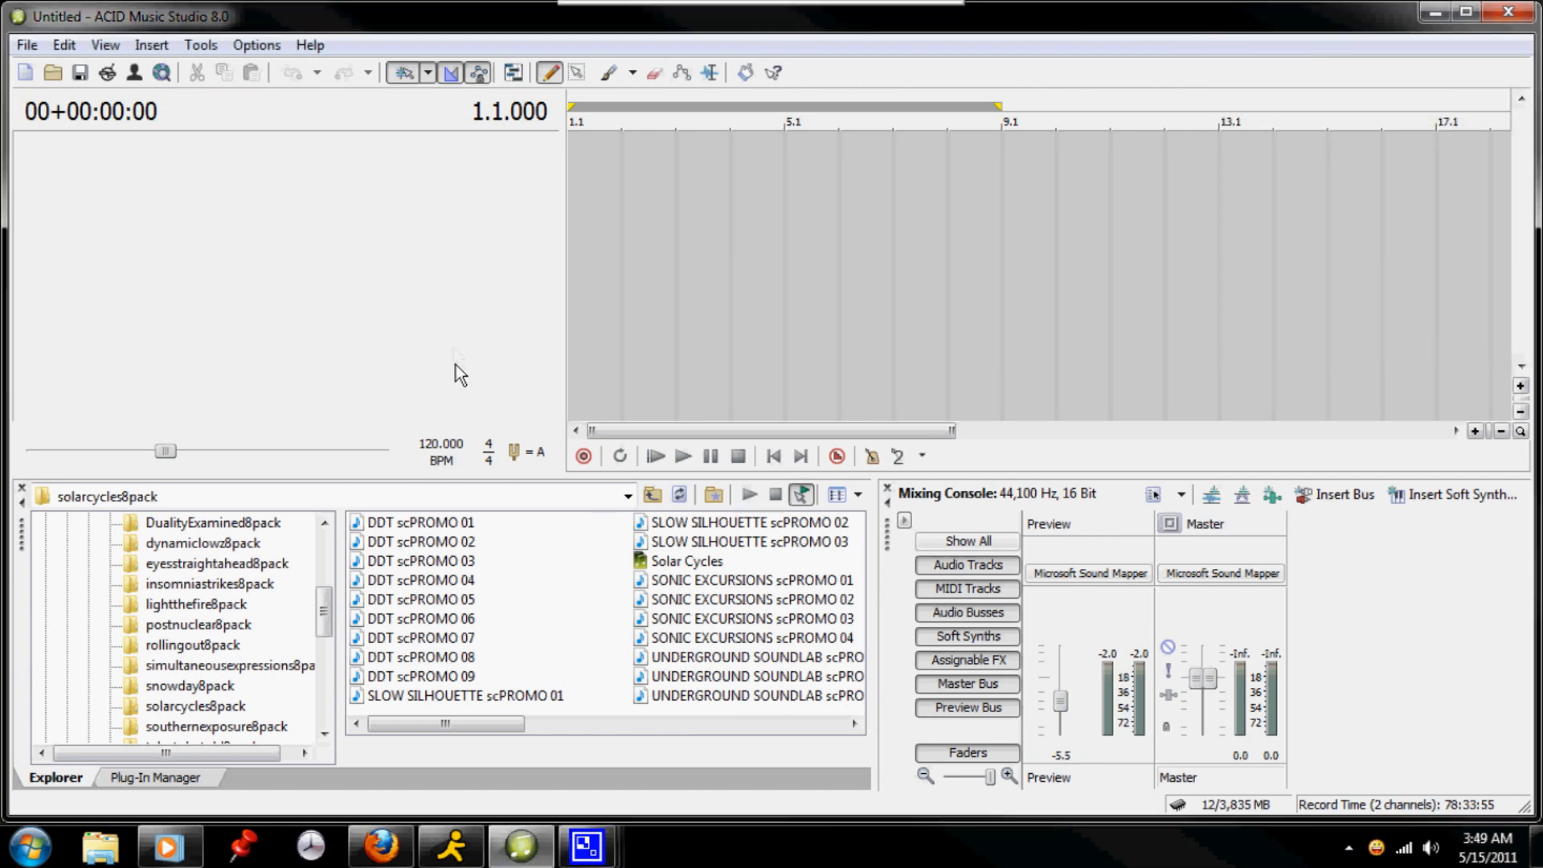
mouse_move(21, 72)
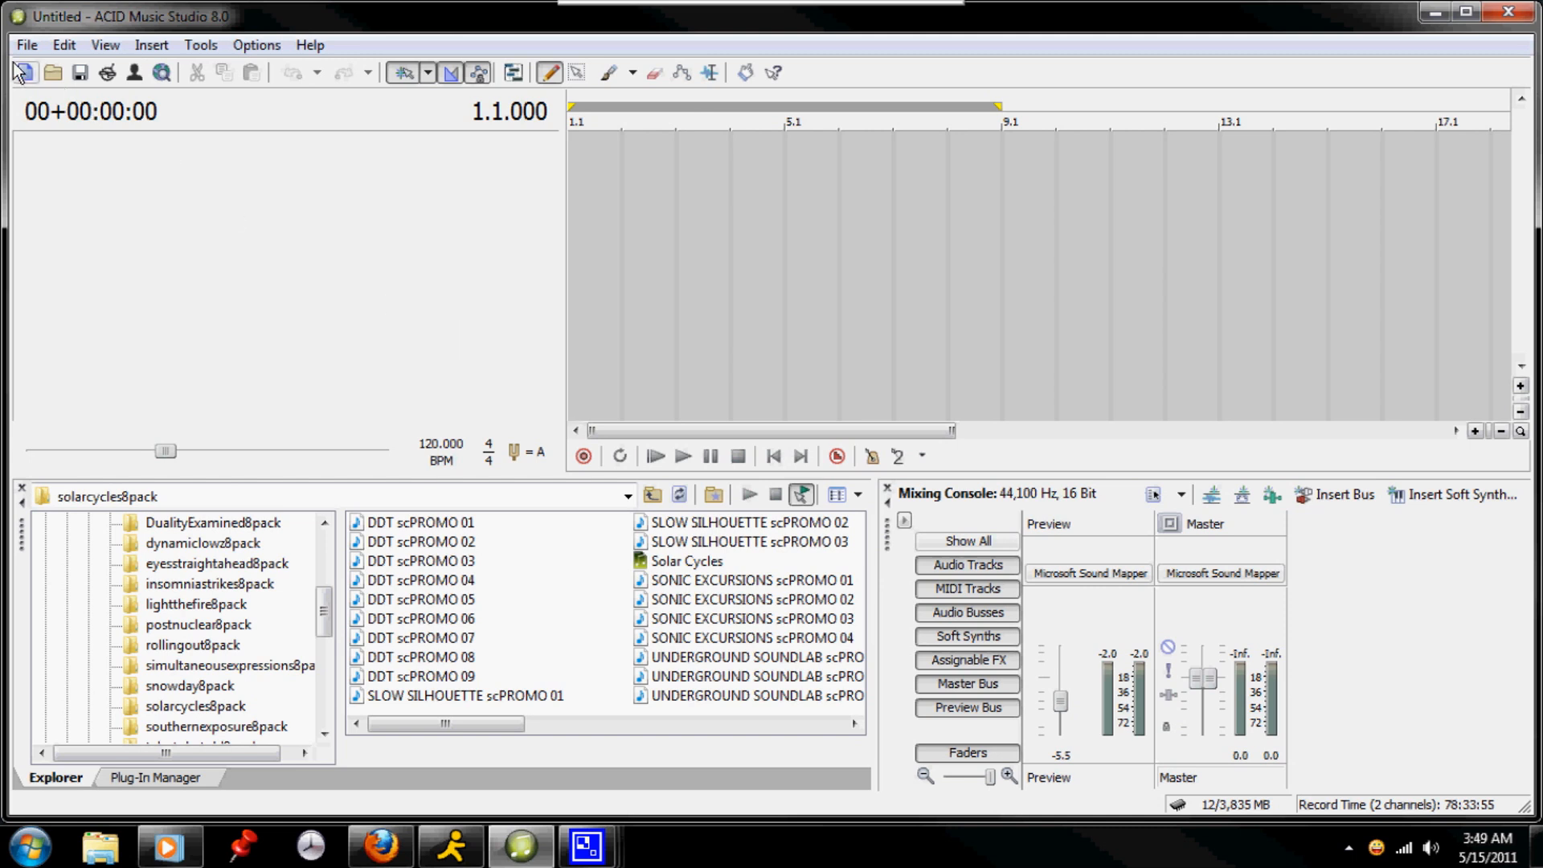
Step: Review the project properties' Summary and Audio tabs at 44,100 Hz, 16-bit and accept them
left_click(28, 45)
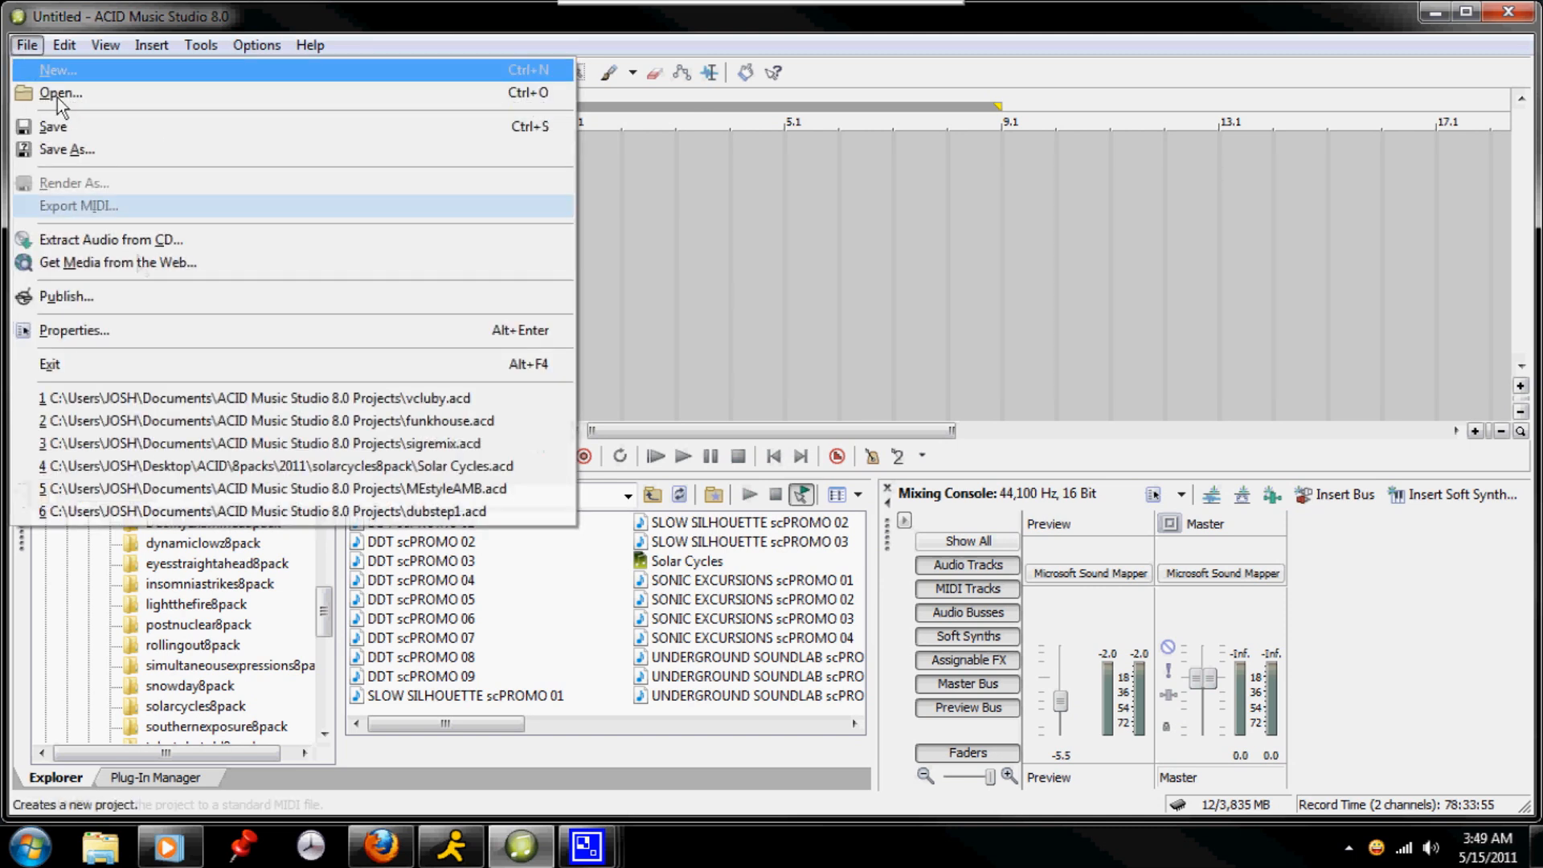
left_click(73, 329)
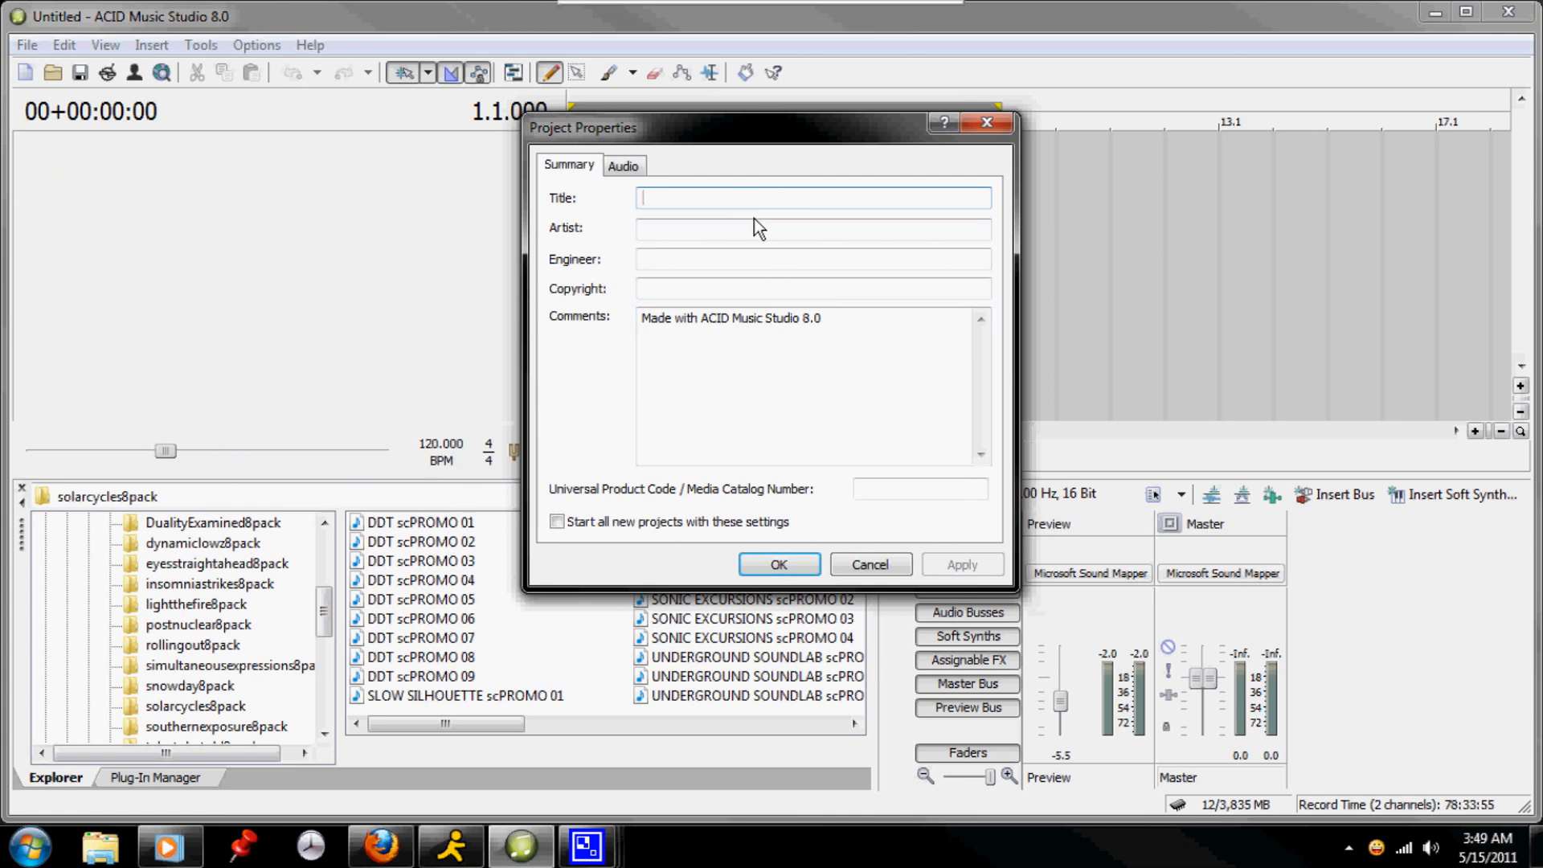
left_click(812, 288)
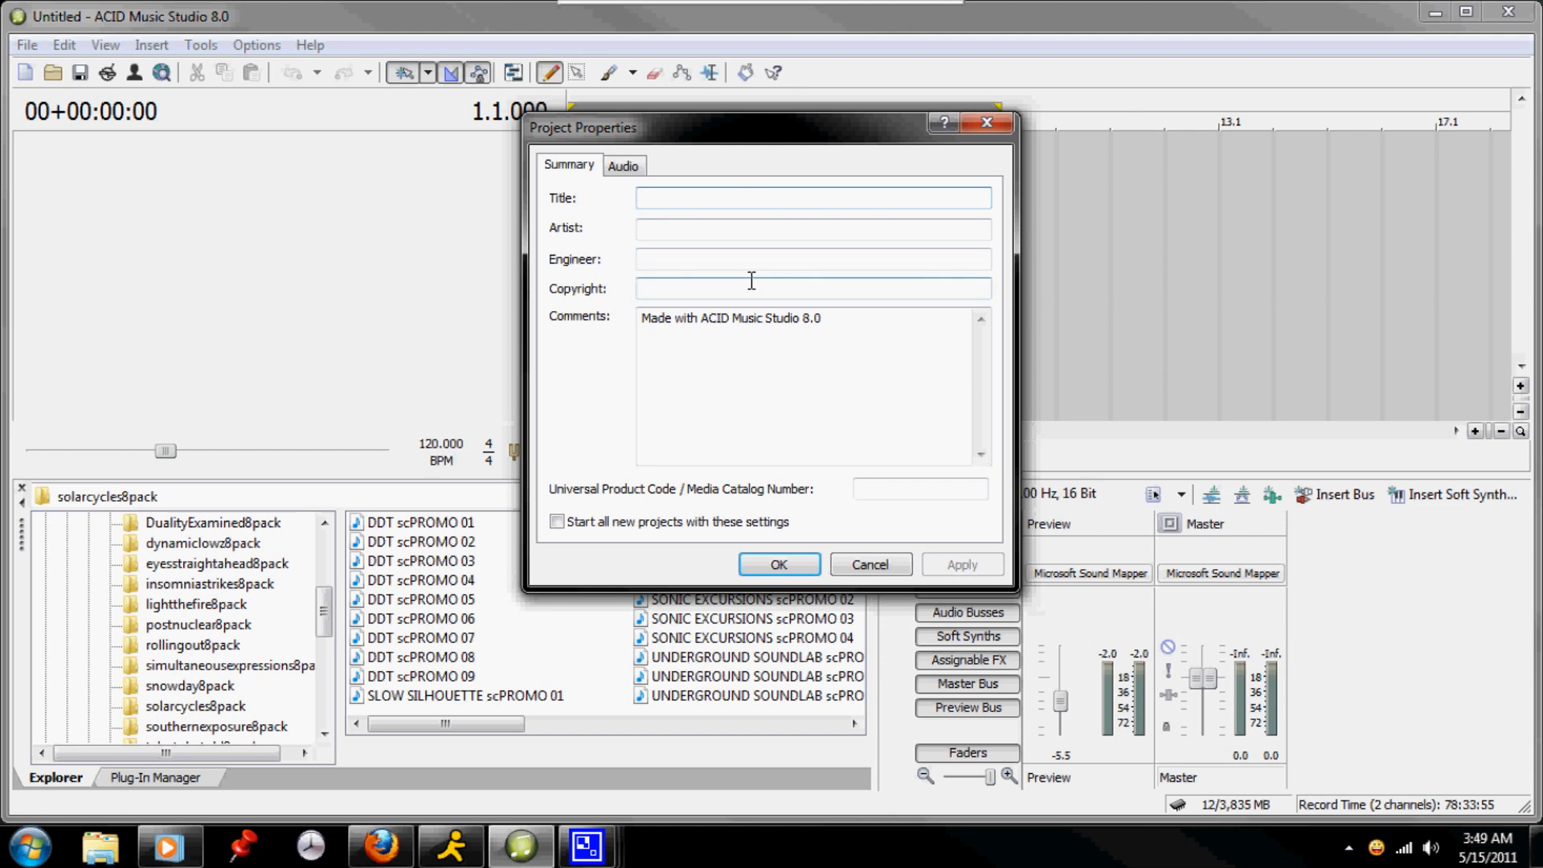
left_click(623, 163)
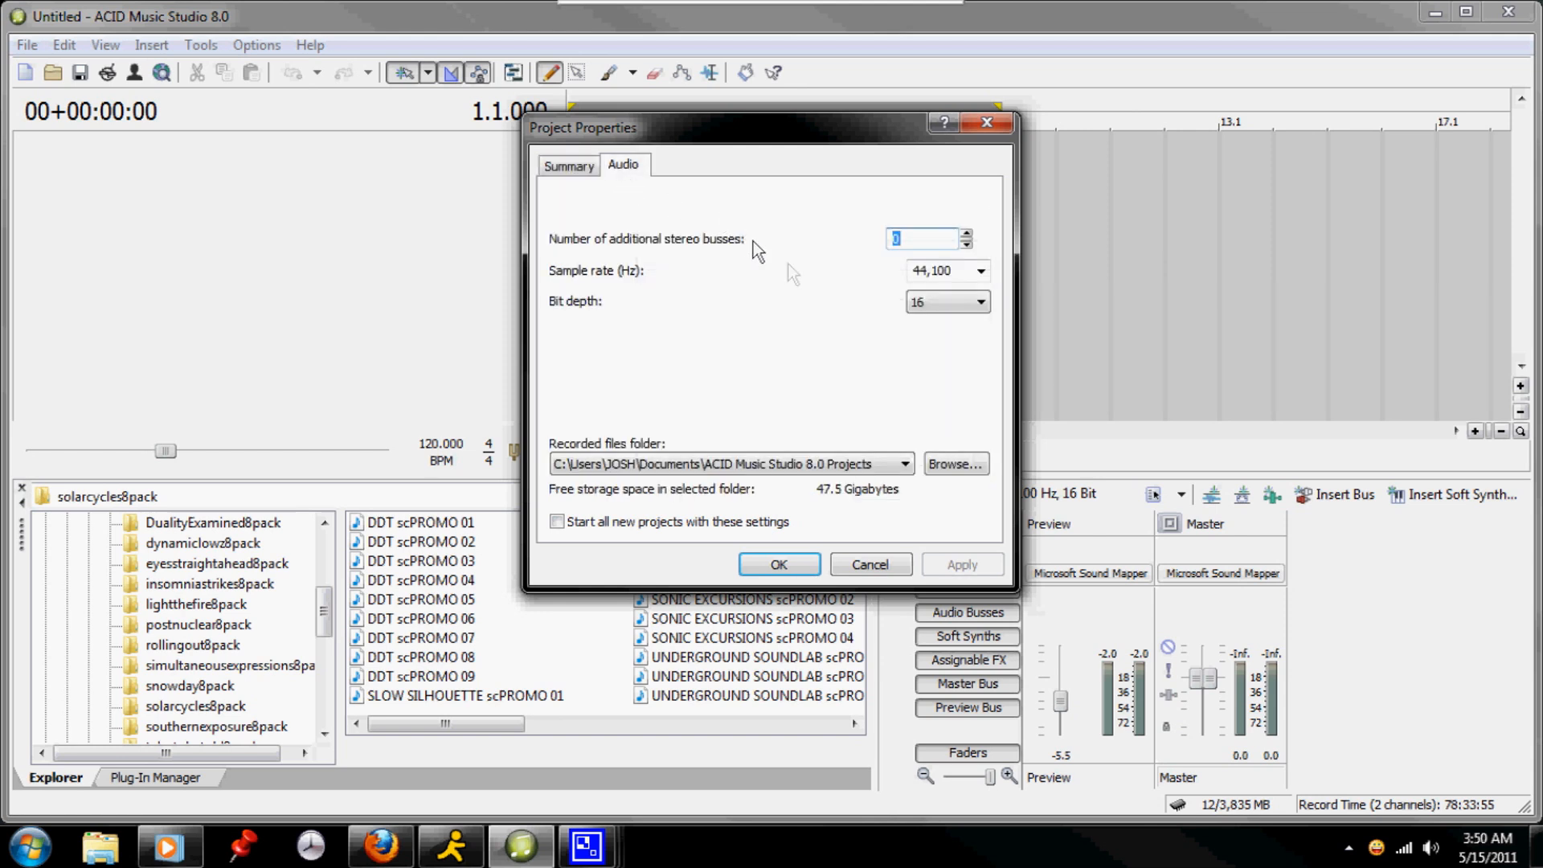
mouse_move(826, 337)
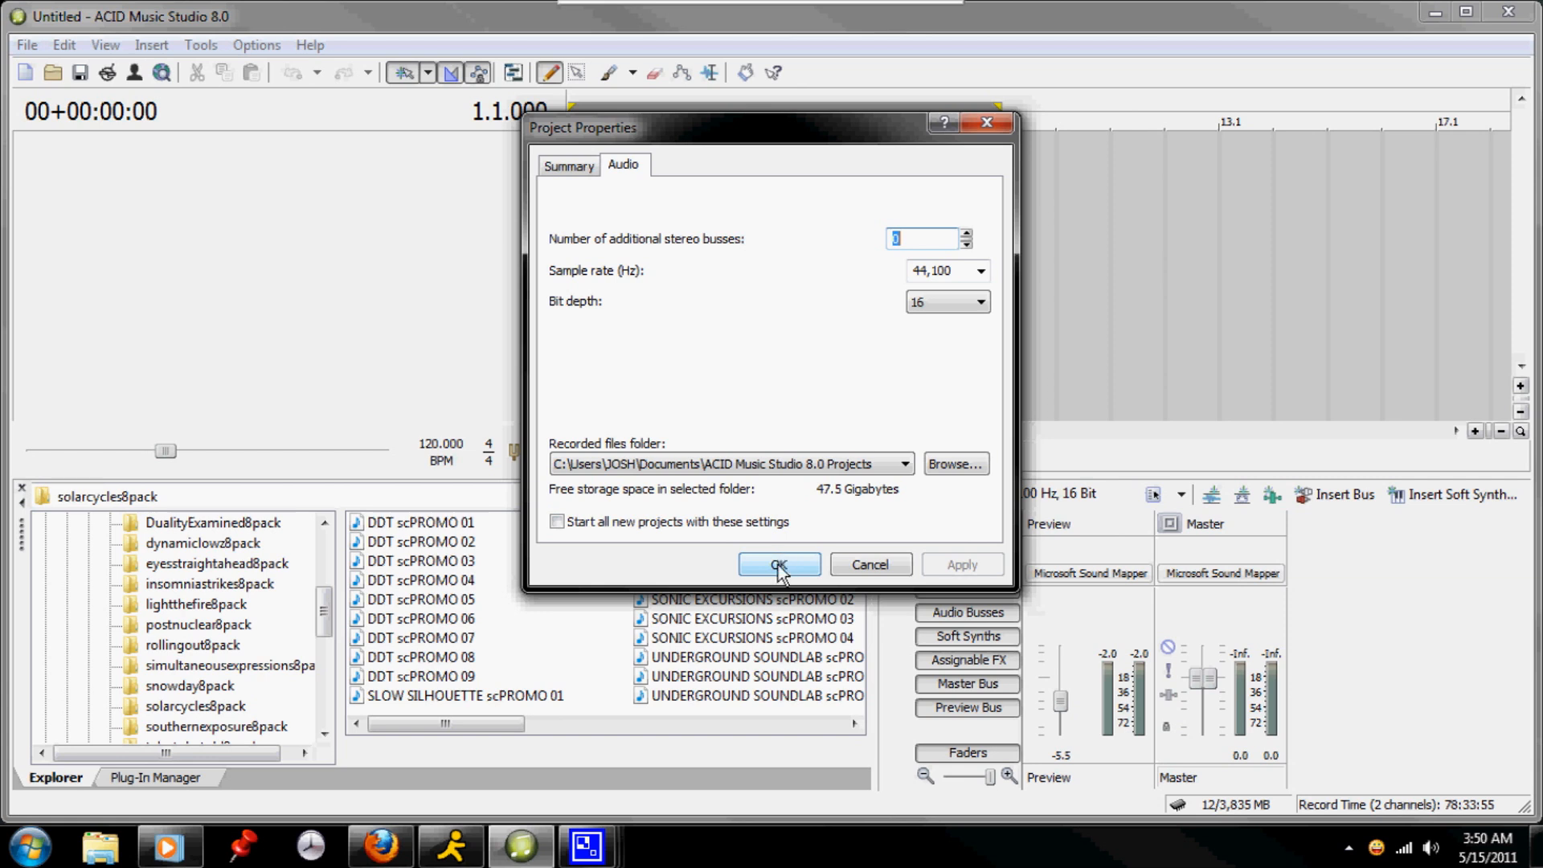
left_click(777, 564)
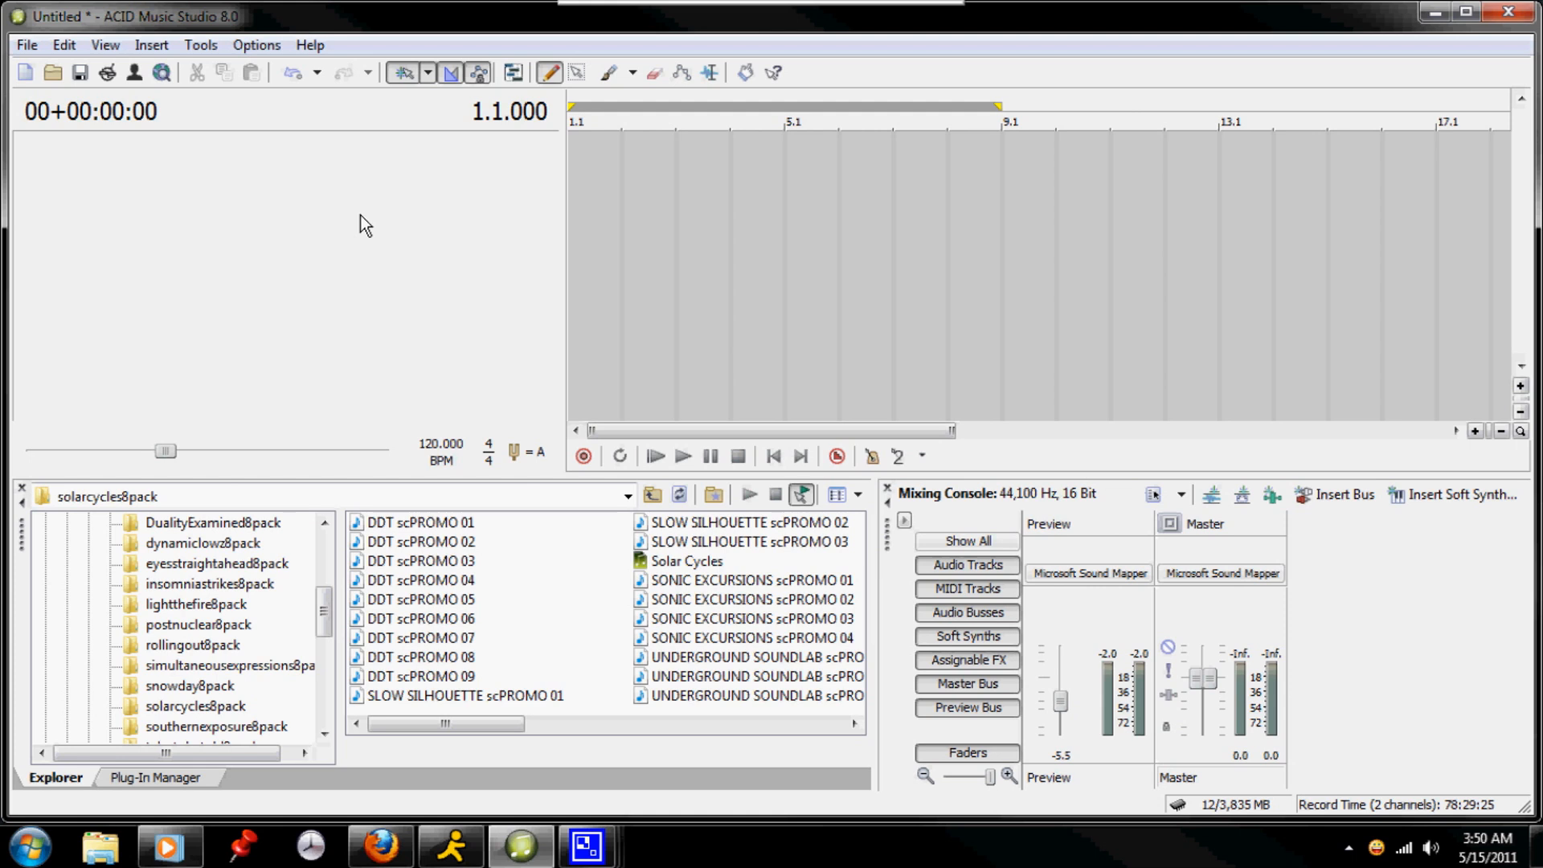
mouse_move(251, 76)
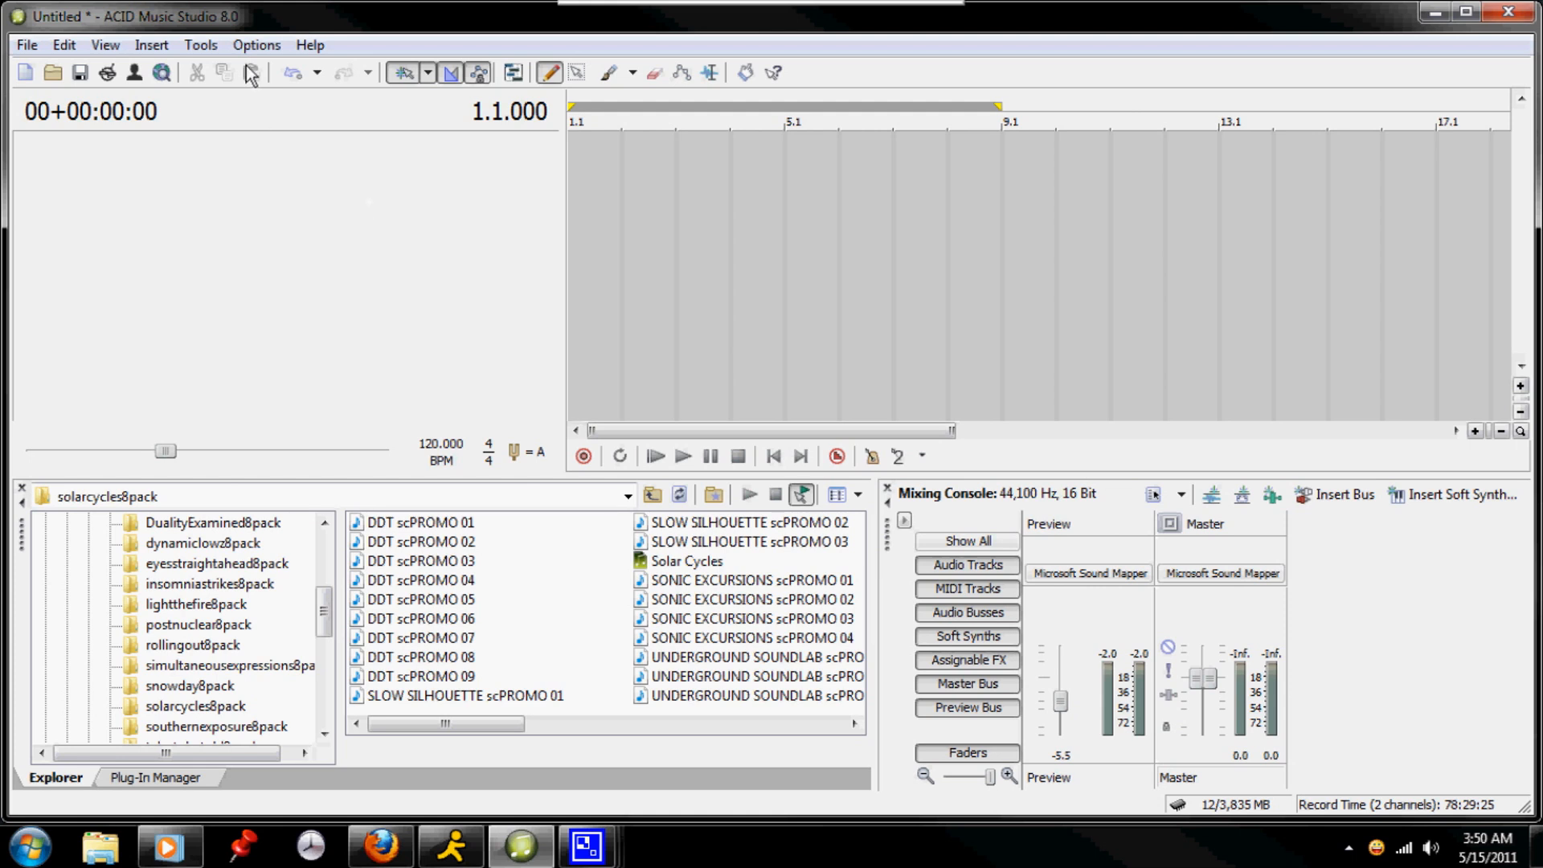
Step: Open Preferences and review the Audio and Audio Device settings
left_click(255, 45)
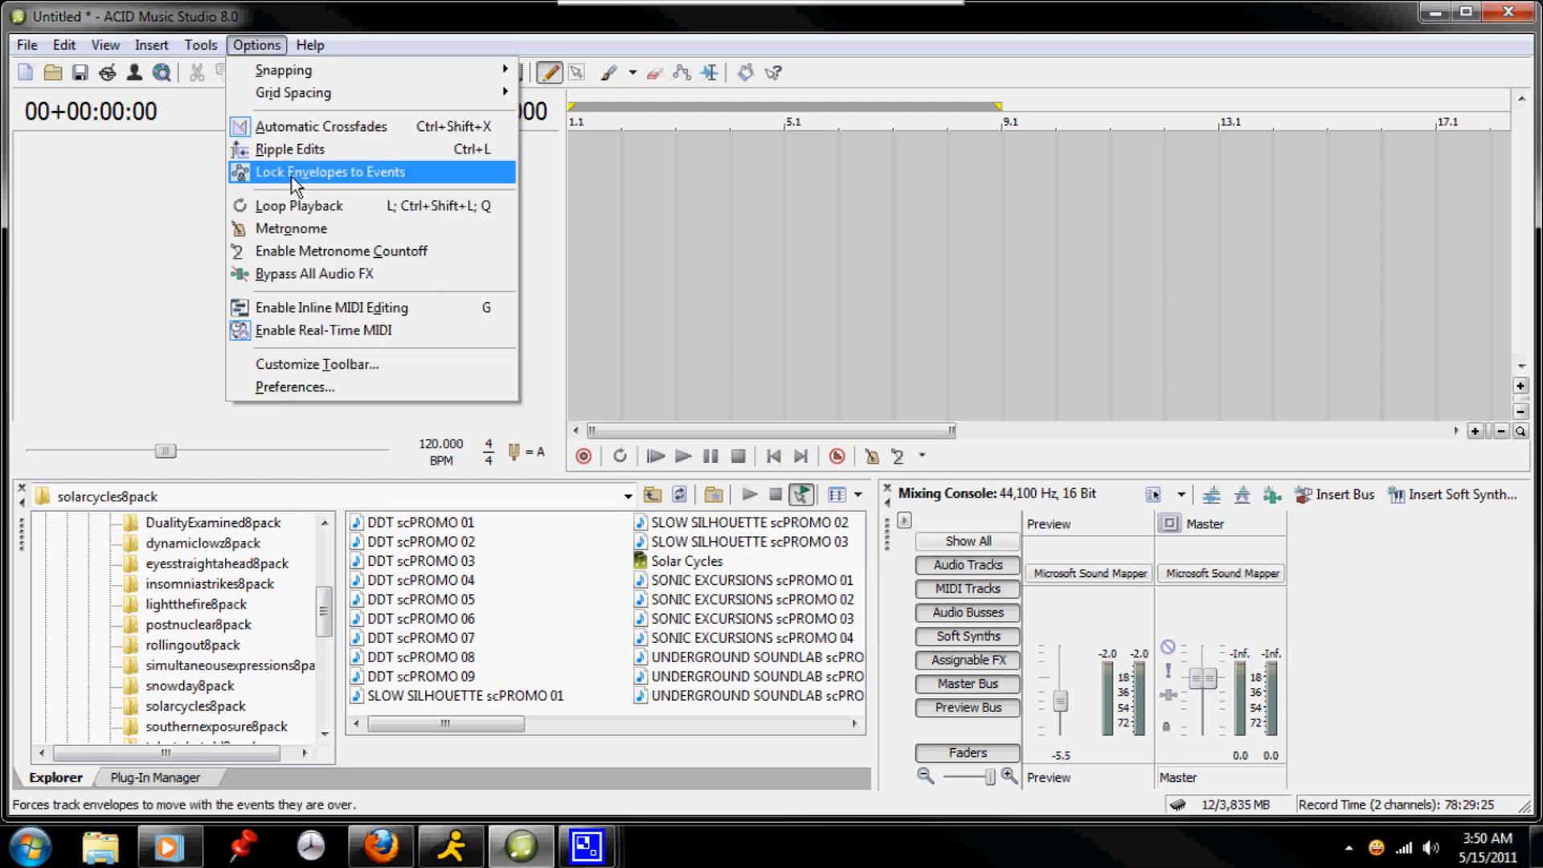
mouse_move(324, 418)
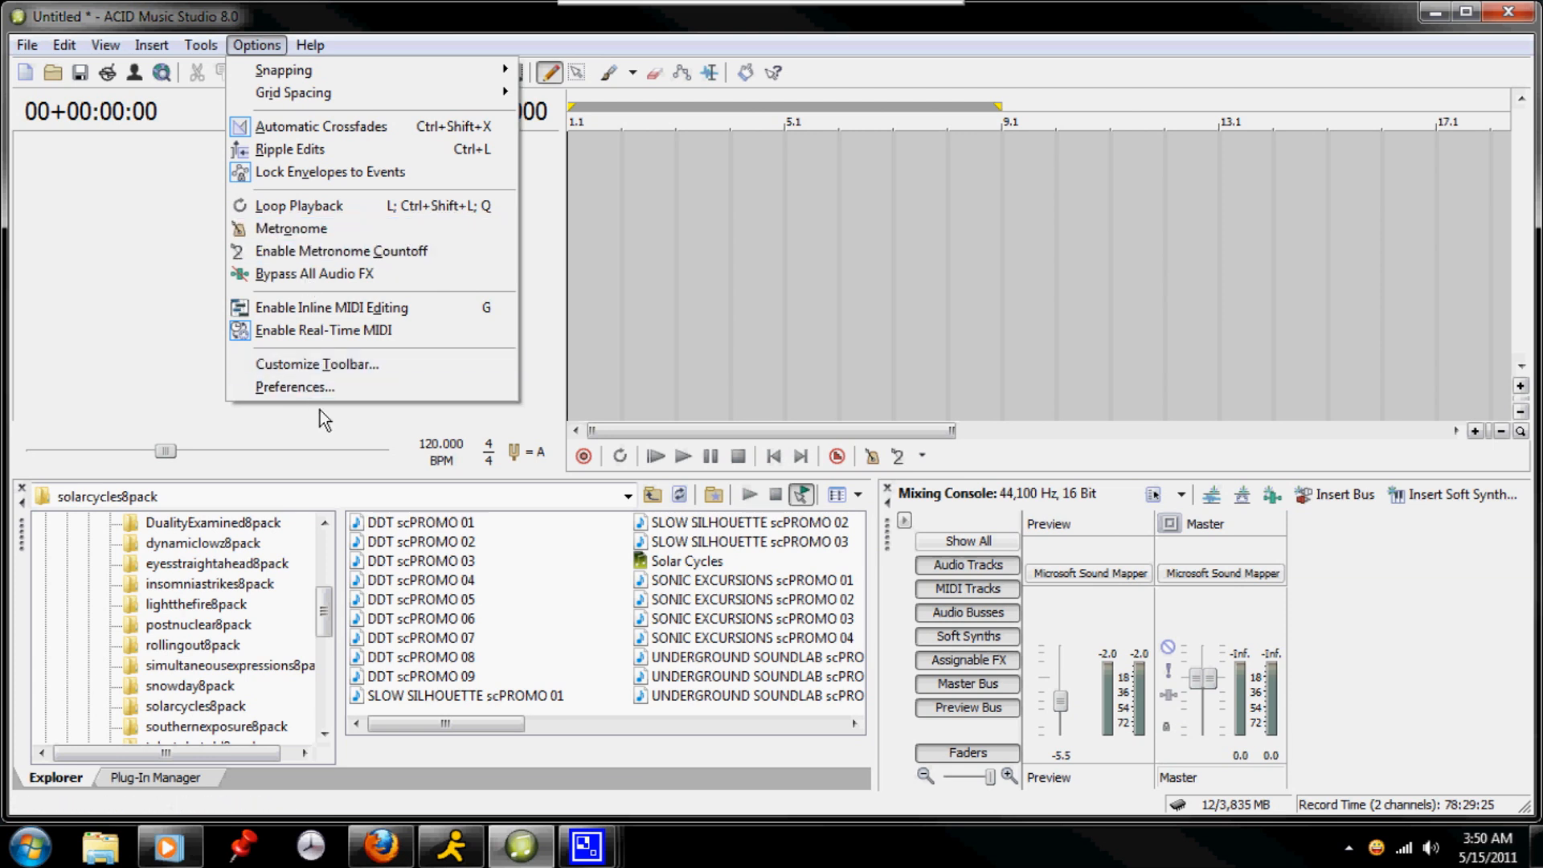
left_click(296, 388)
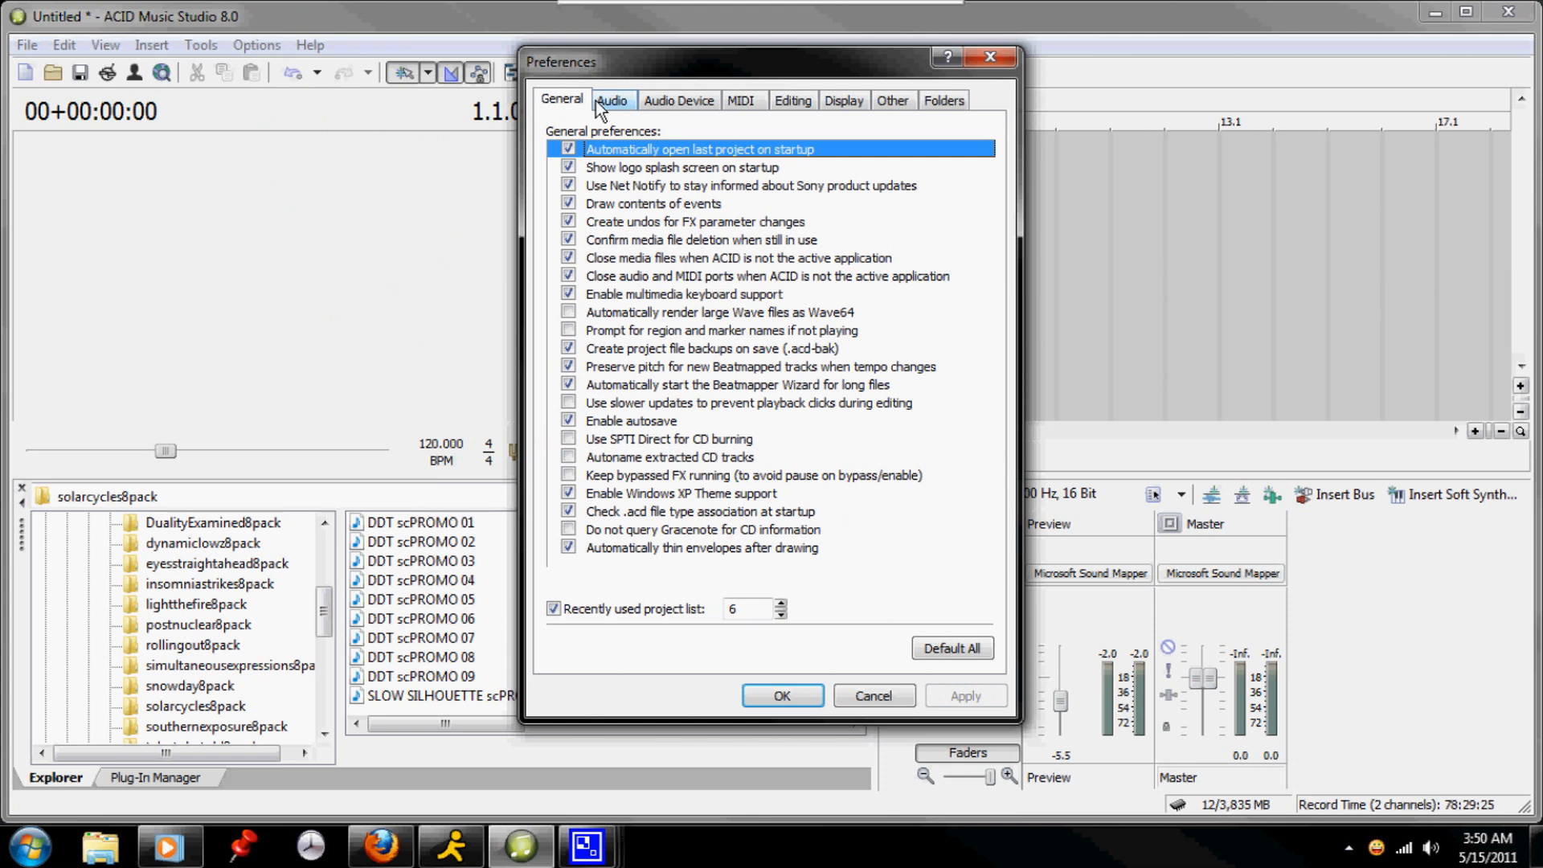
left_click(611, 99)
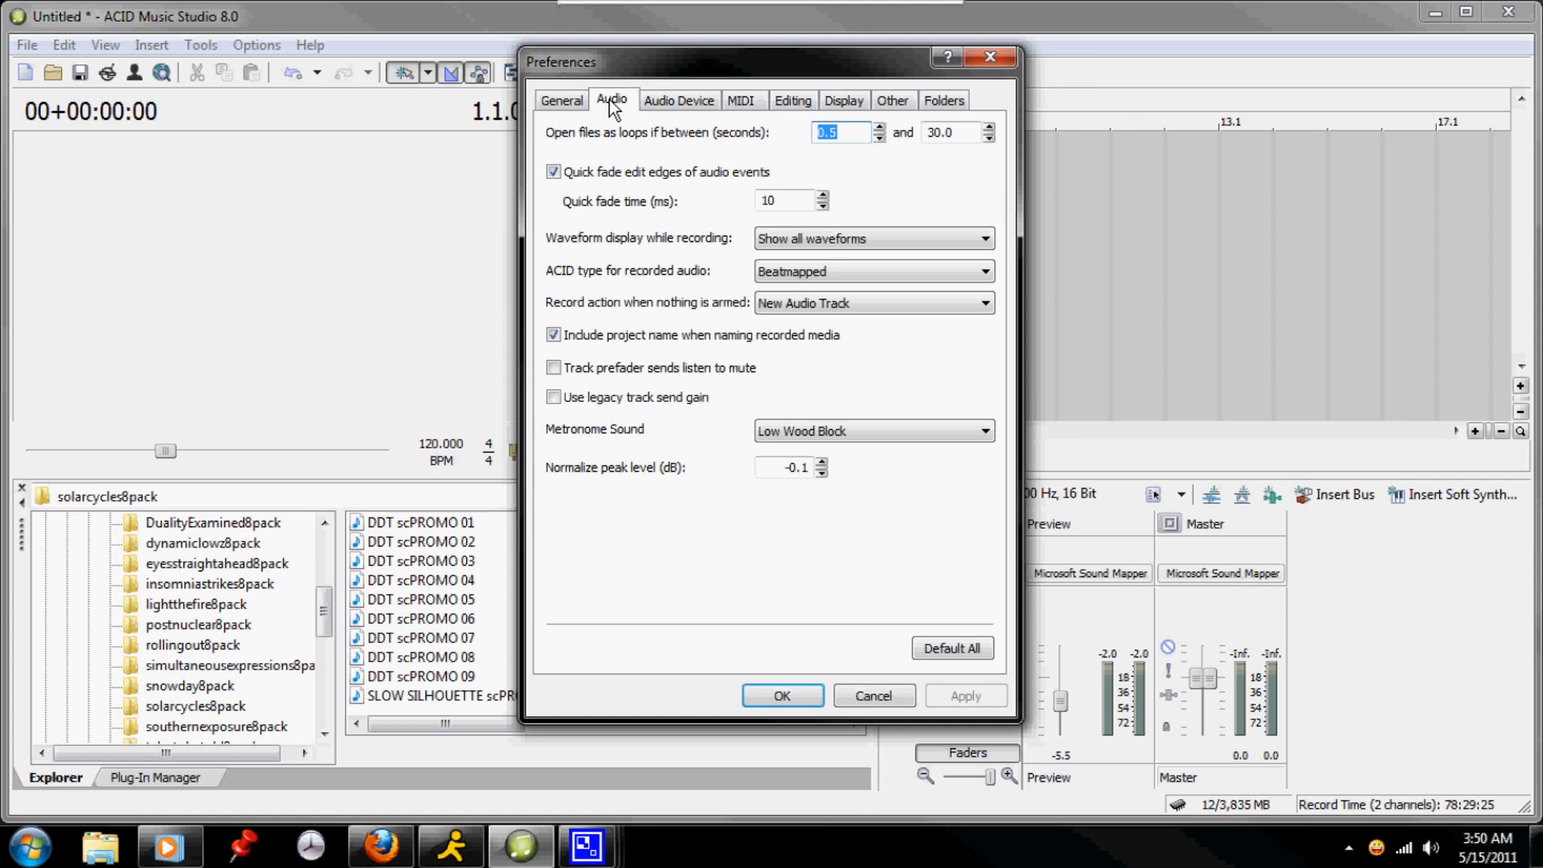
mouse_move(714, 143)
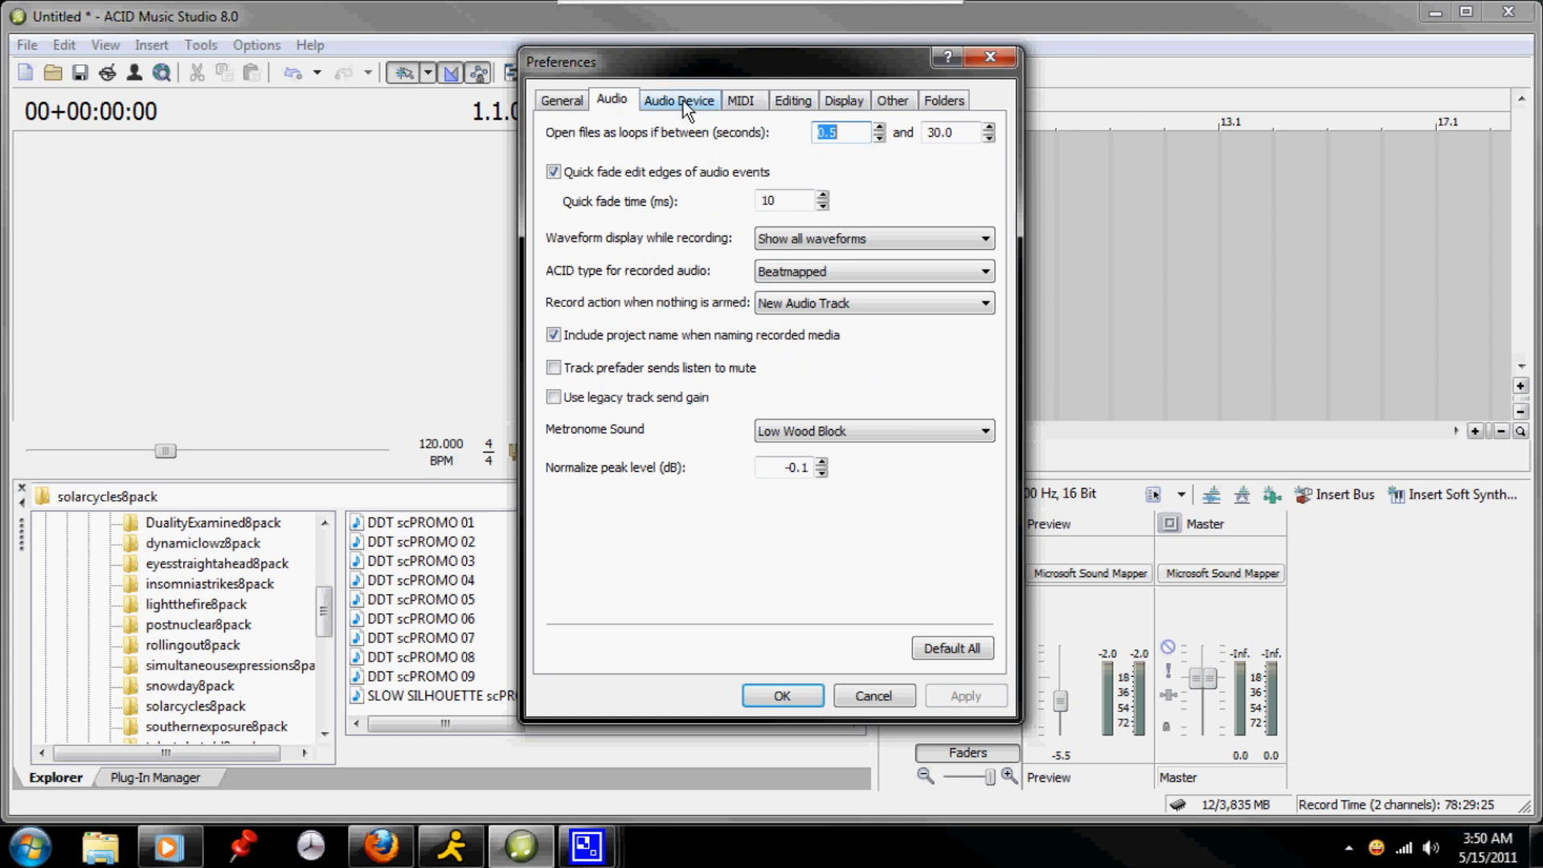
left_click(678, 100)
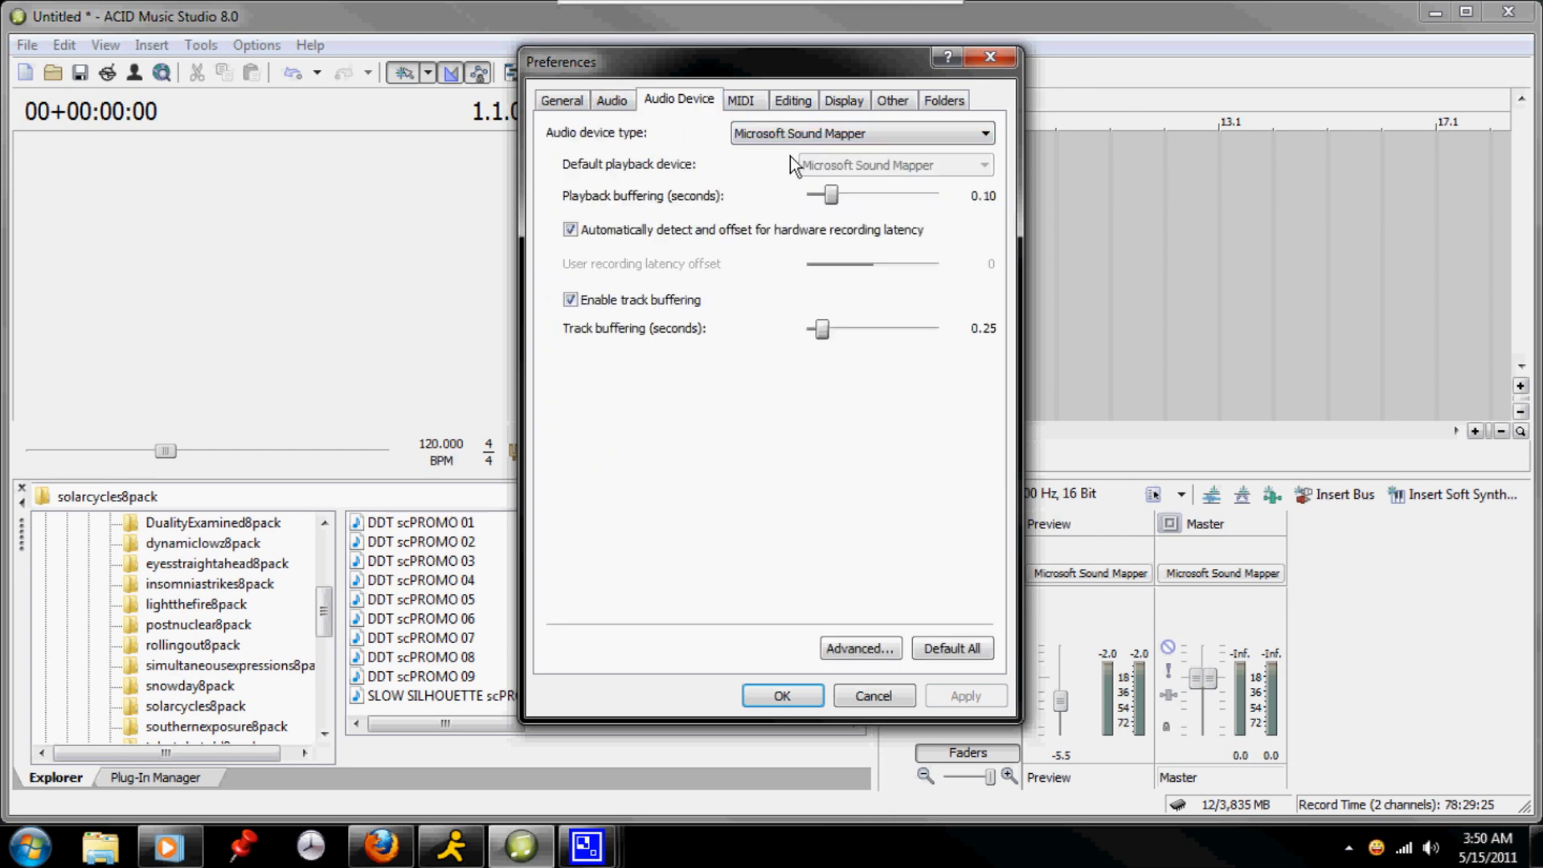
left_click(862, 133)
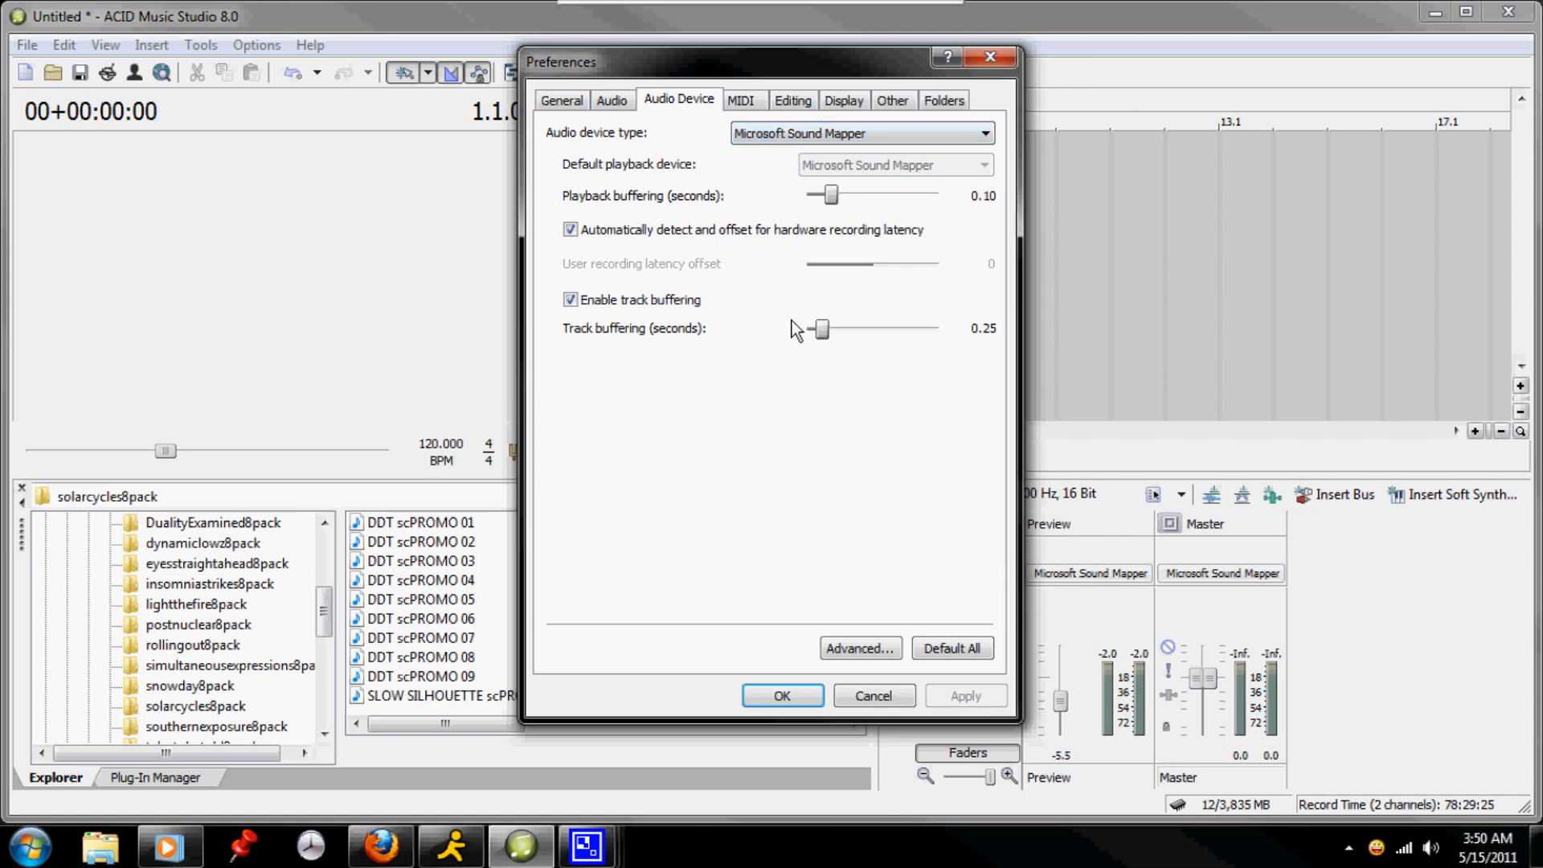
Step: Review the MIDI, Editing, Folders, Other and Display (track and envelope colour) preference tabs
left_click(739, 100)
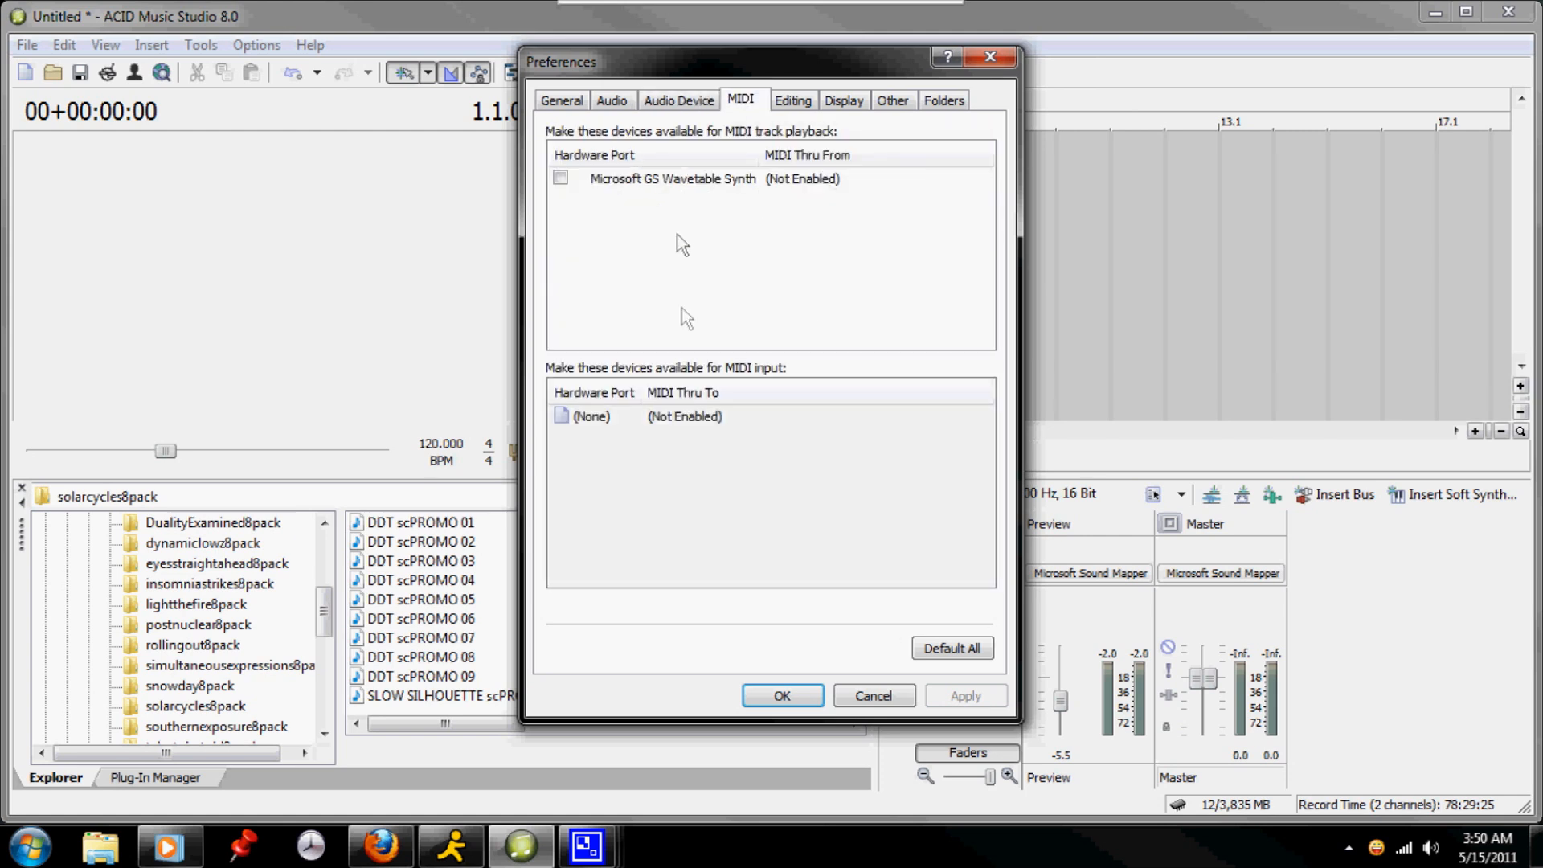
left_click(792, 100)
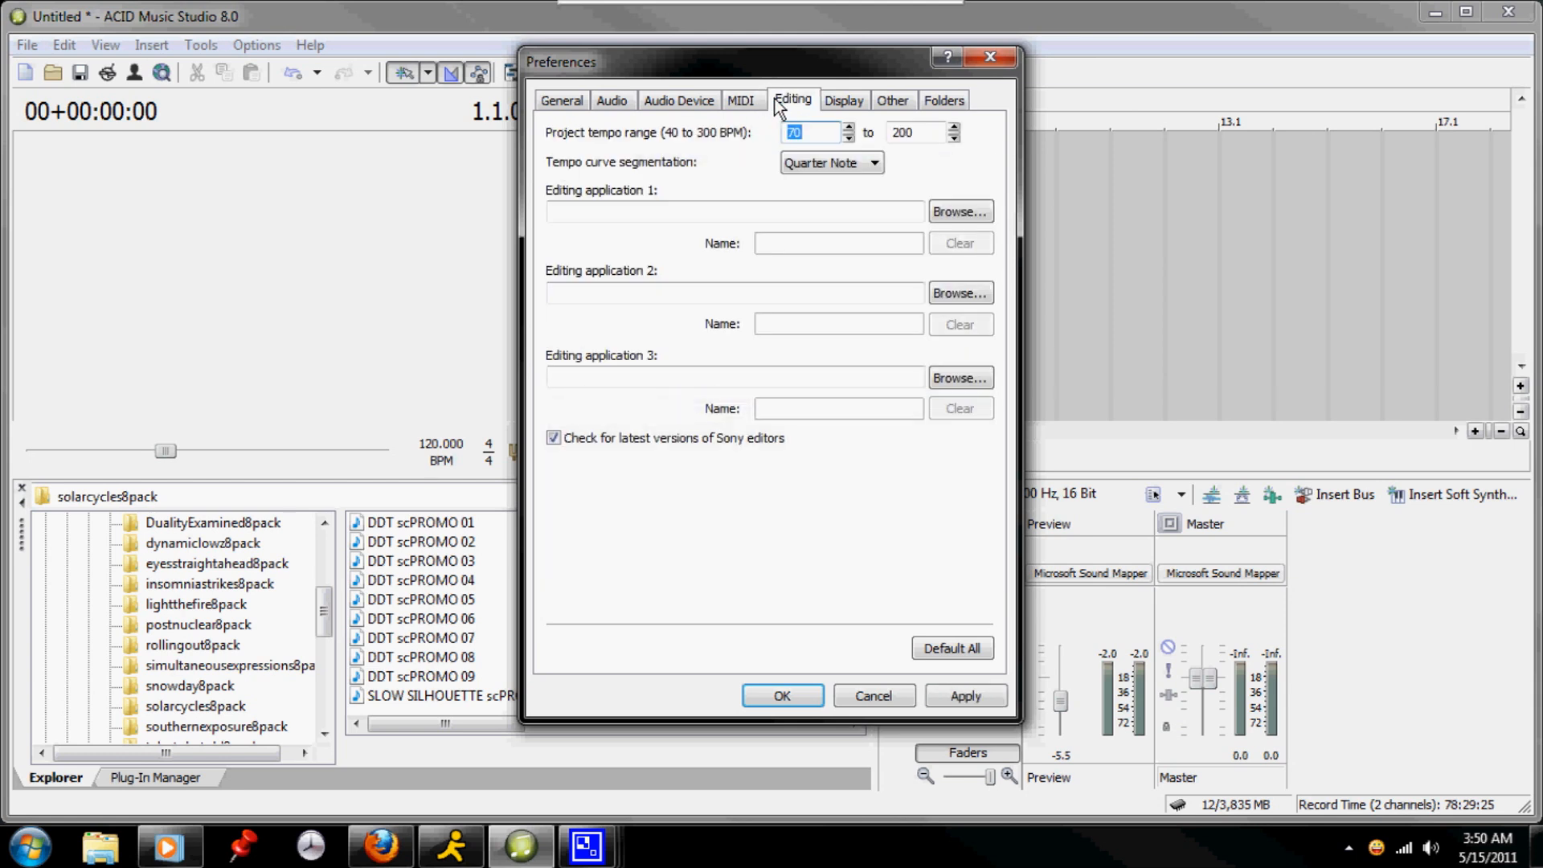
left_click(943, 100)
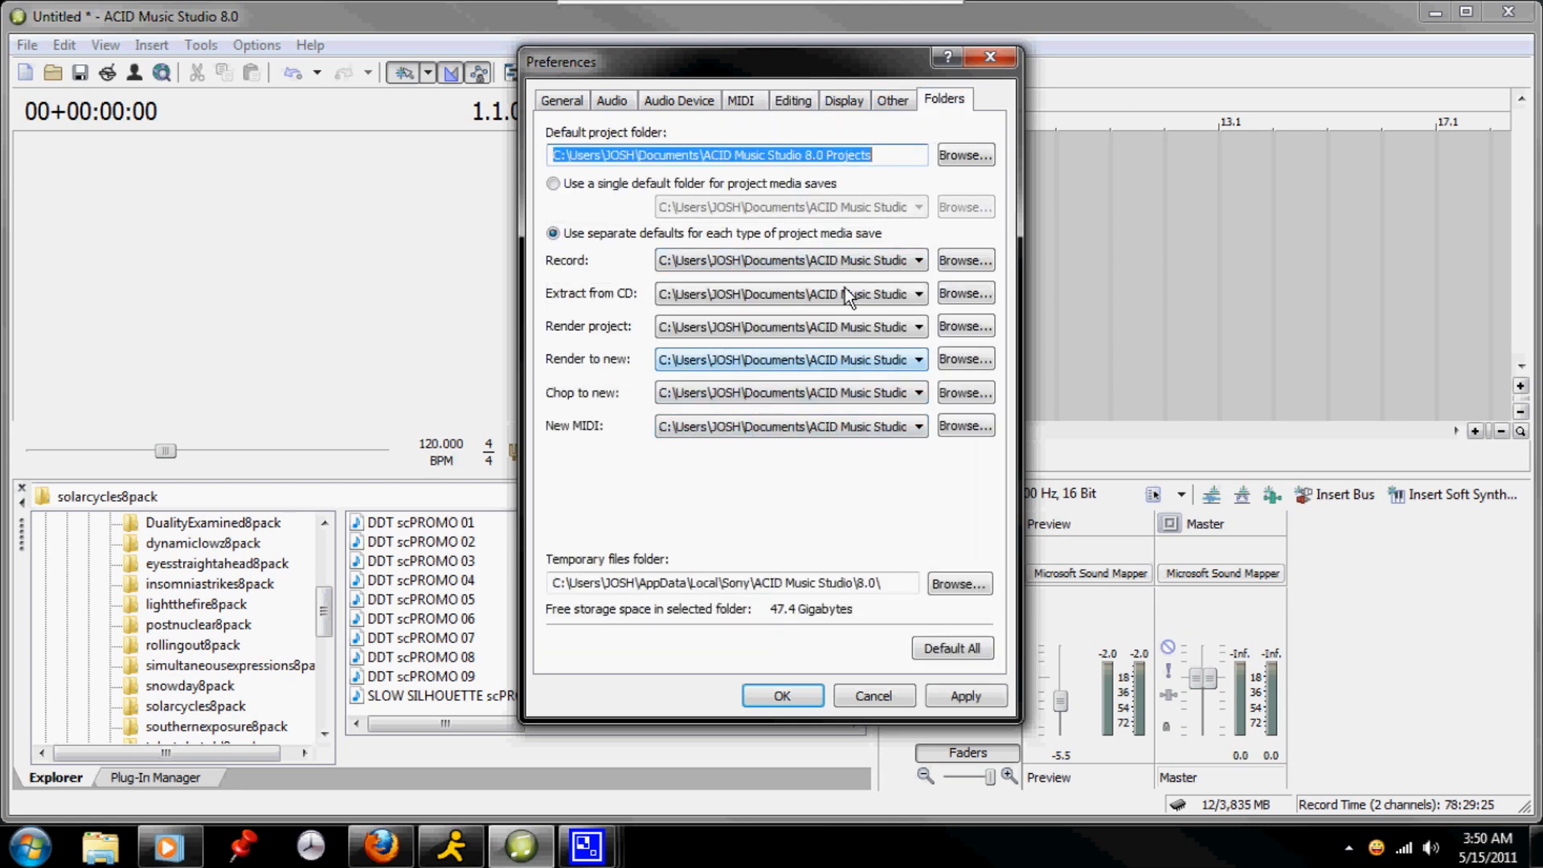
left_click(890, 100)
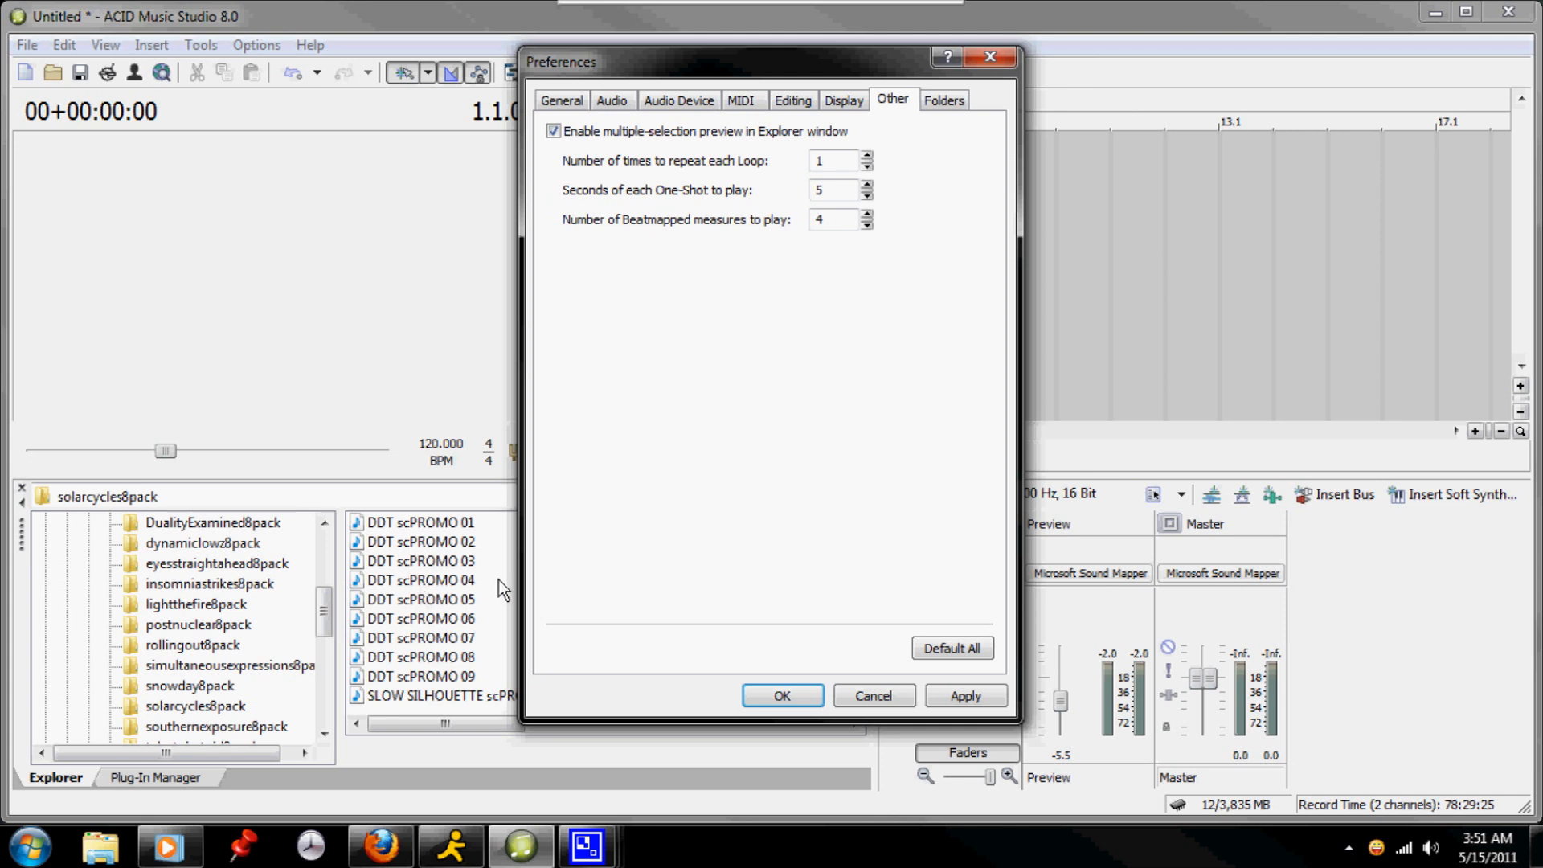
left_click(842, 100)
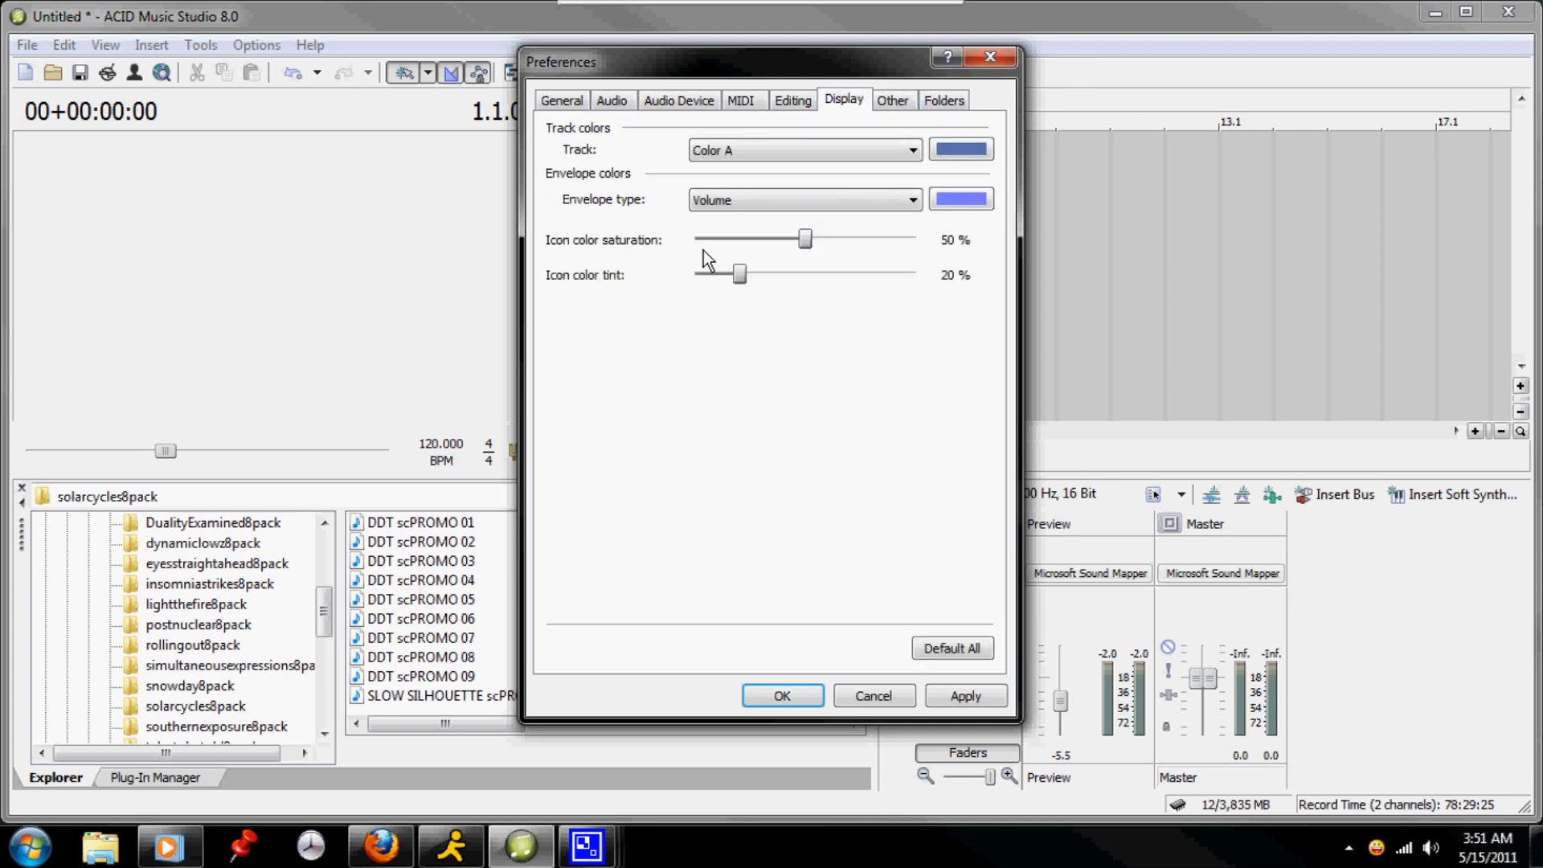
mouse_move(826, 519)
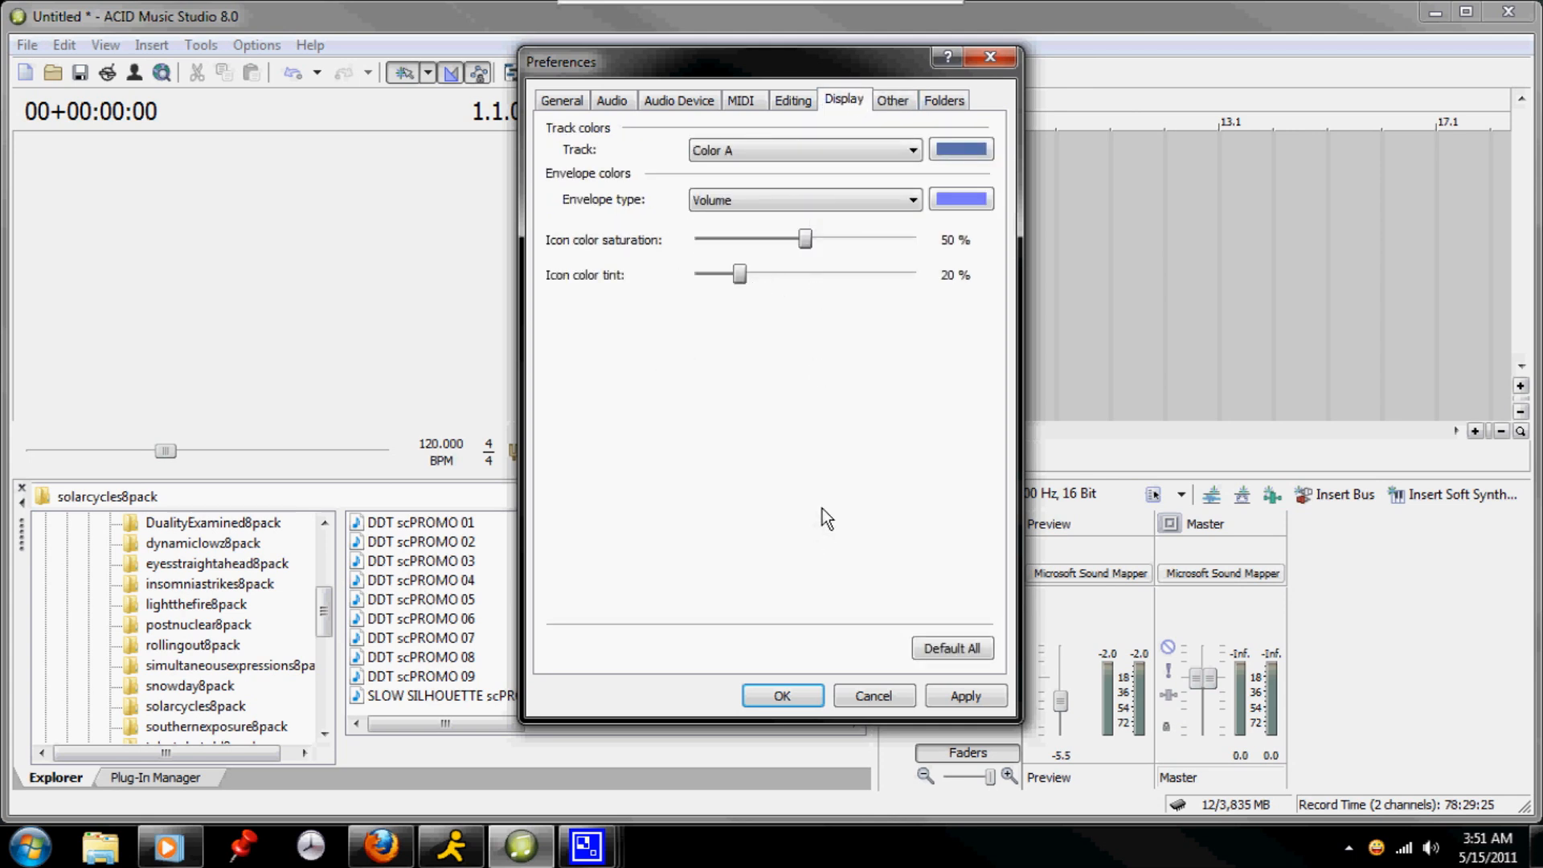
mouse_move(875, 696)
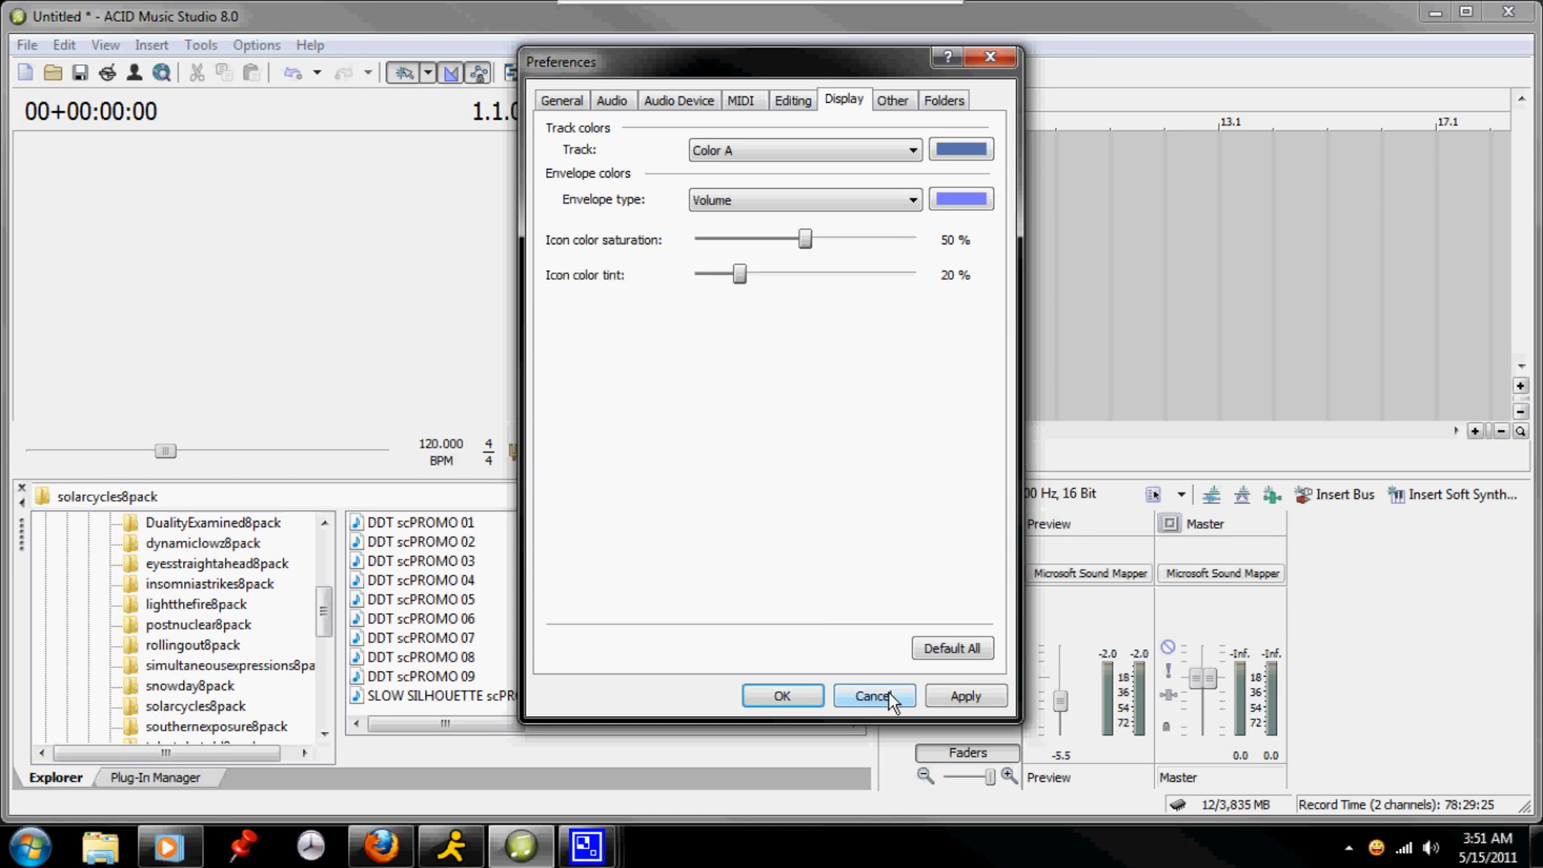
Step: Cancel Preferences and open Solar Cycles.acd at 95 BPM without saving Untitled.acd
left_click(871, 699)
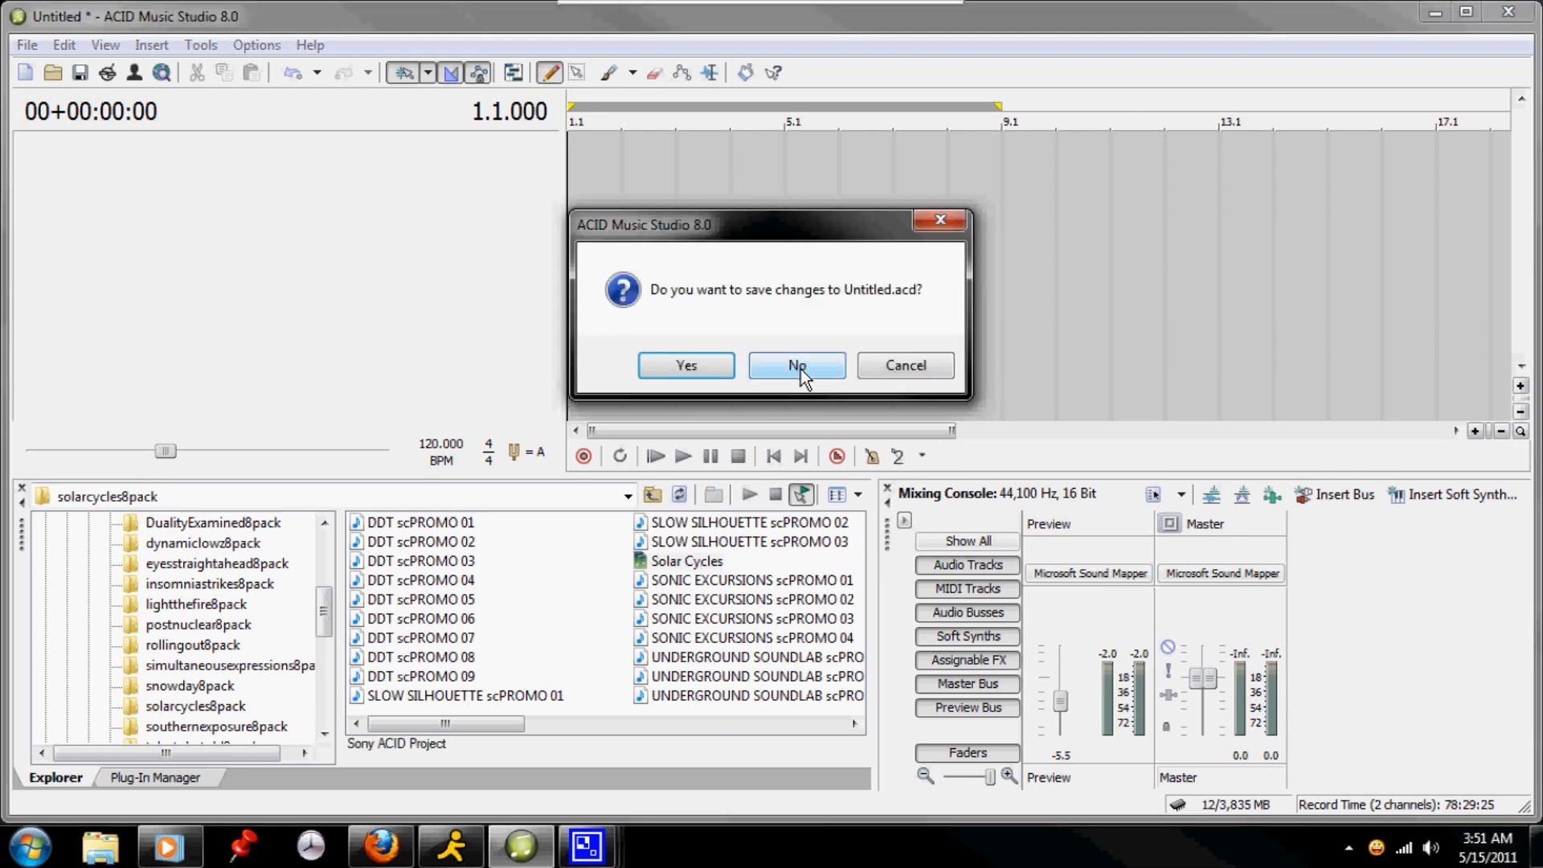
left_click(796, 364)
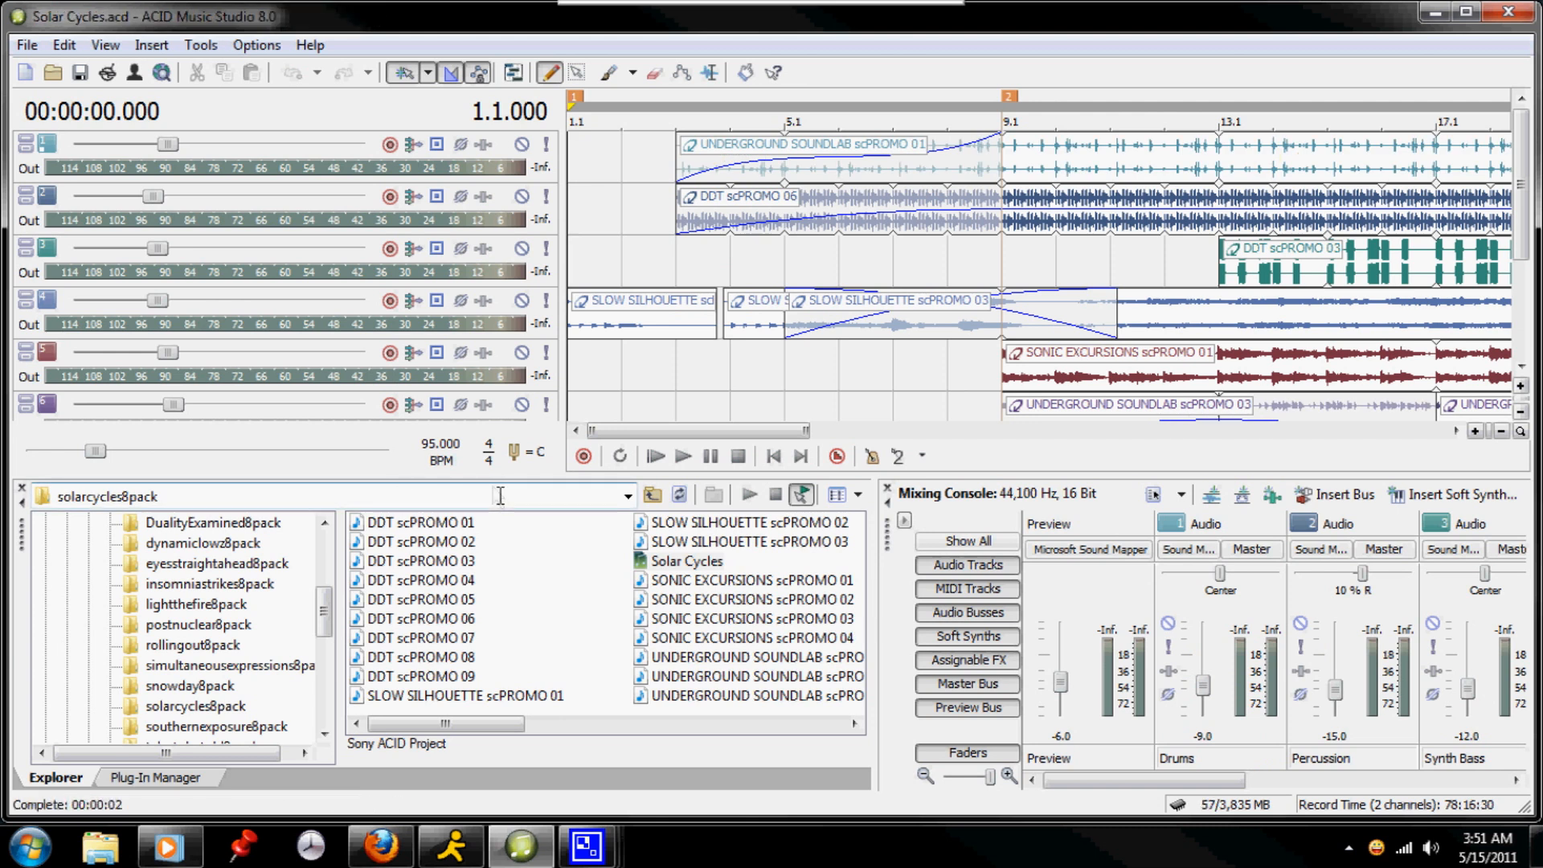
mouse_move(441, 453)
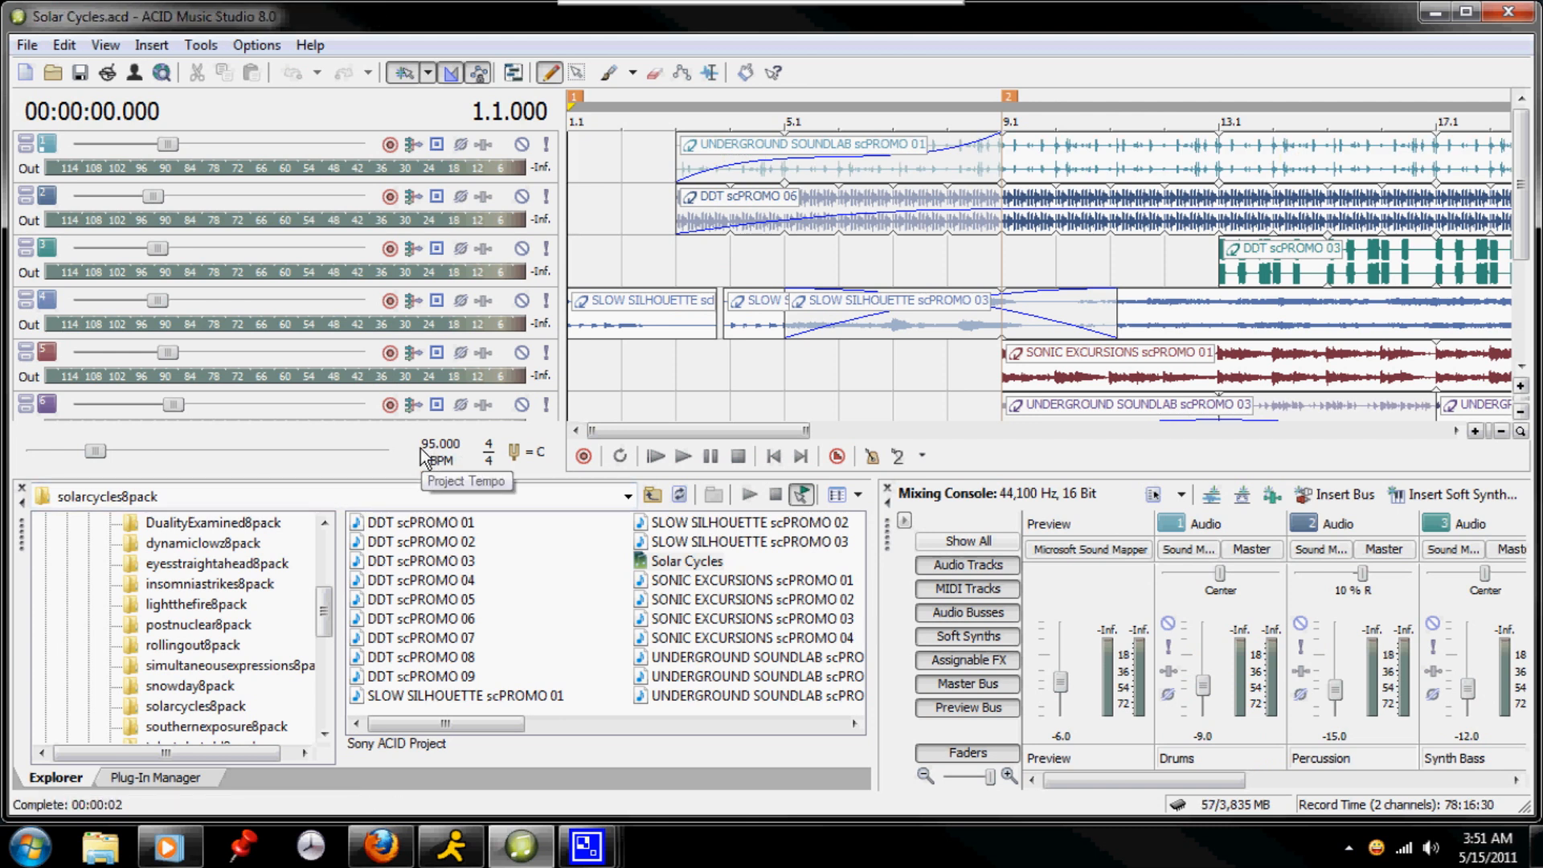
mouse_move(418, 477)
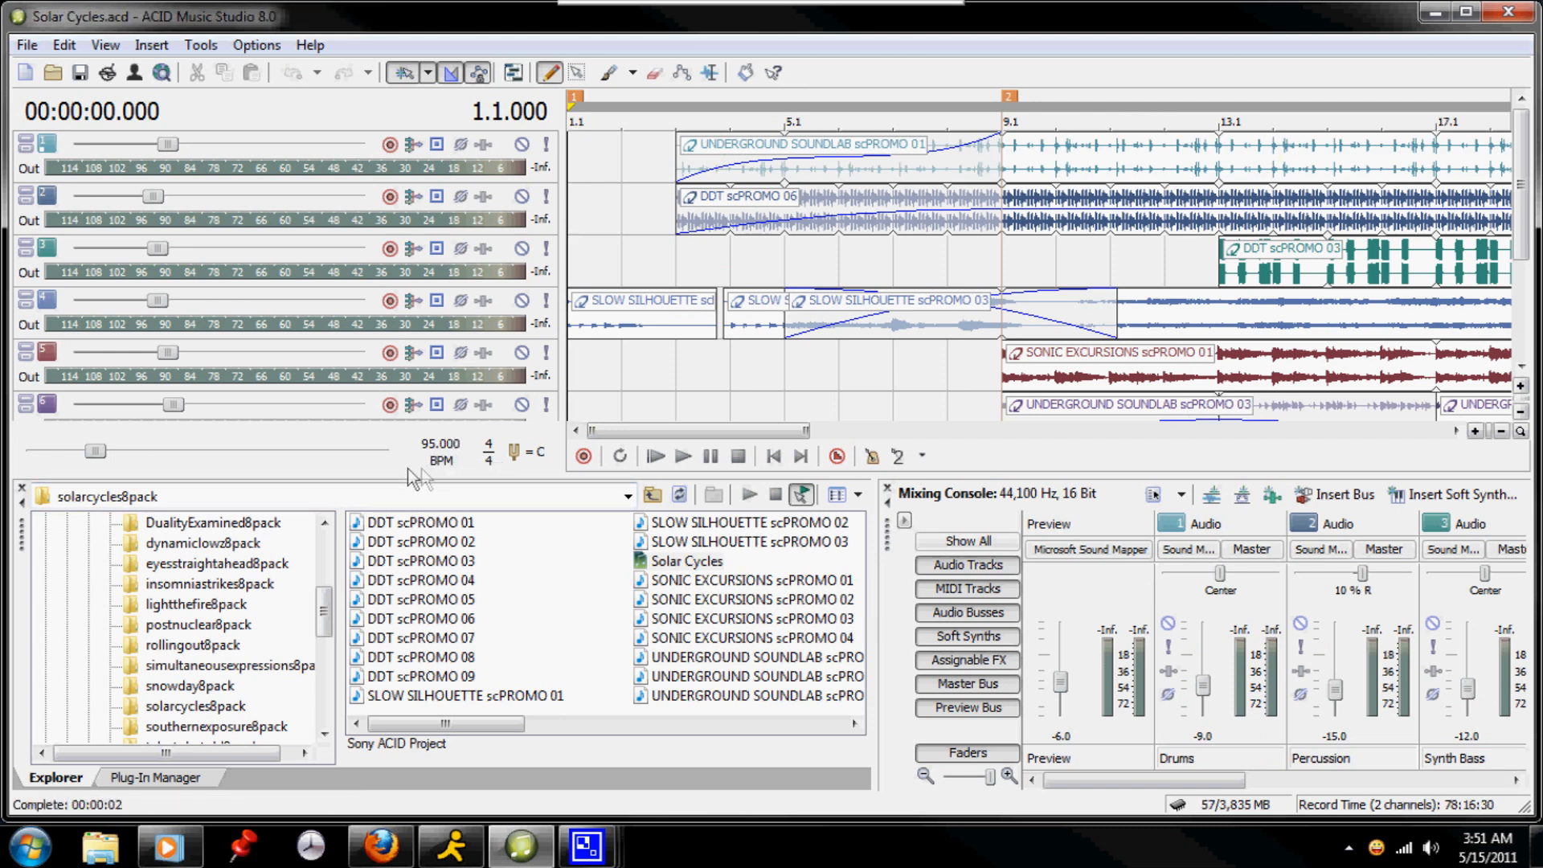
mouse_move(489, 453)
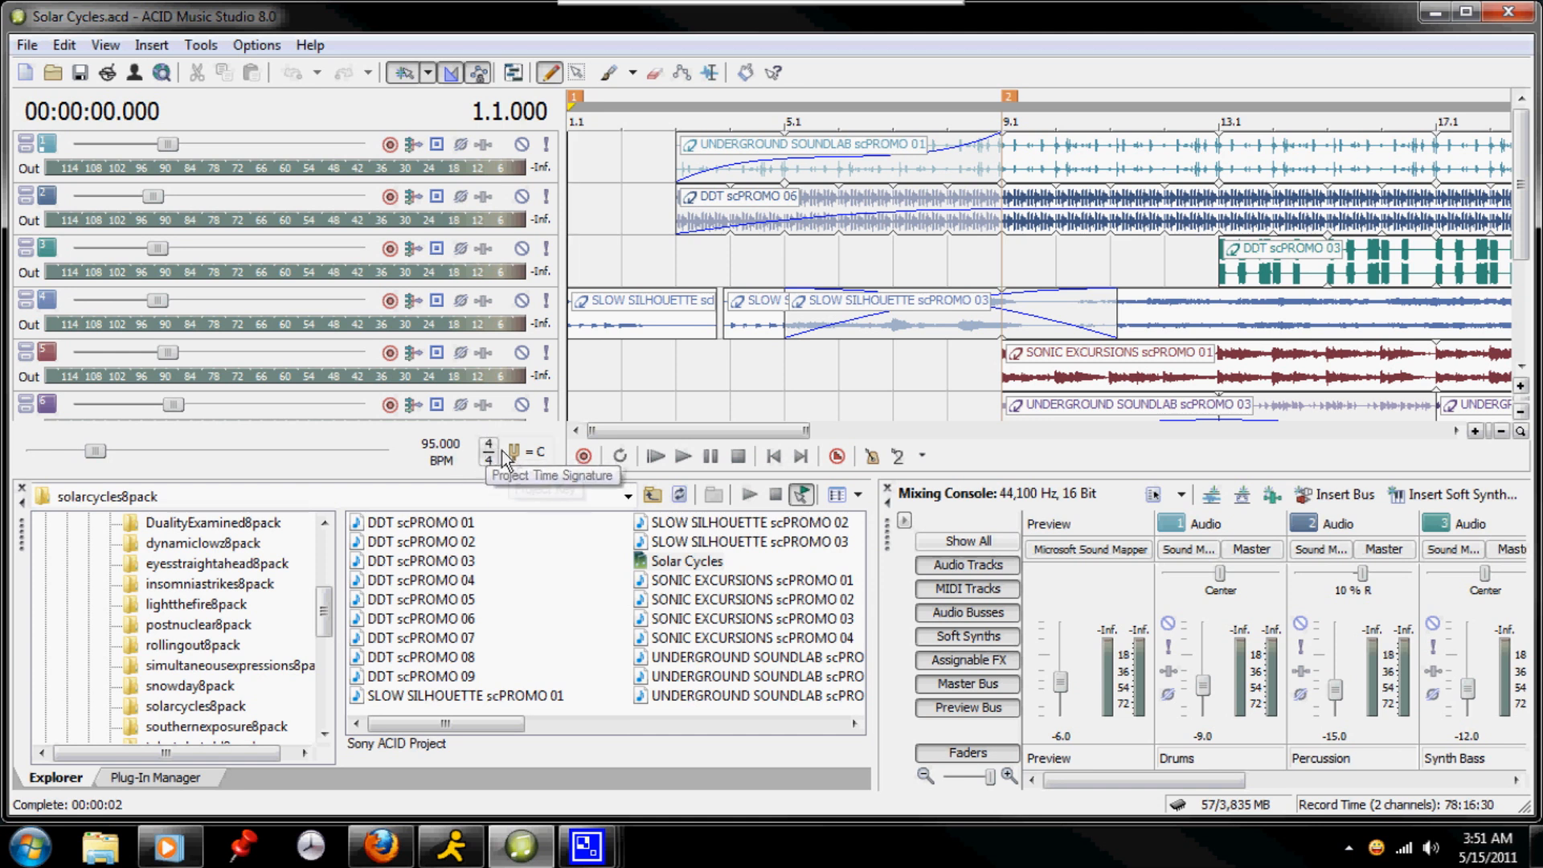
mouse_move(1088, 450)
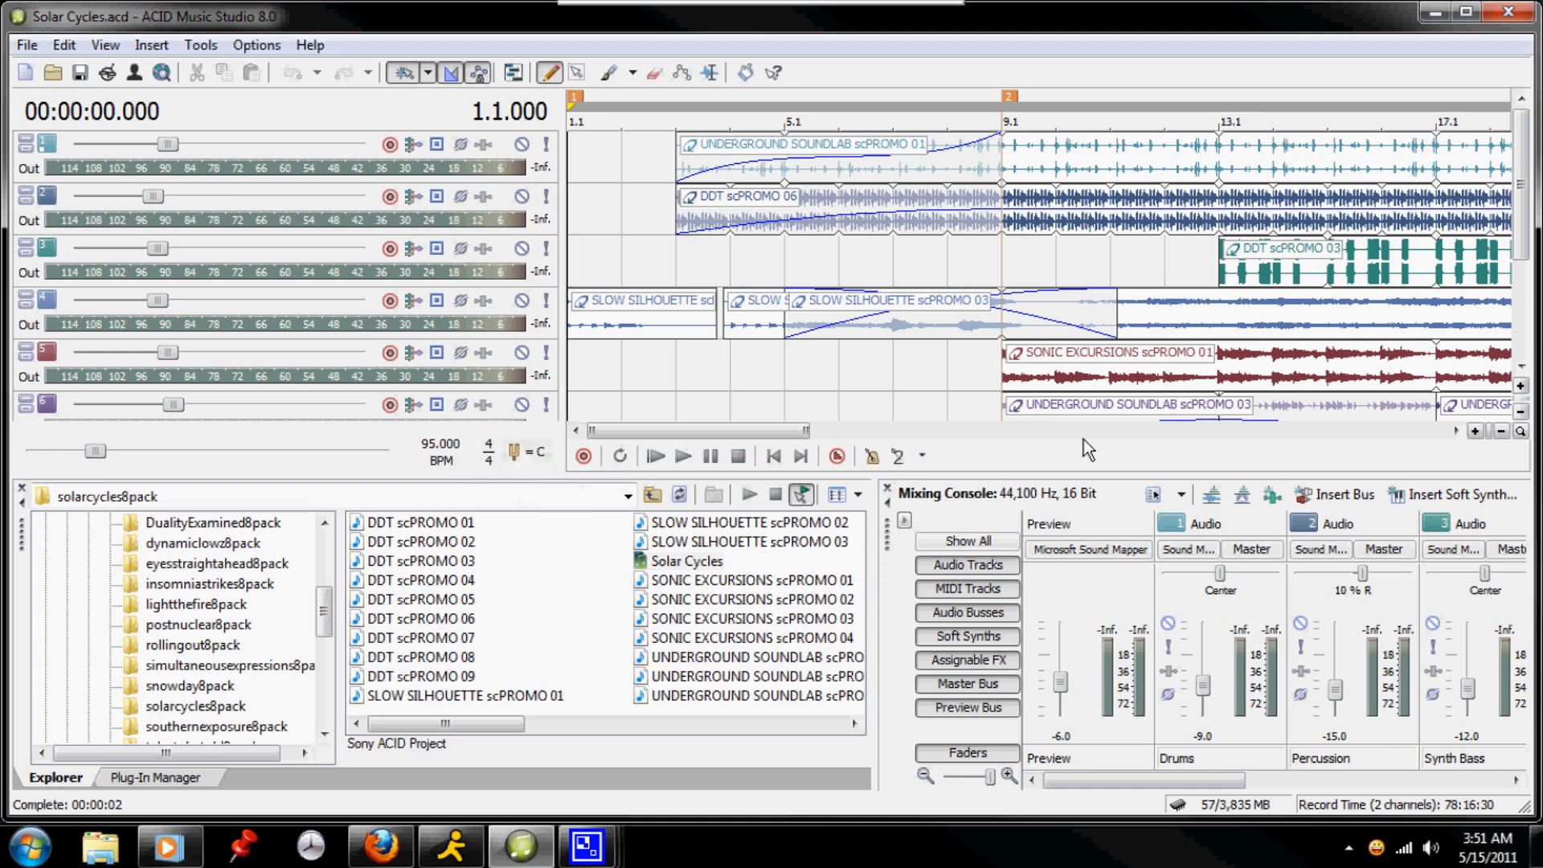
mouse_move(1518, 432)
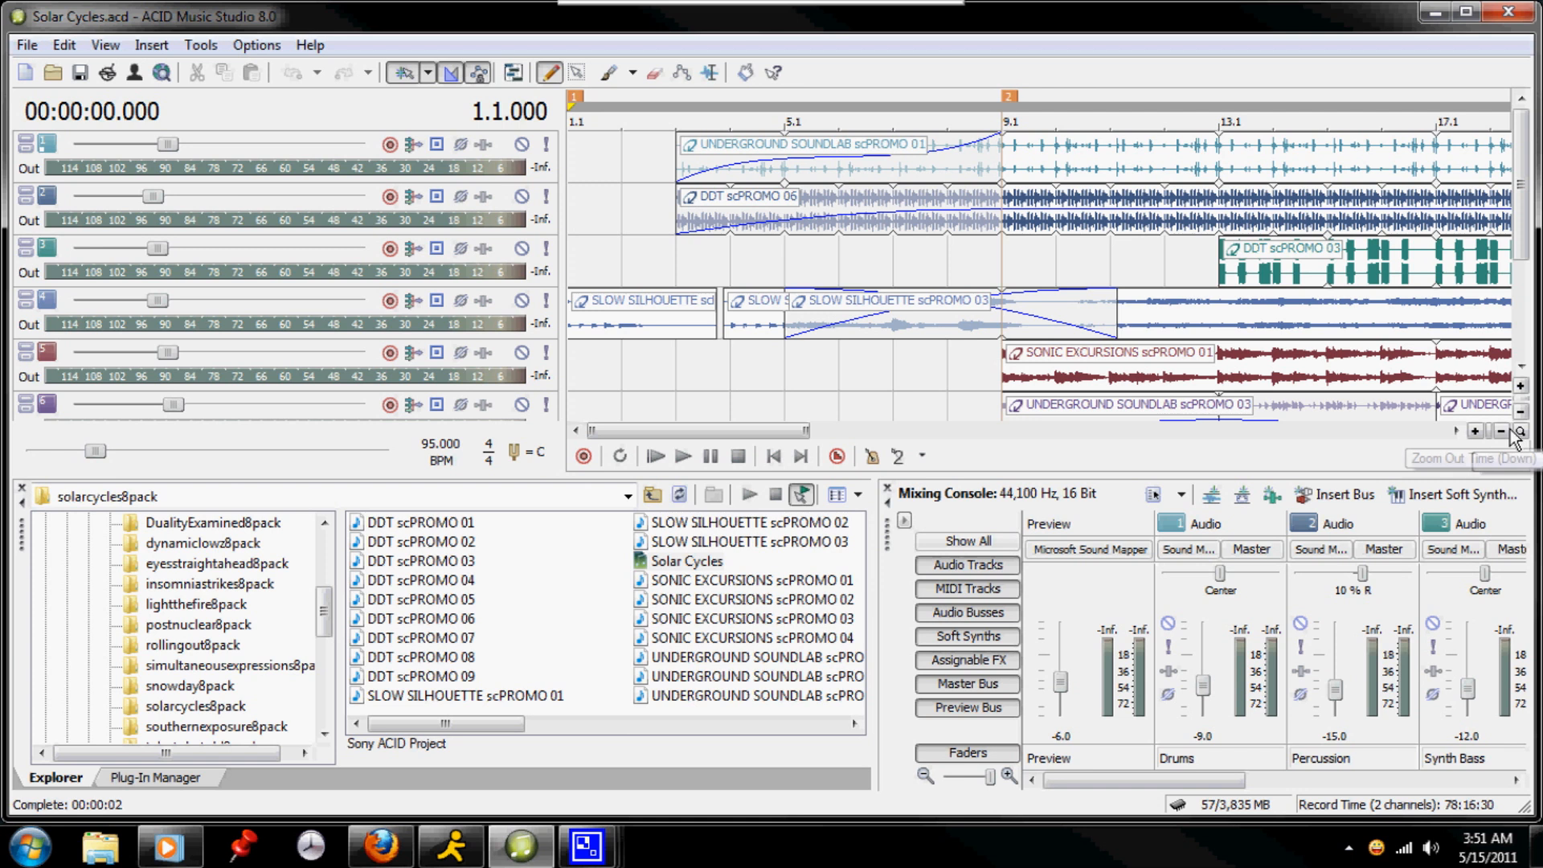
mouse_move(1519, 448)
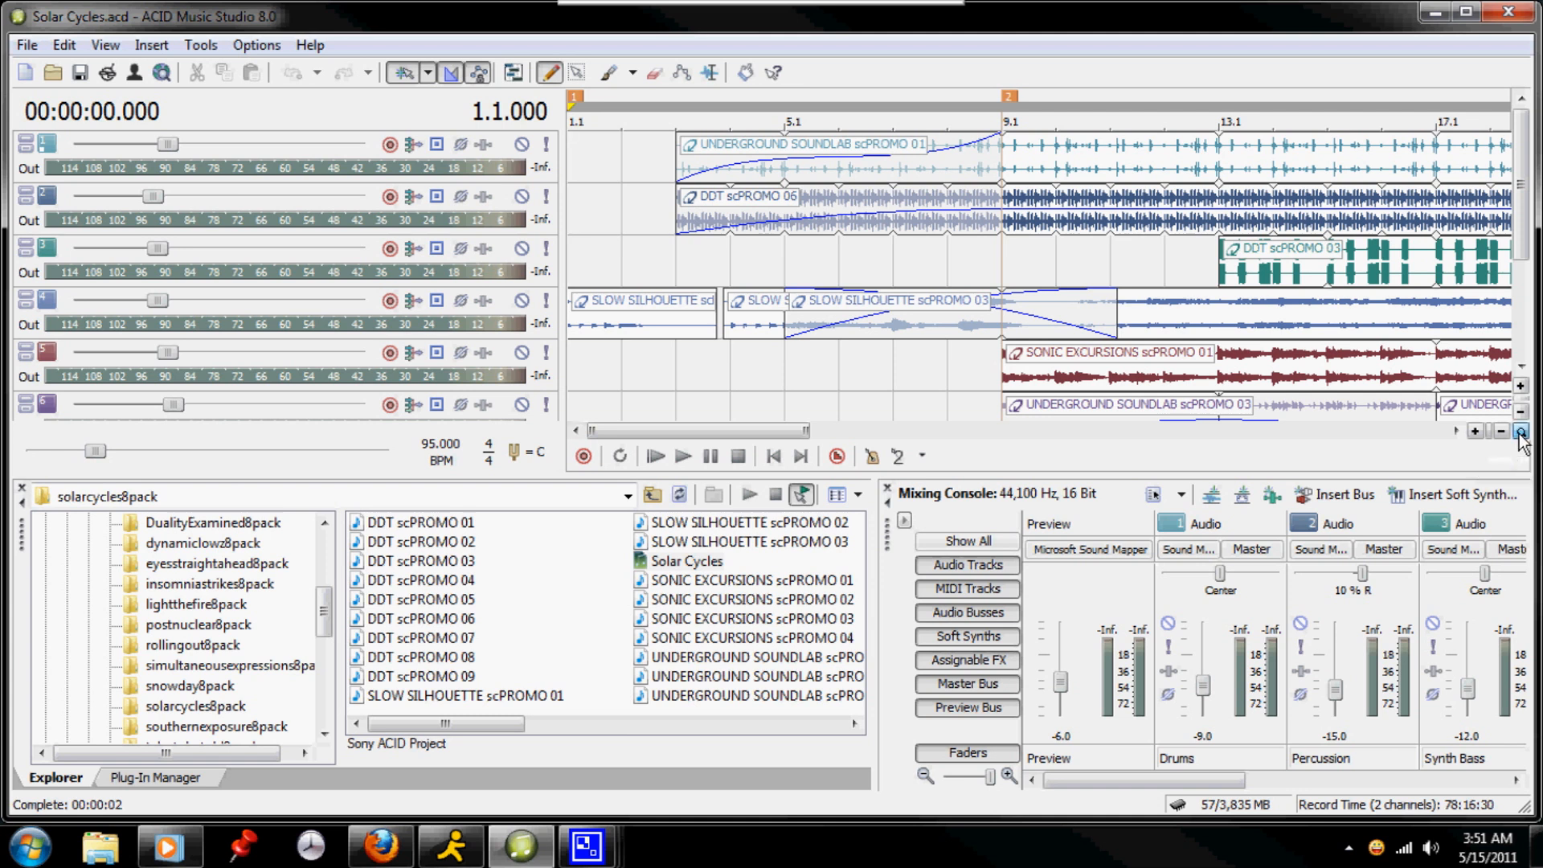
Step: Set a short loop region after 3.3.000 and start looped playback
left_click(1521, 432)
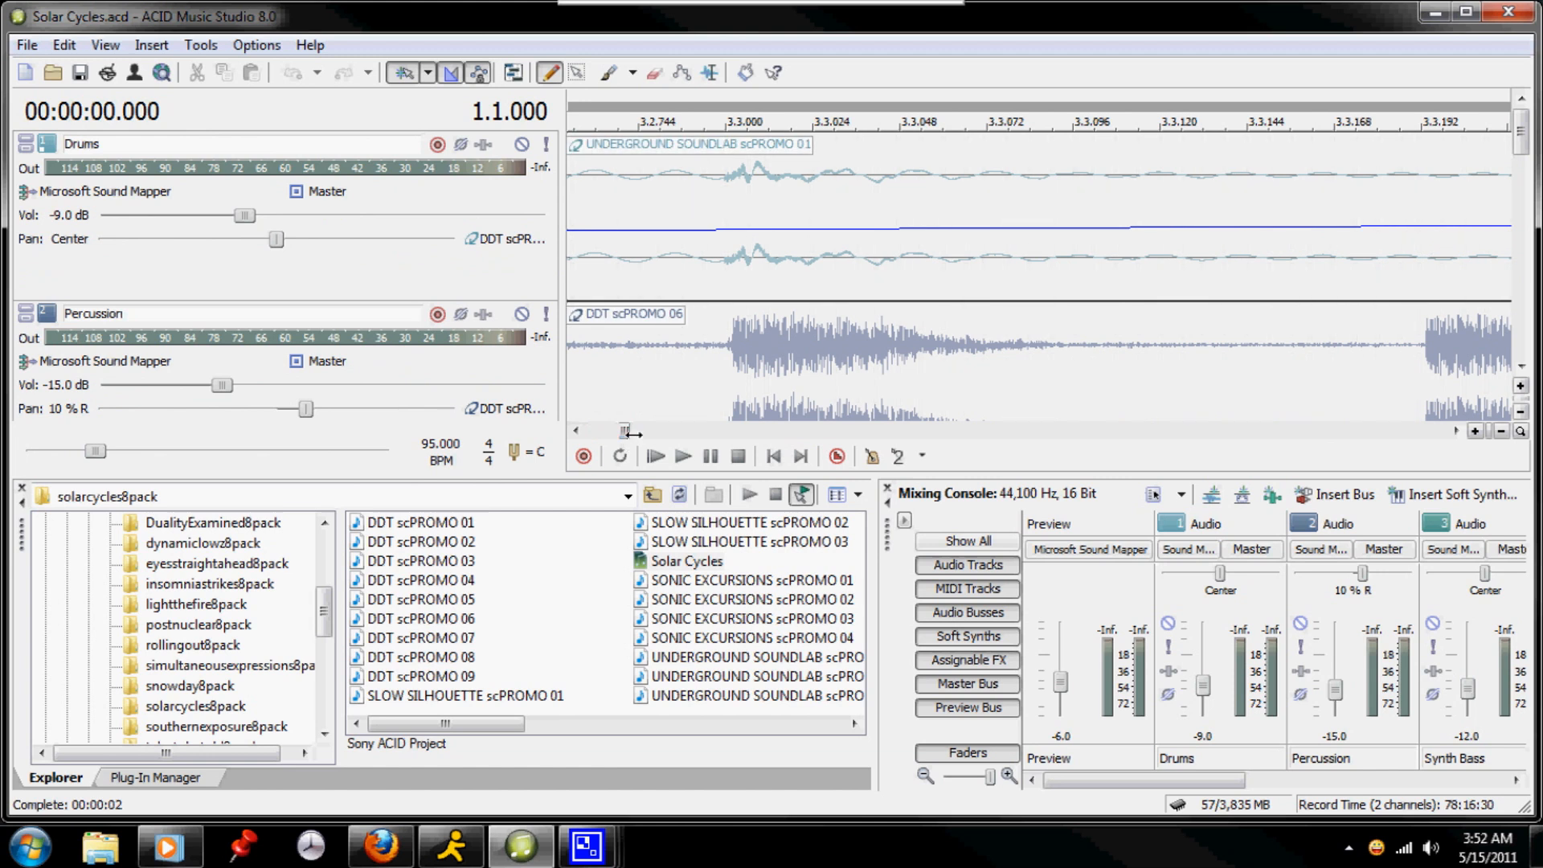
mouse_move(649, 437)
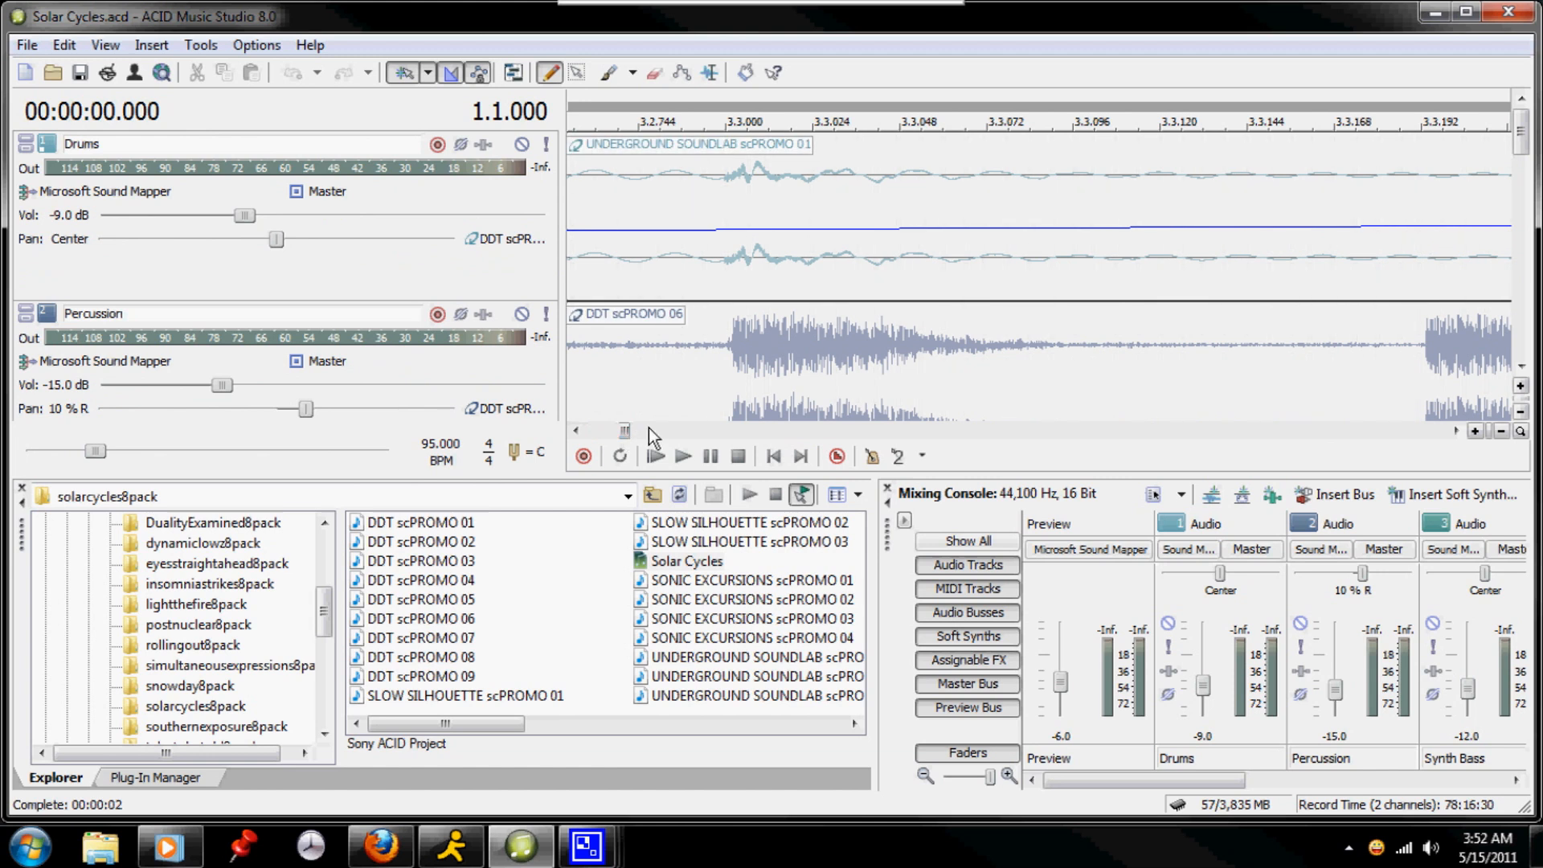
mouse_move(742, 98)
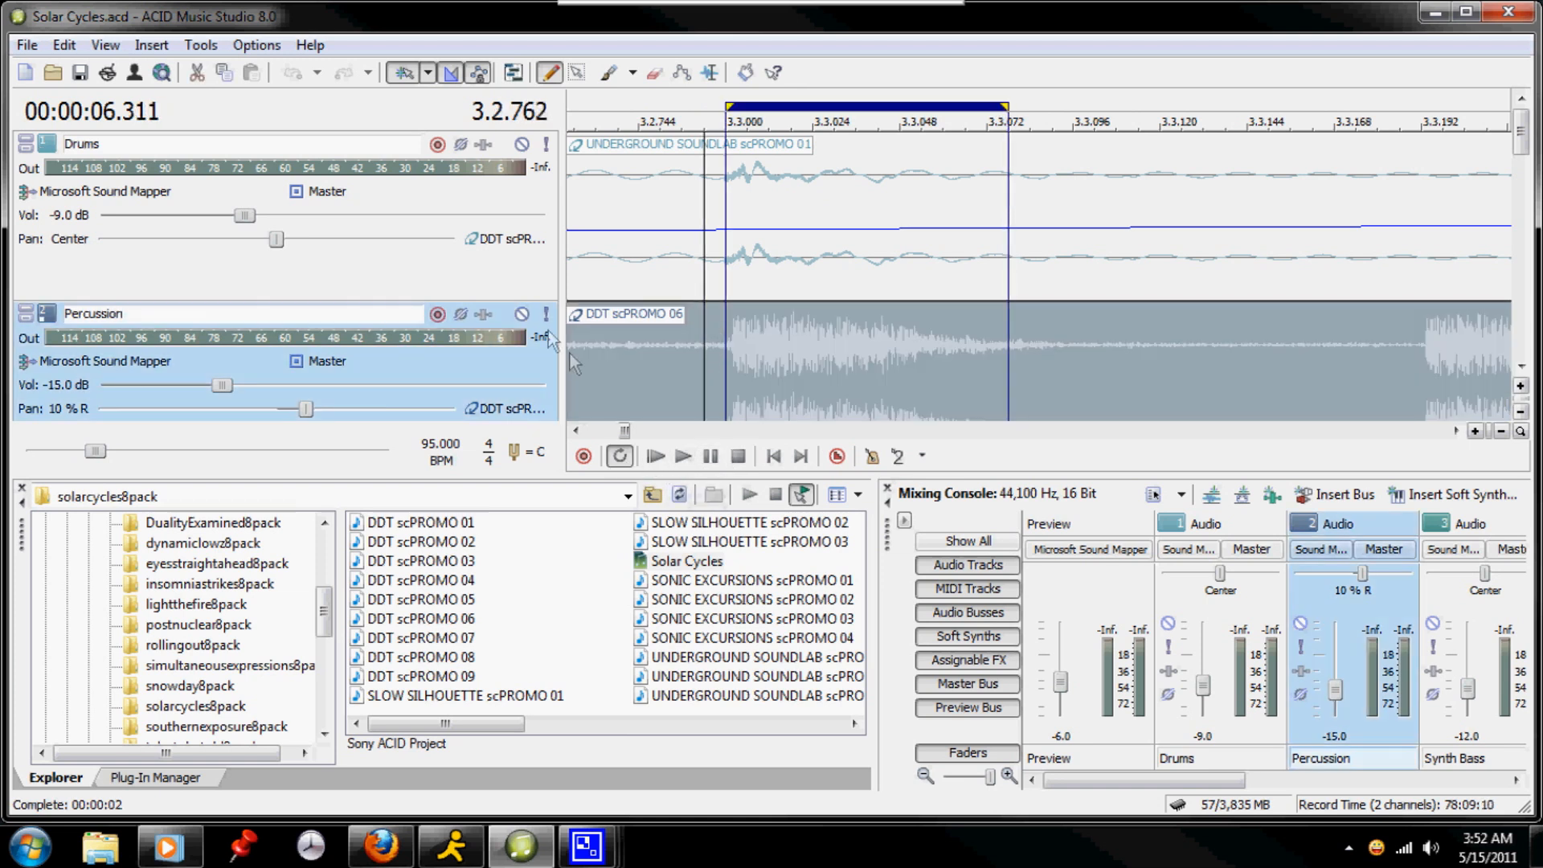
left_click(656, 455)
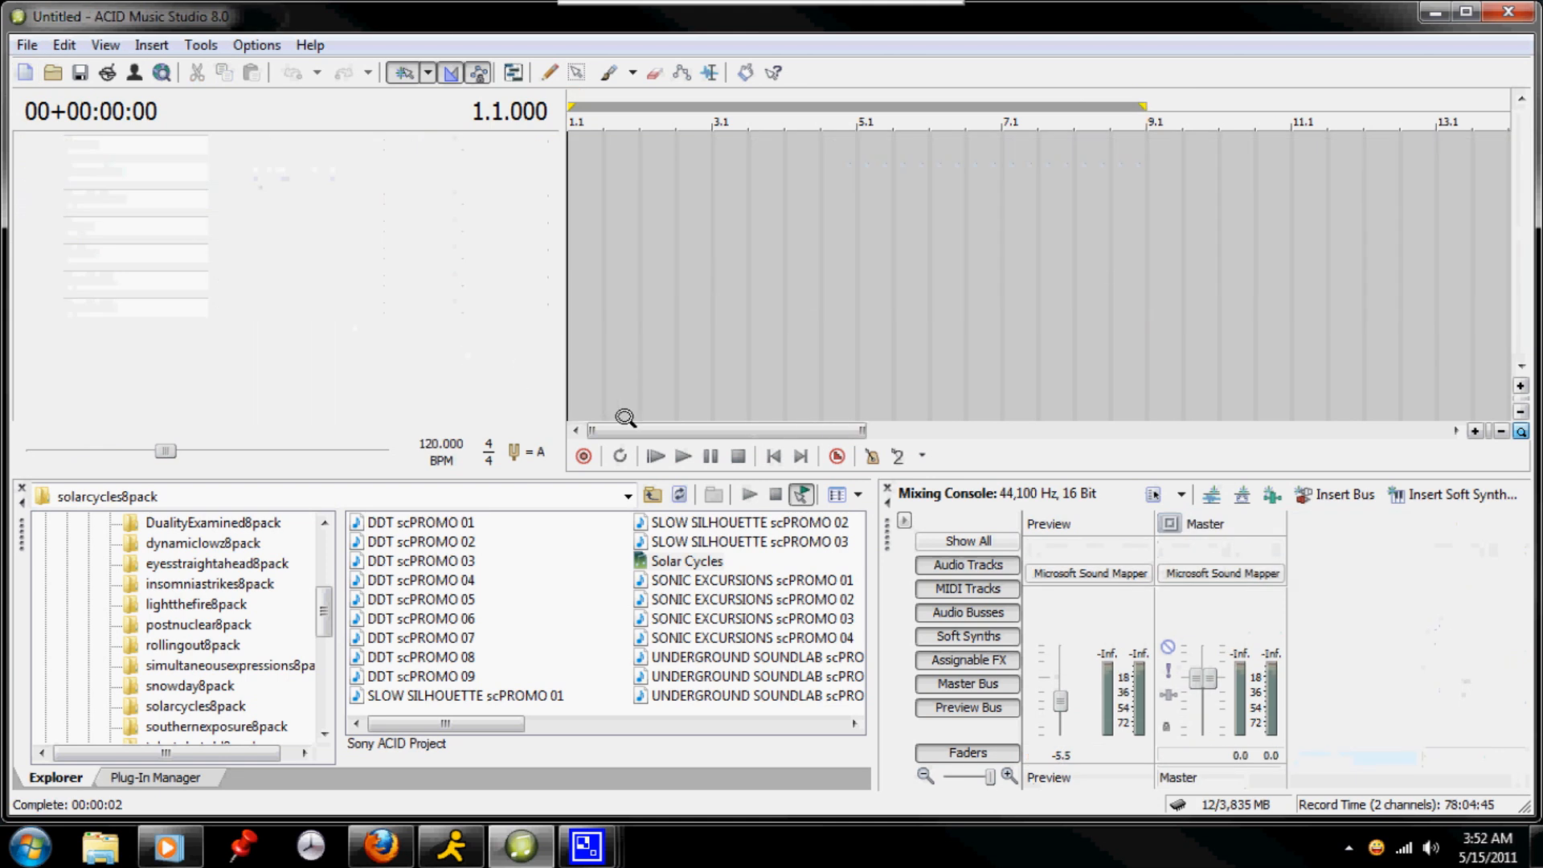
Step: Add the SONIC EXCURSIONS scPROMO 02 loop as a track and play it back once
left_click(752, 600)
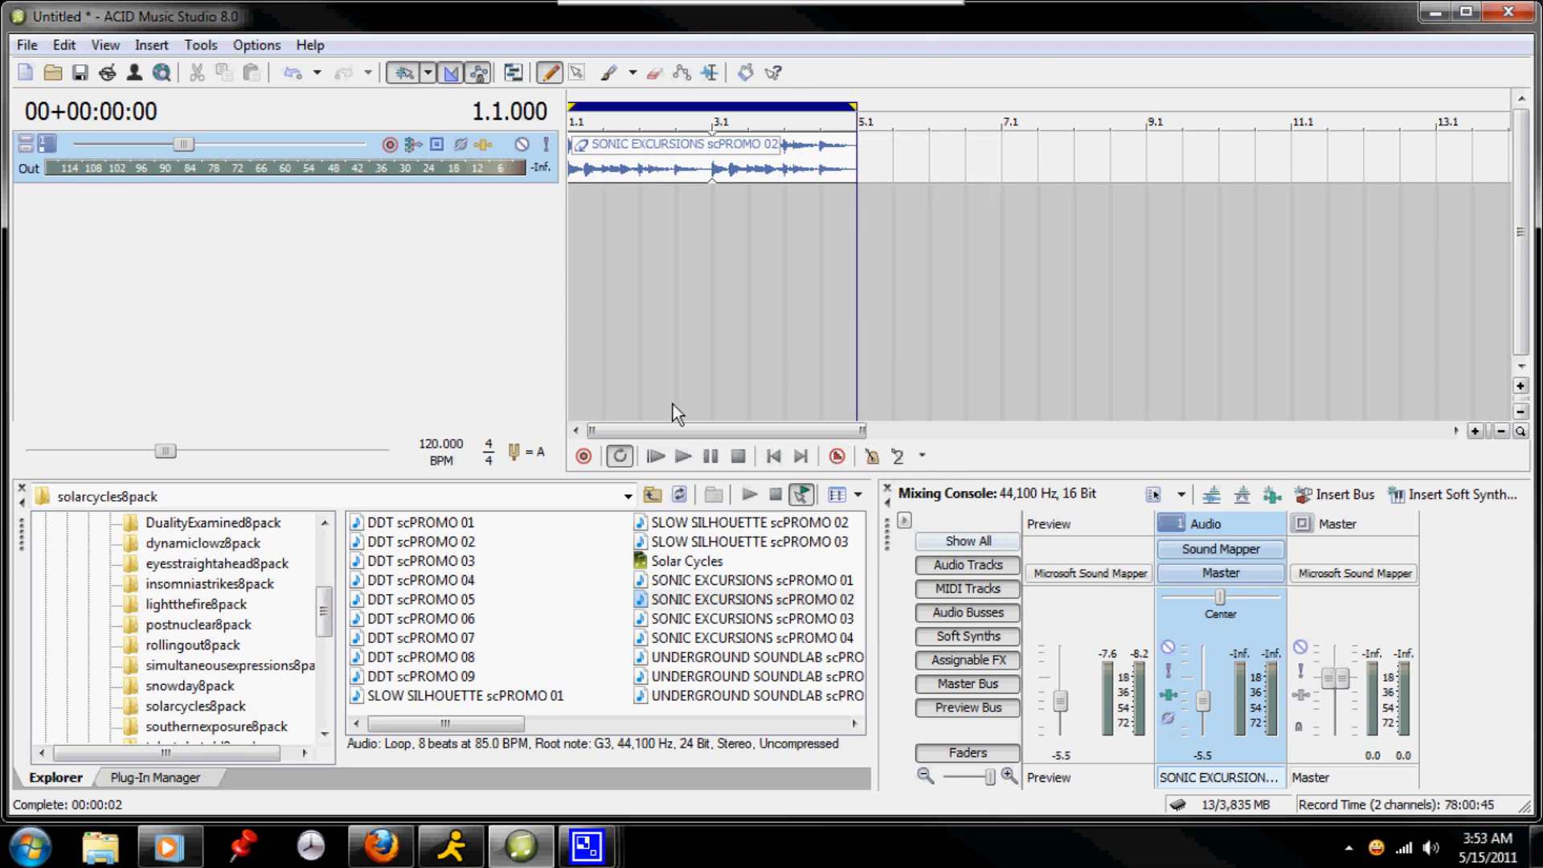
left_click(654, 456)
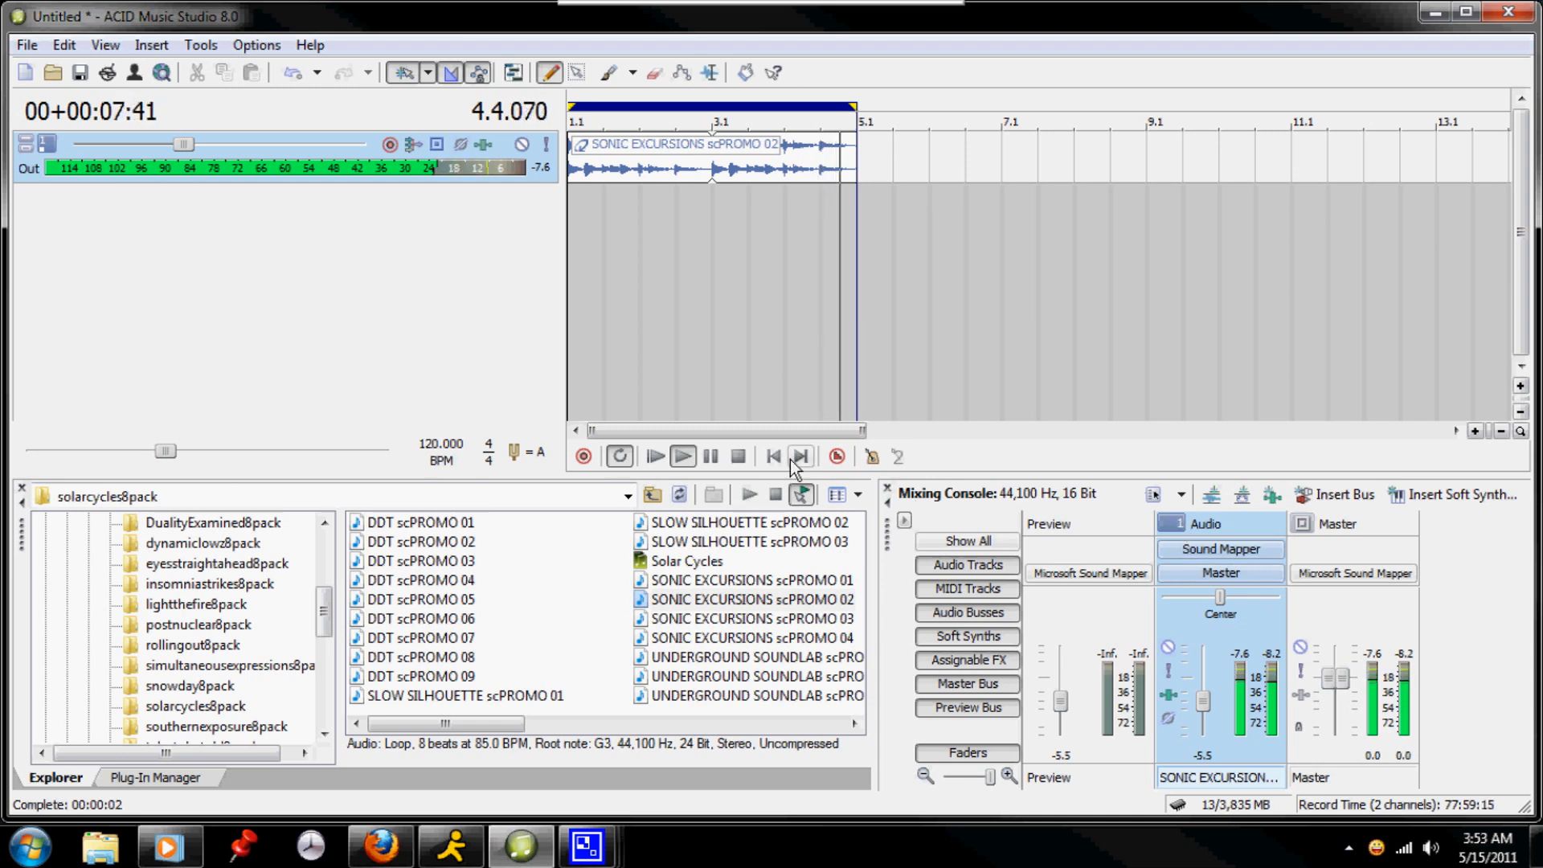
left_click(738, 455)
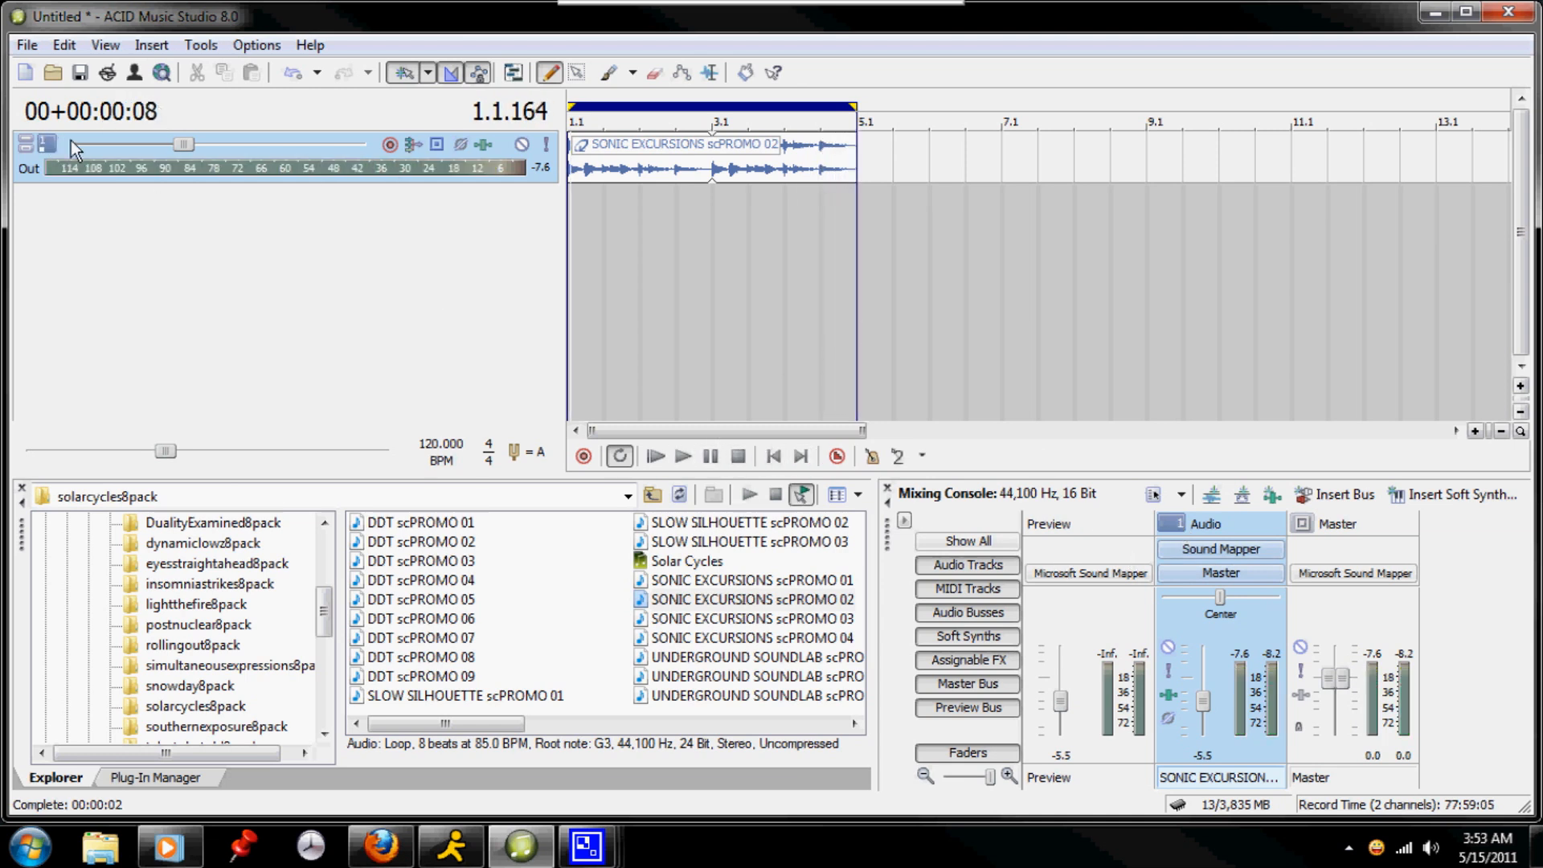
mouse_move(1128, 578)
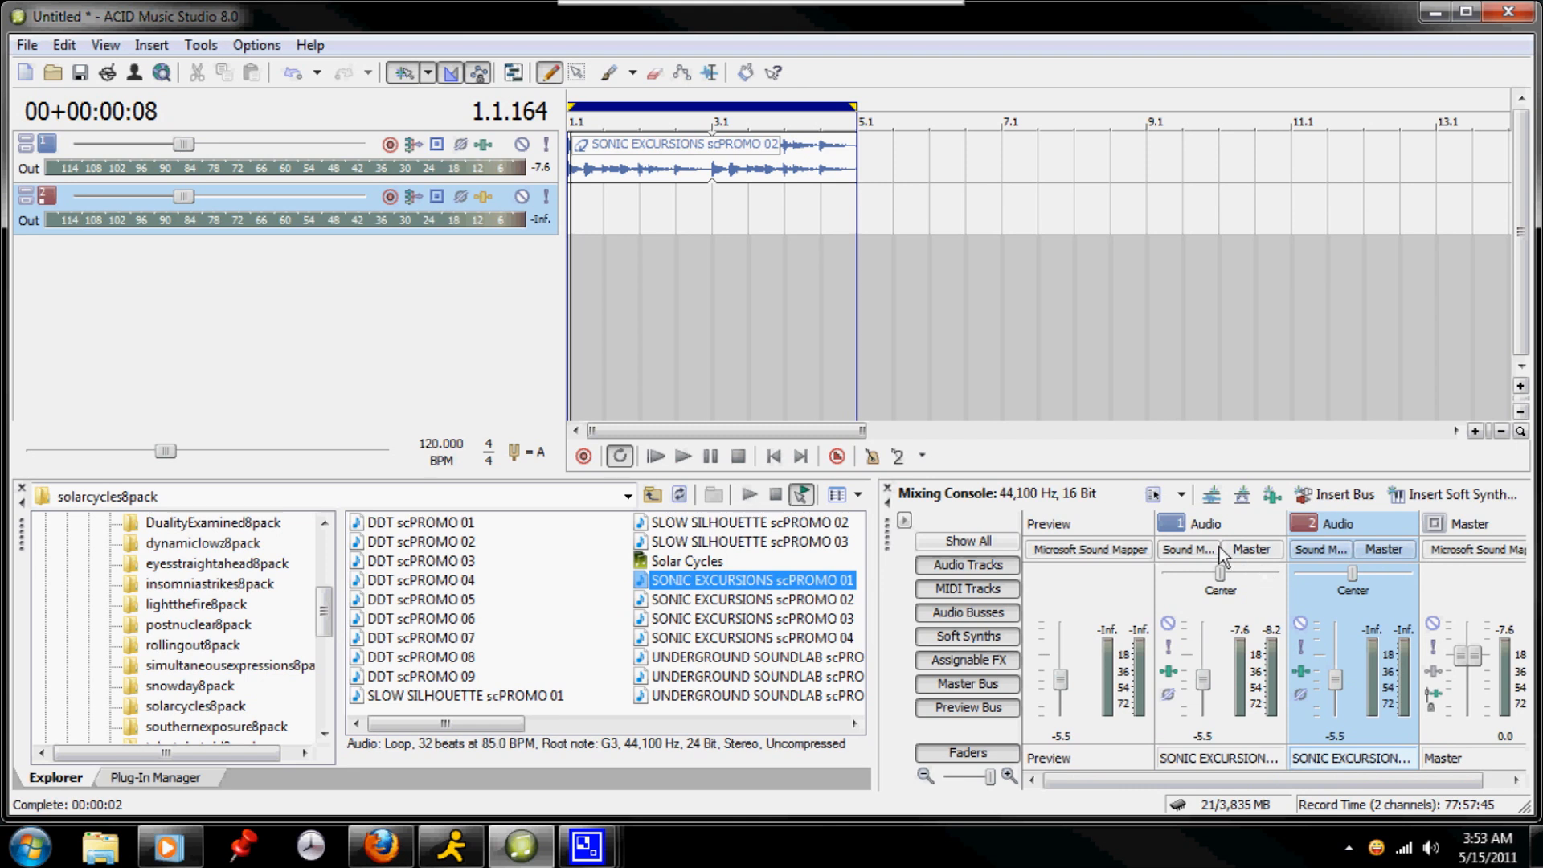
mouse_move(1250, 770)
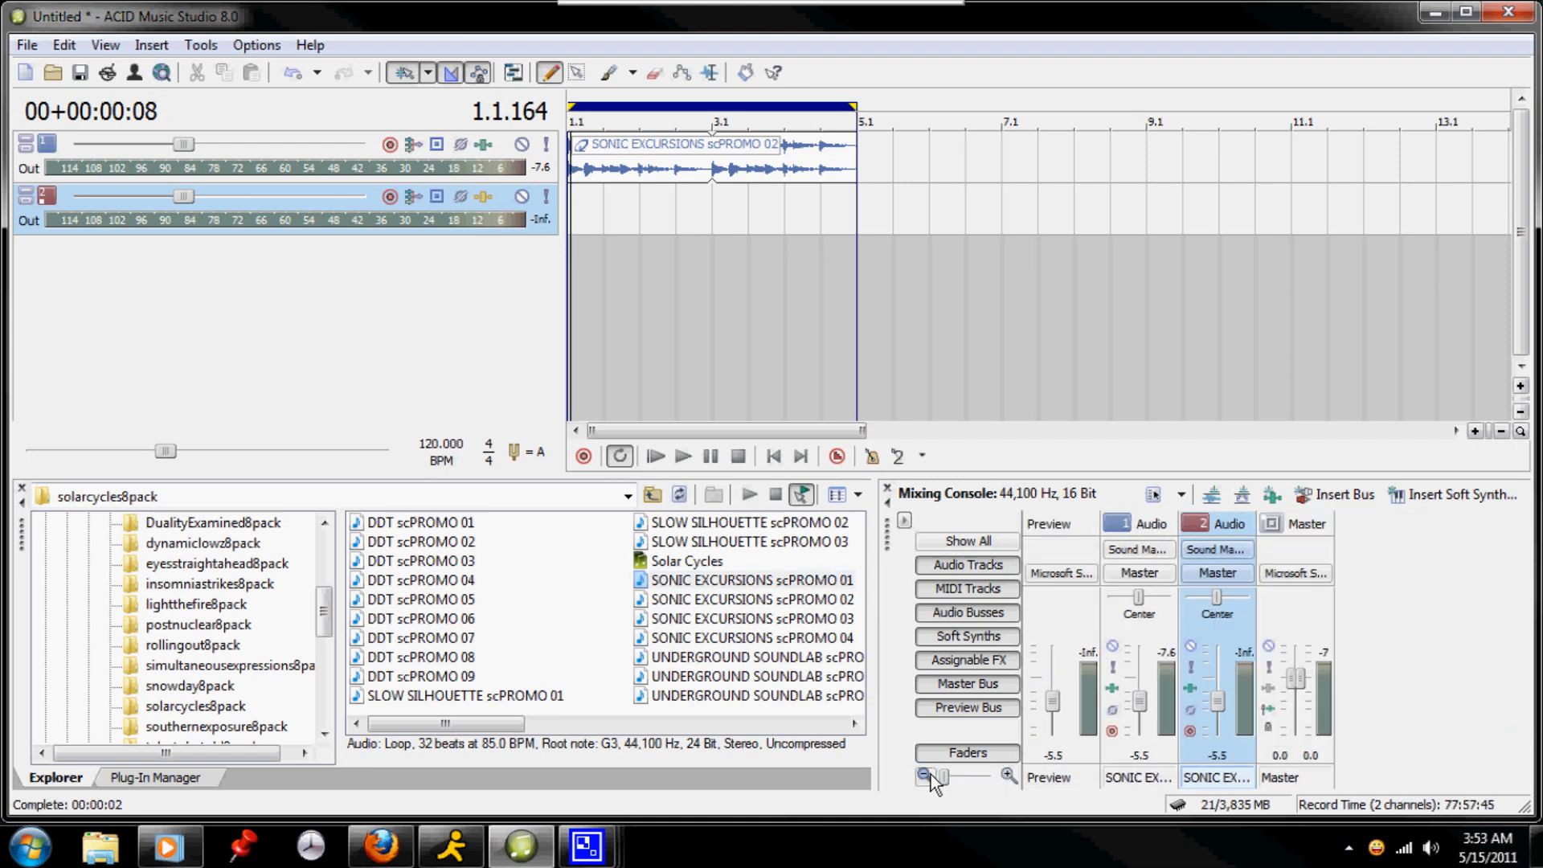
Step: Discard the loop tracks and return to a fresh empty untitled project at 120 BPM
left_click(1006, 776)
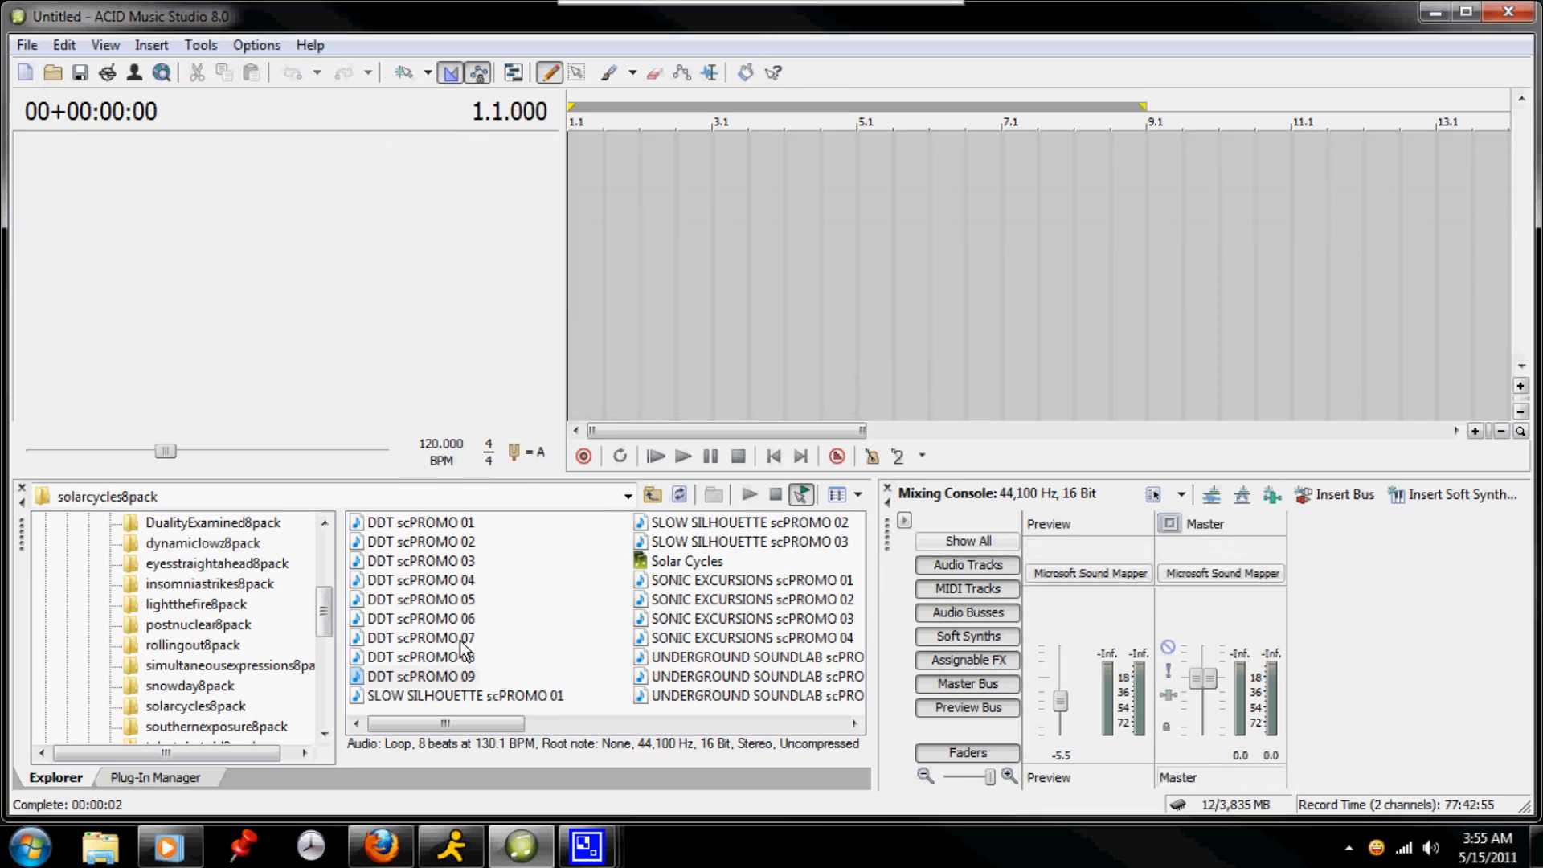
Step: Add DDT scPROMO 09 as a track and stretch its drum event from bar 1 to just past bar 4
left_click(419, 676)
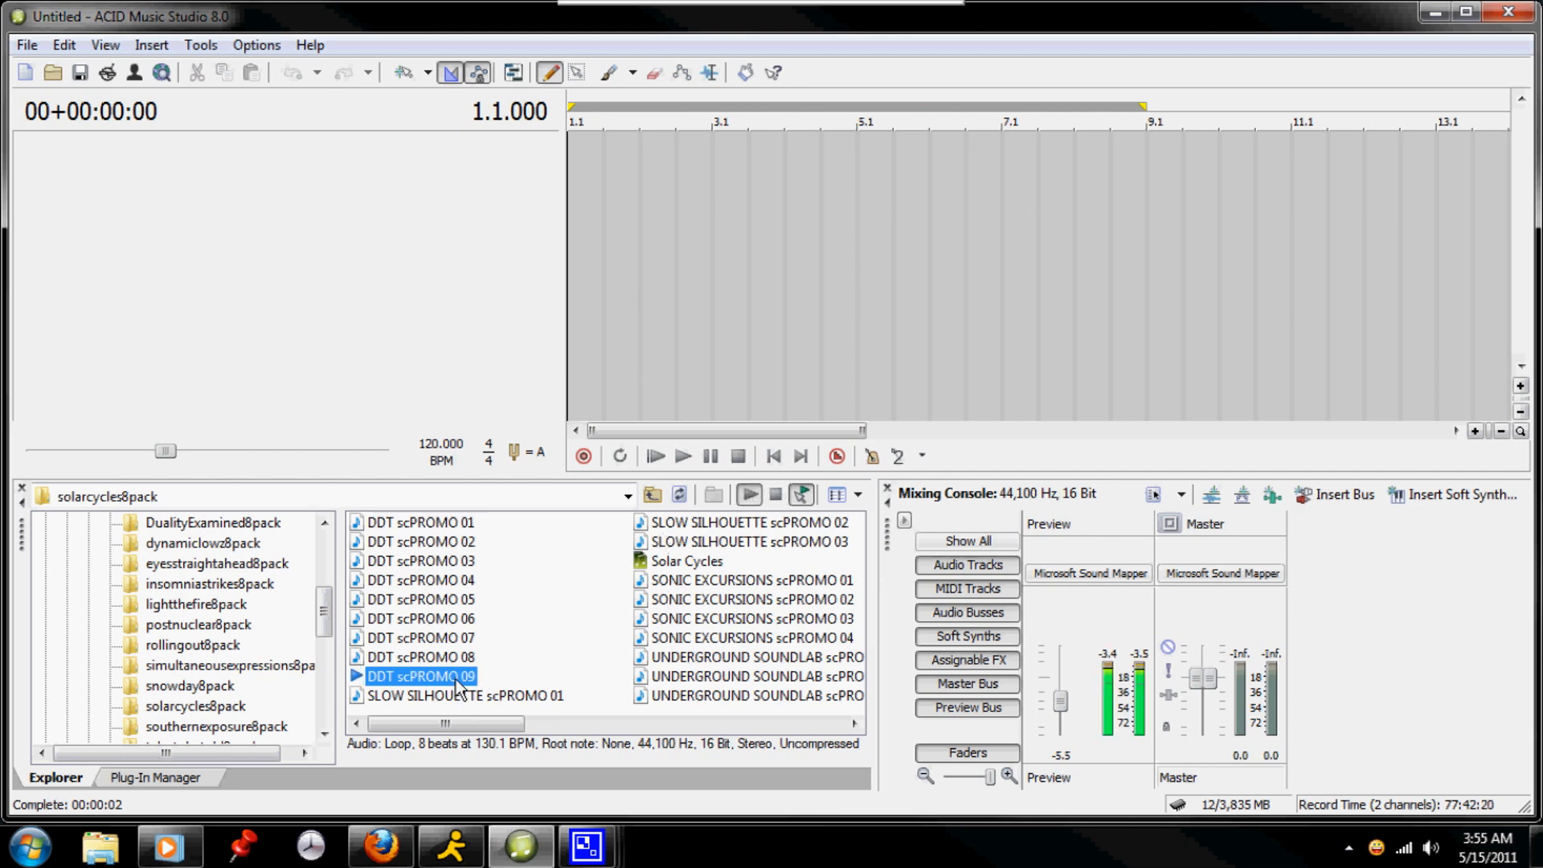
double_click(418, 677)
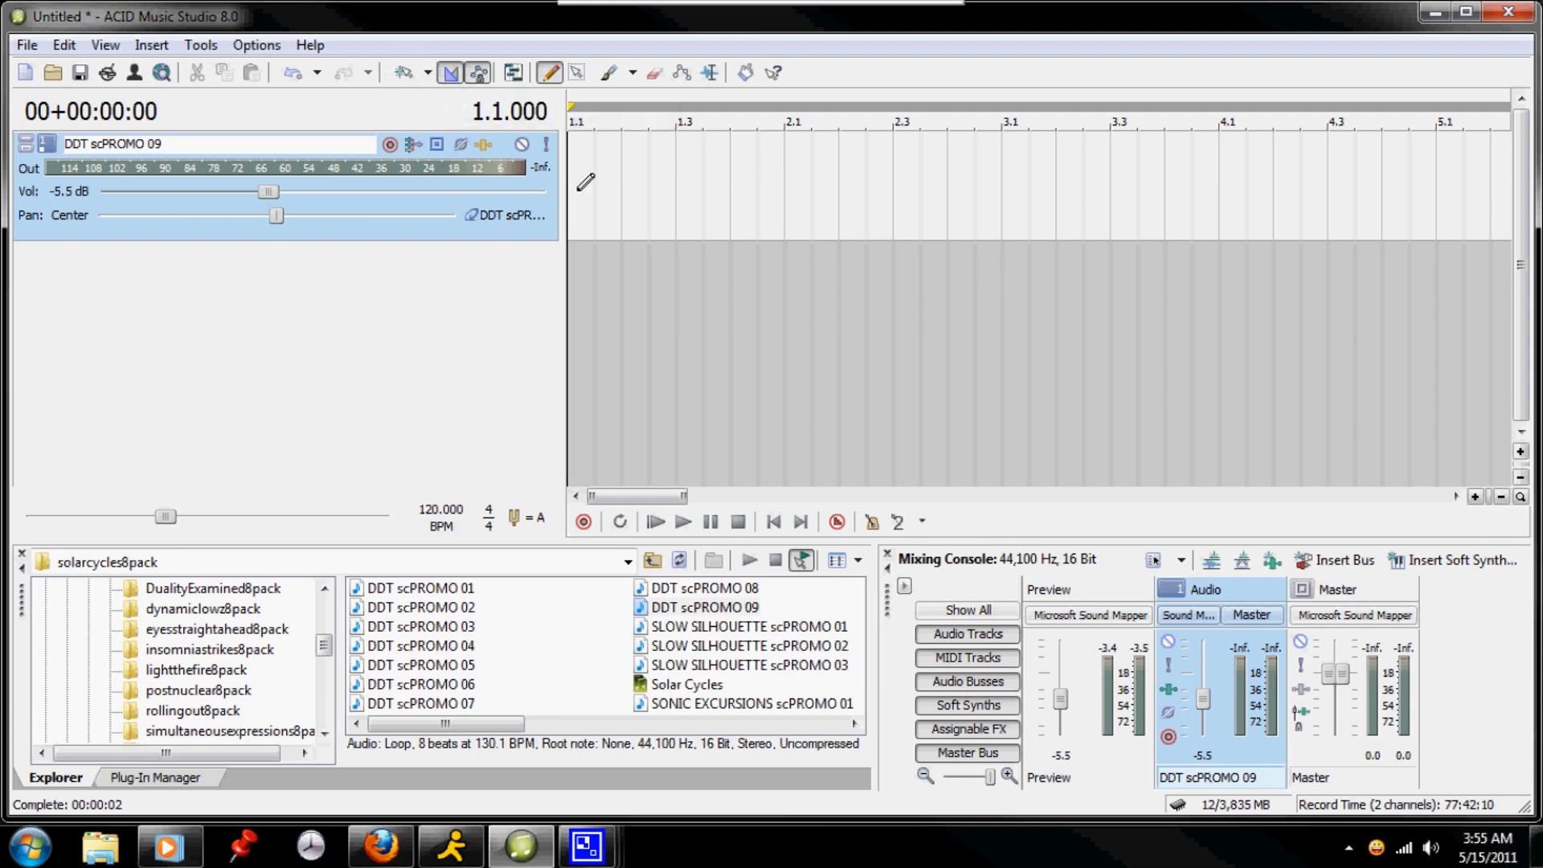
mouse_move(550, 72)
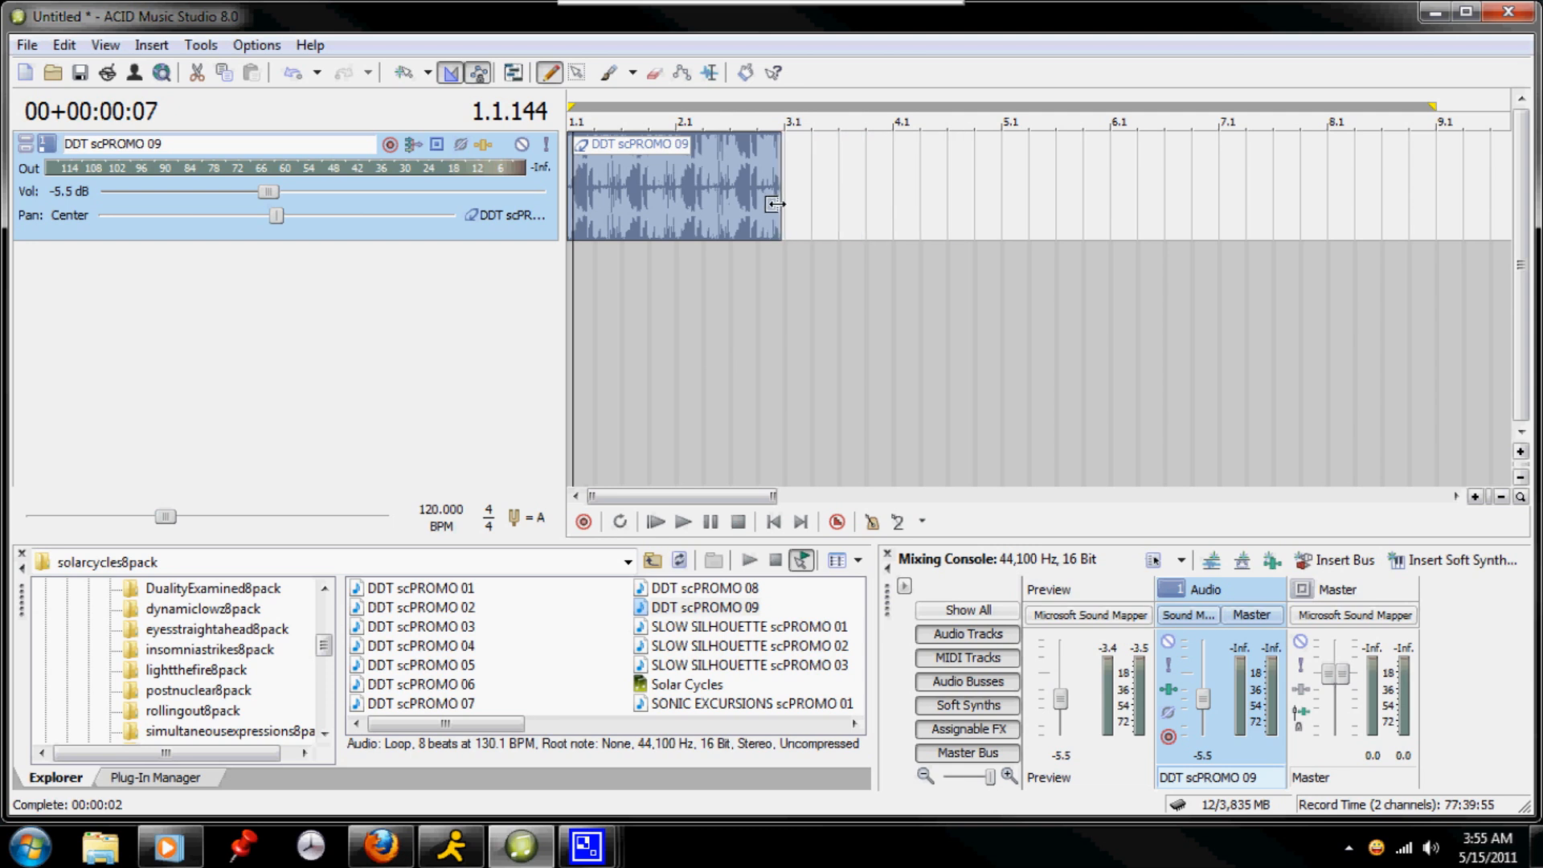
left_click_drag(776, 204, 895, 225)
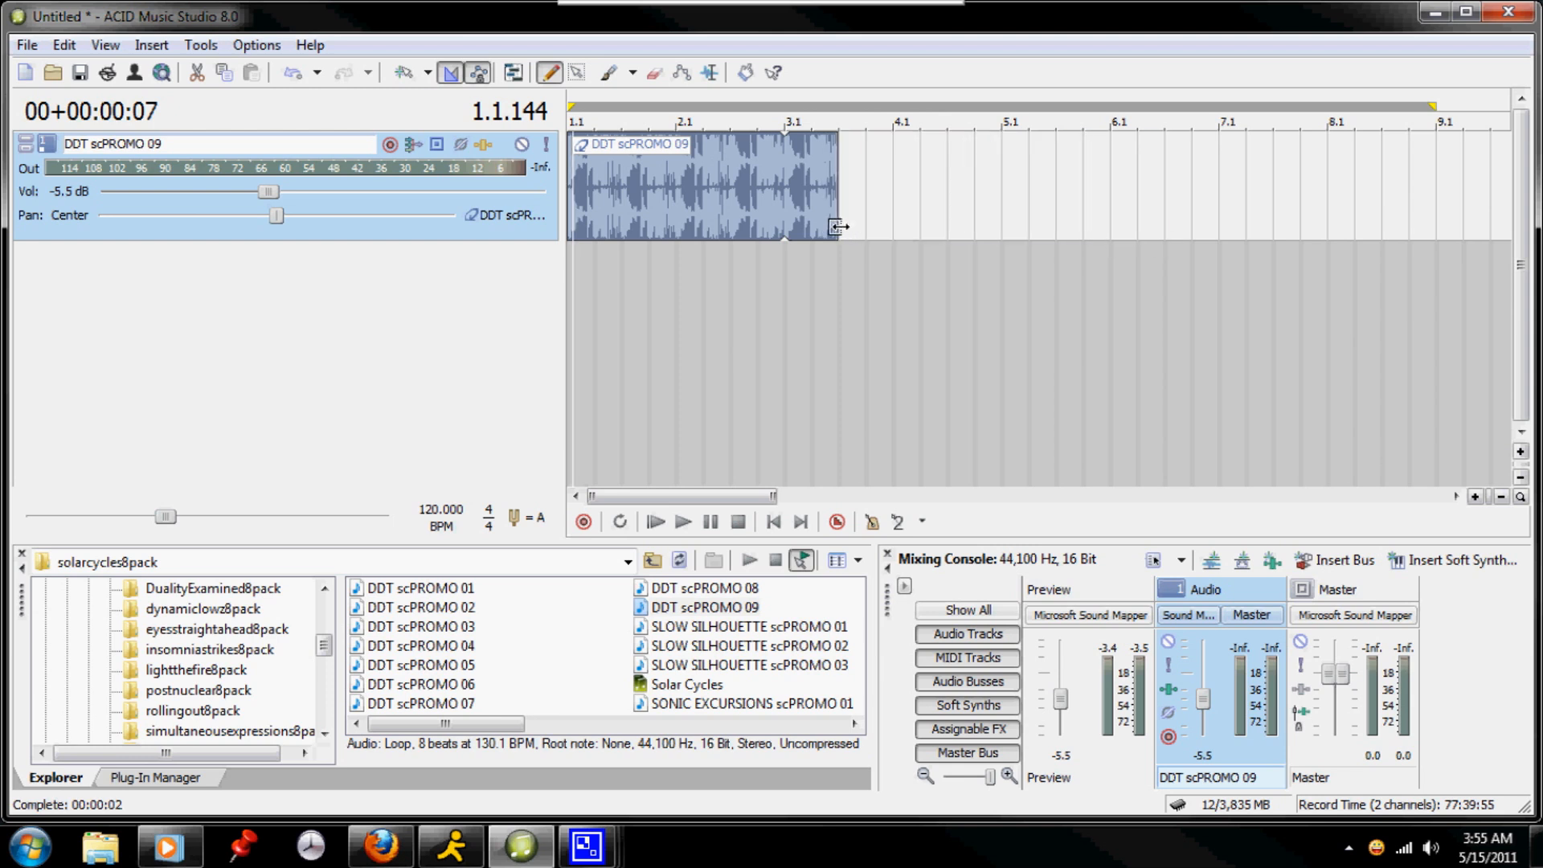
mouse_move(400, 72)
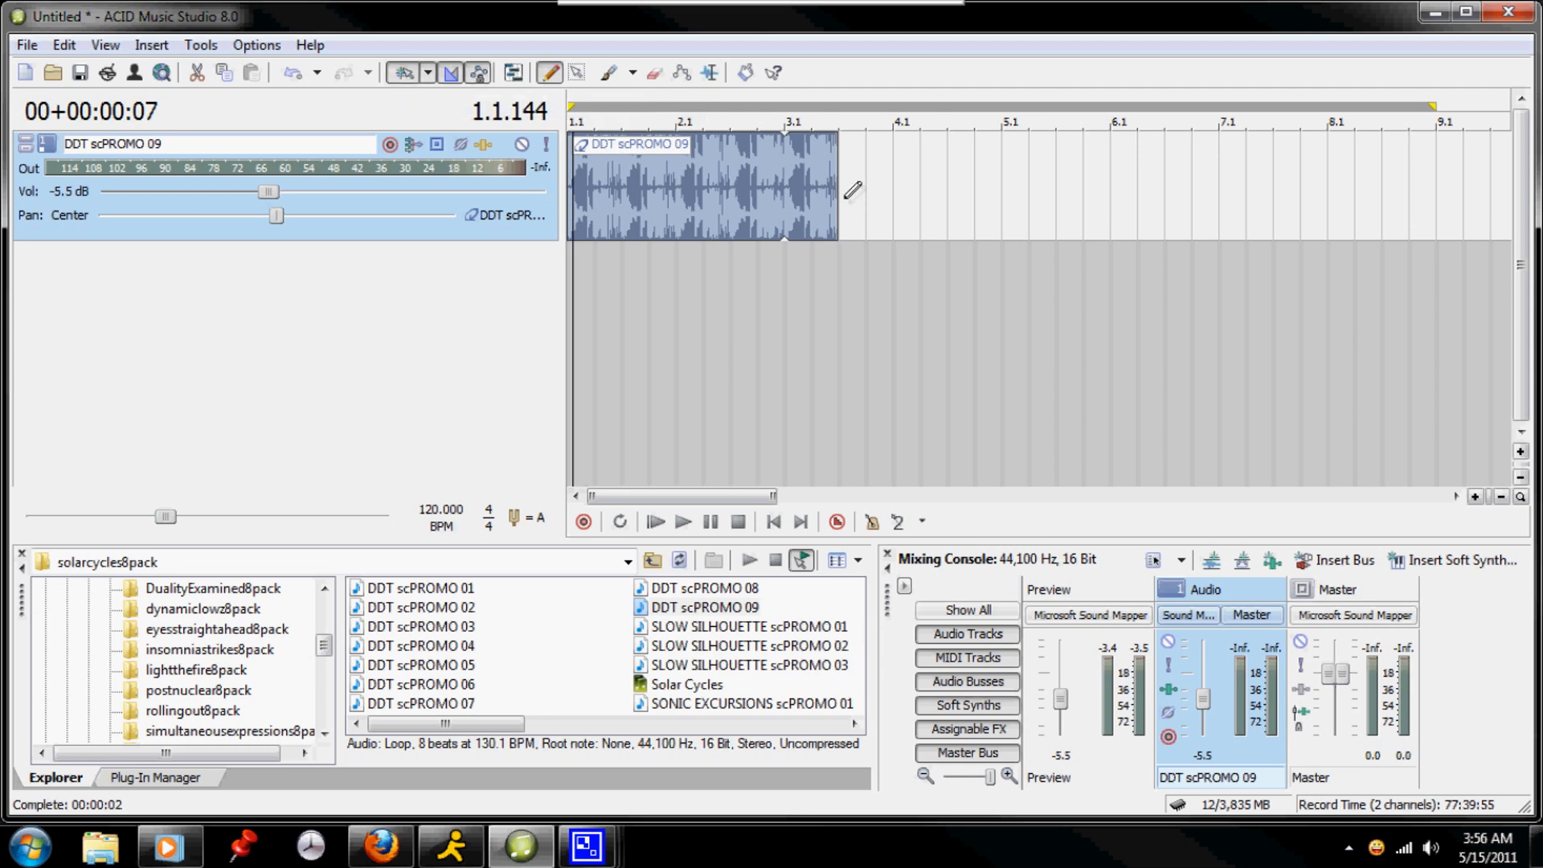
left_click_drag(835, 191, 918, 191)
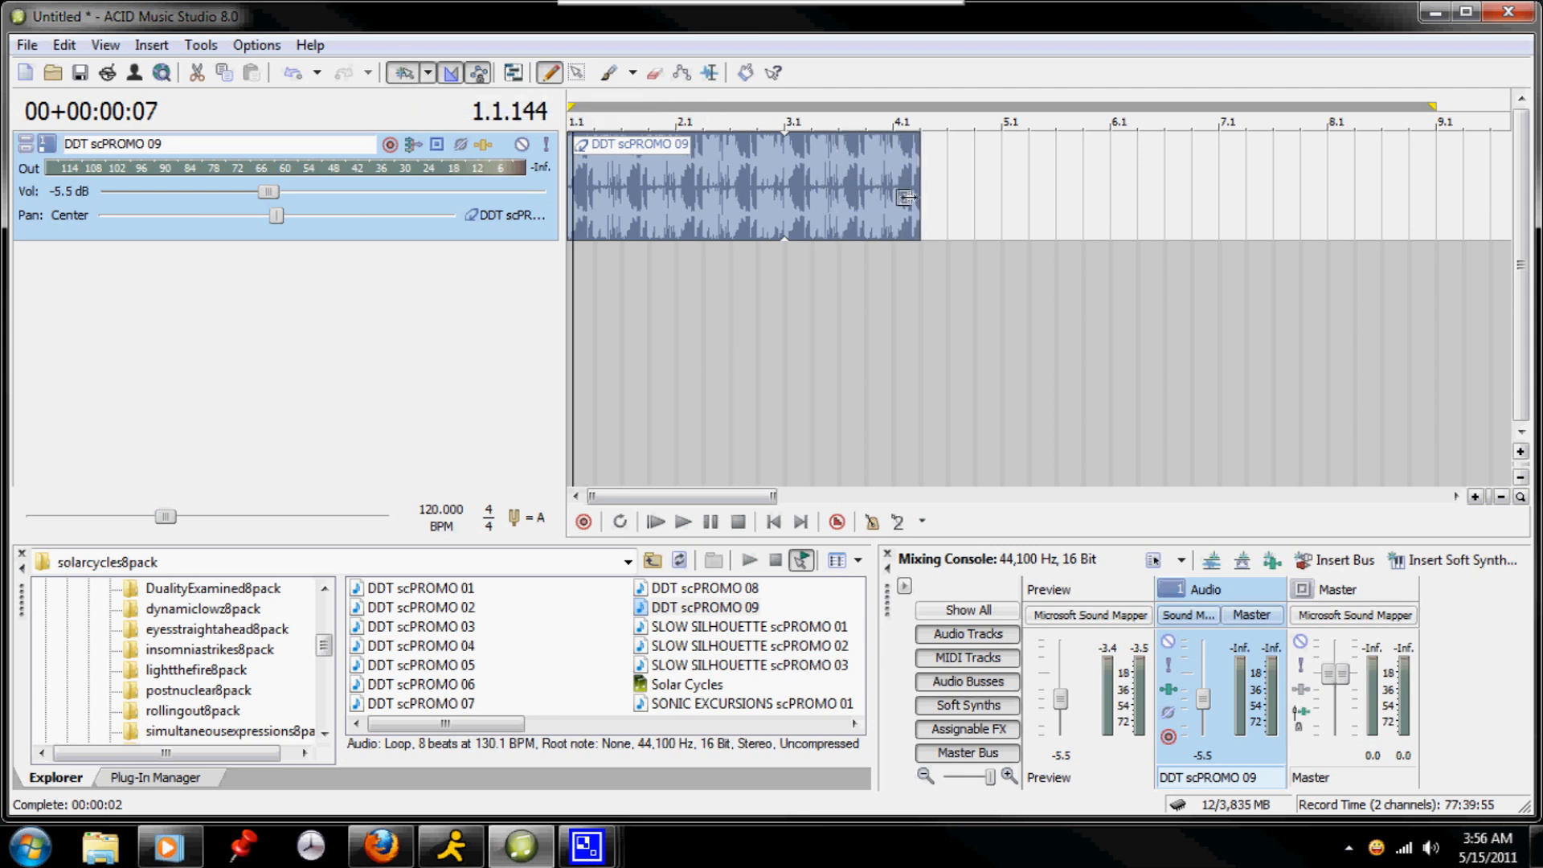
mouse_move(1270, 222)
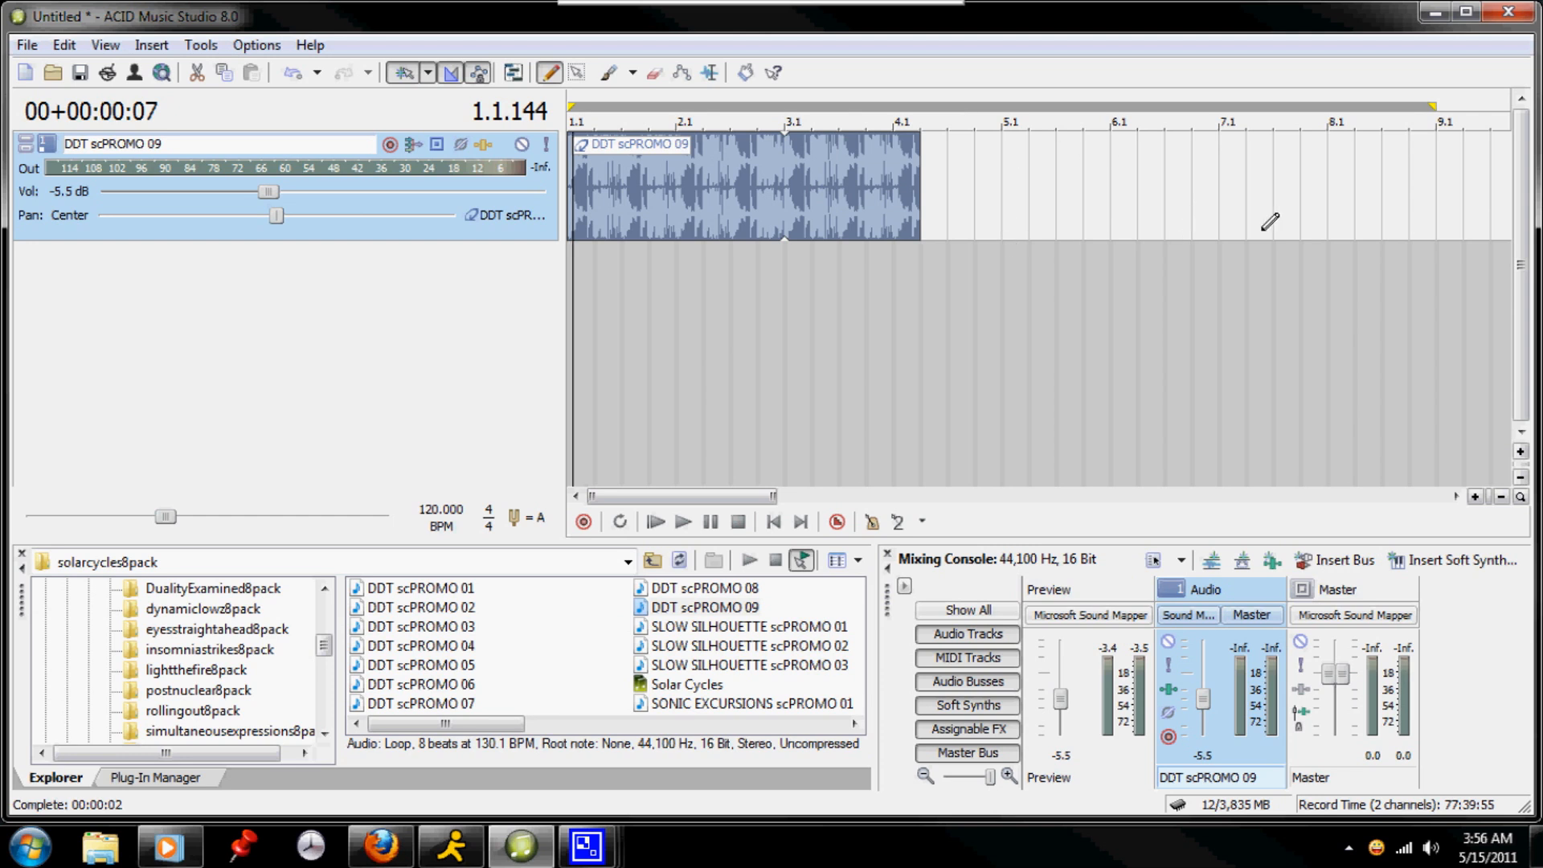
mouse_move(935, 180)
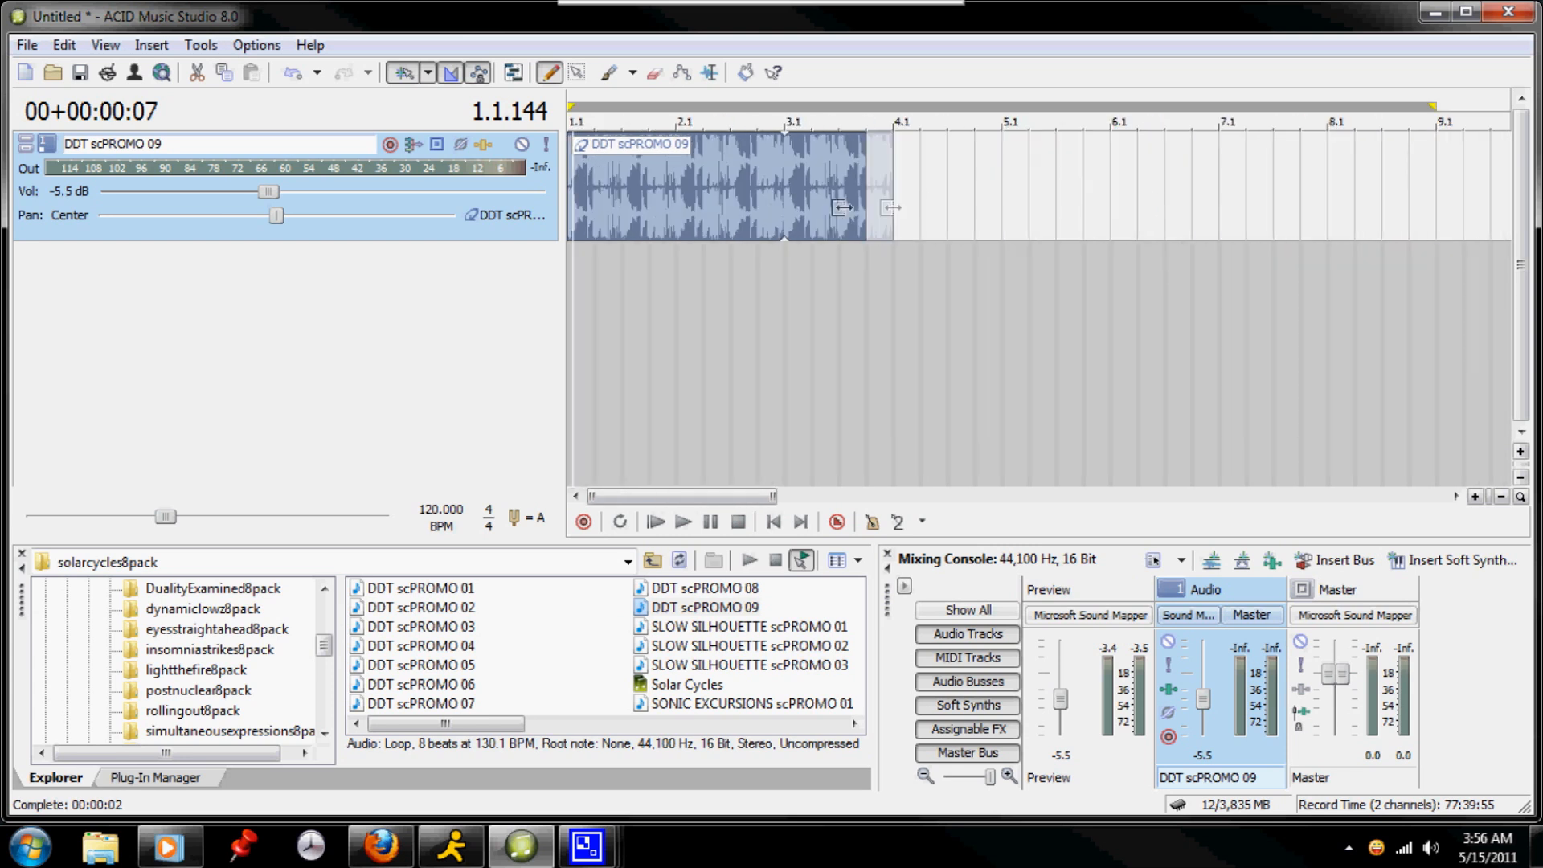
Step: Drag a second DDT scPROMO 09 event over the first so they overlap with an automatic crossfade
left_click_drag(888, 207, 787, 207)
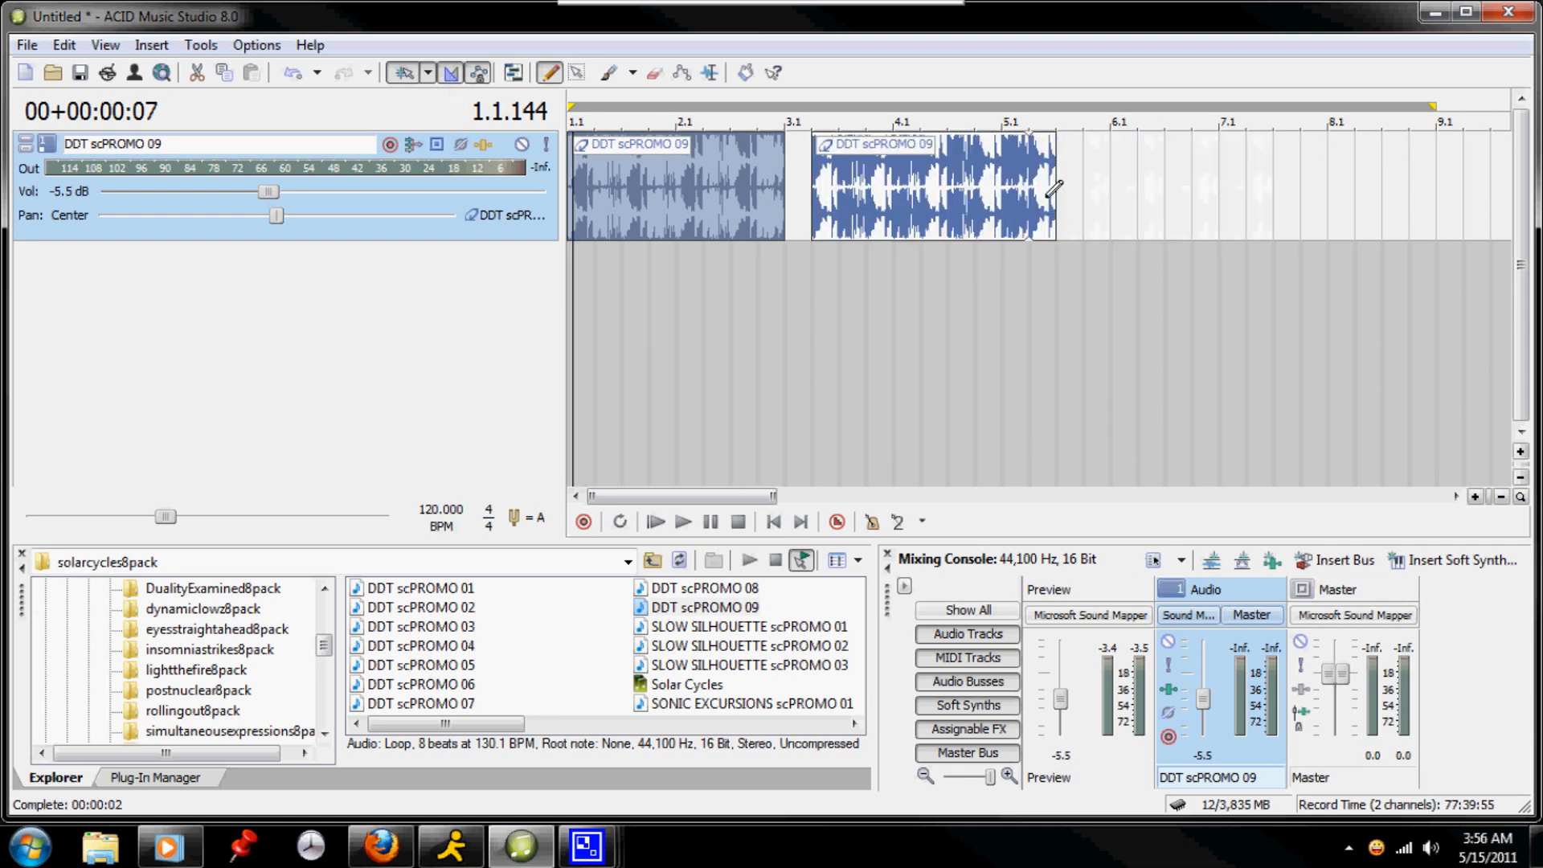
left_click(450, 72)
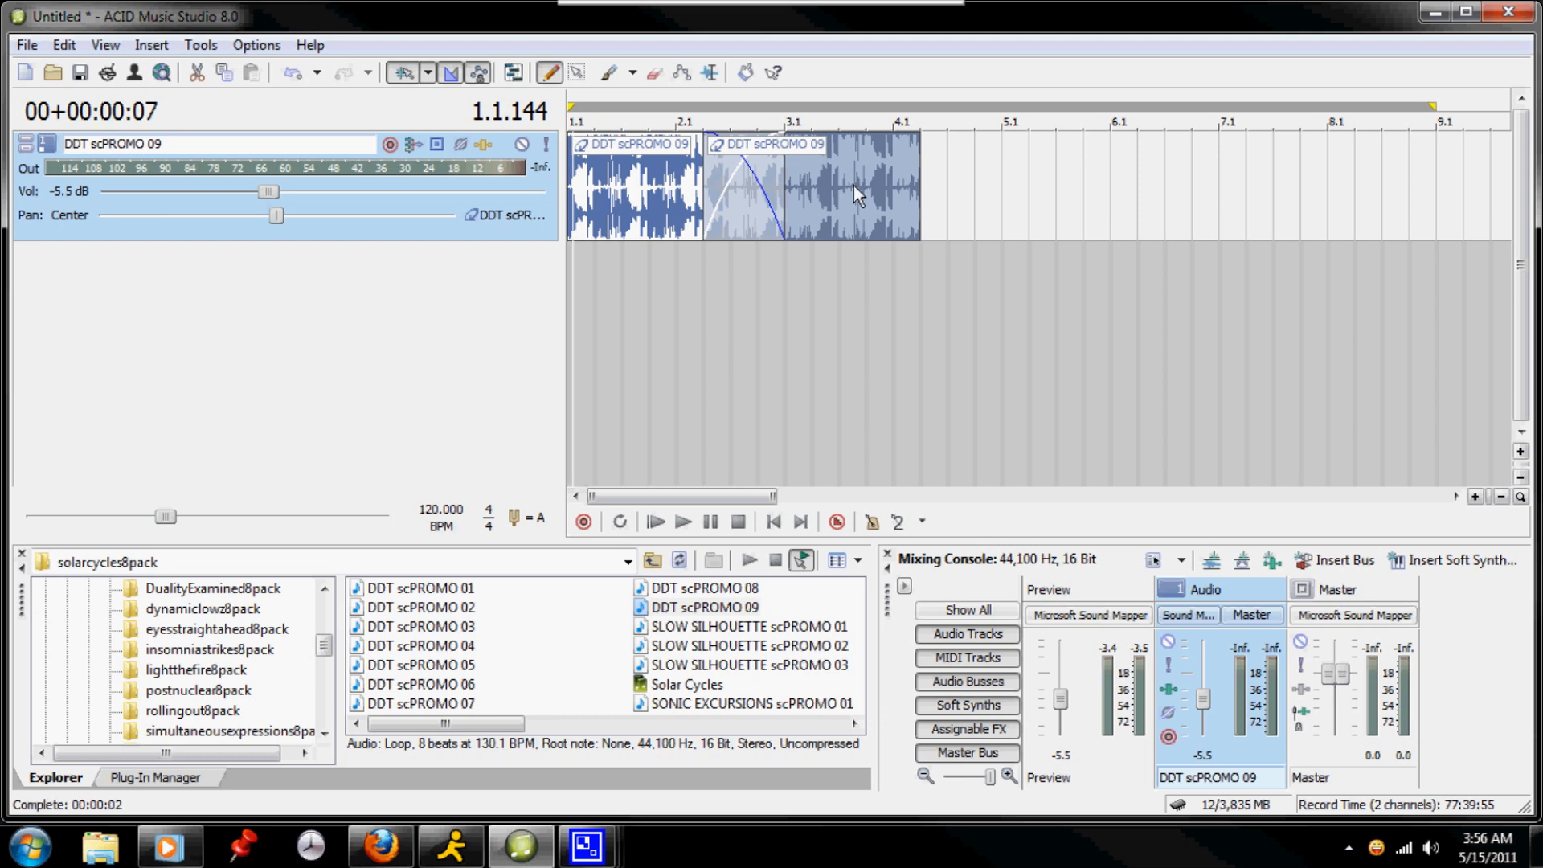
mouse_move(843, 205)
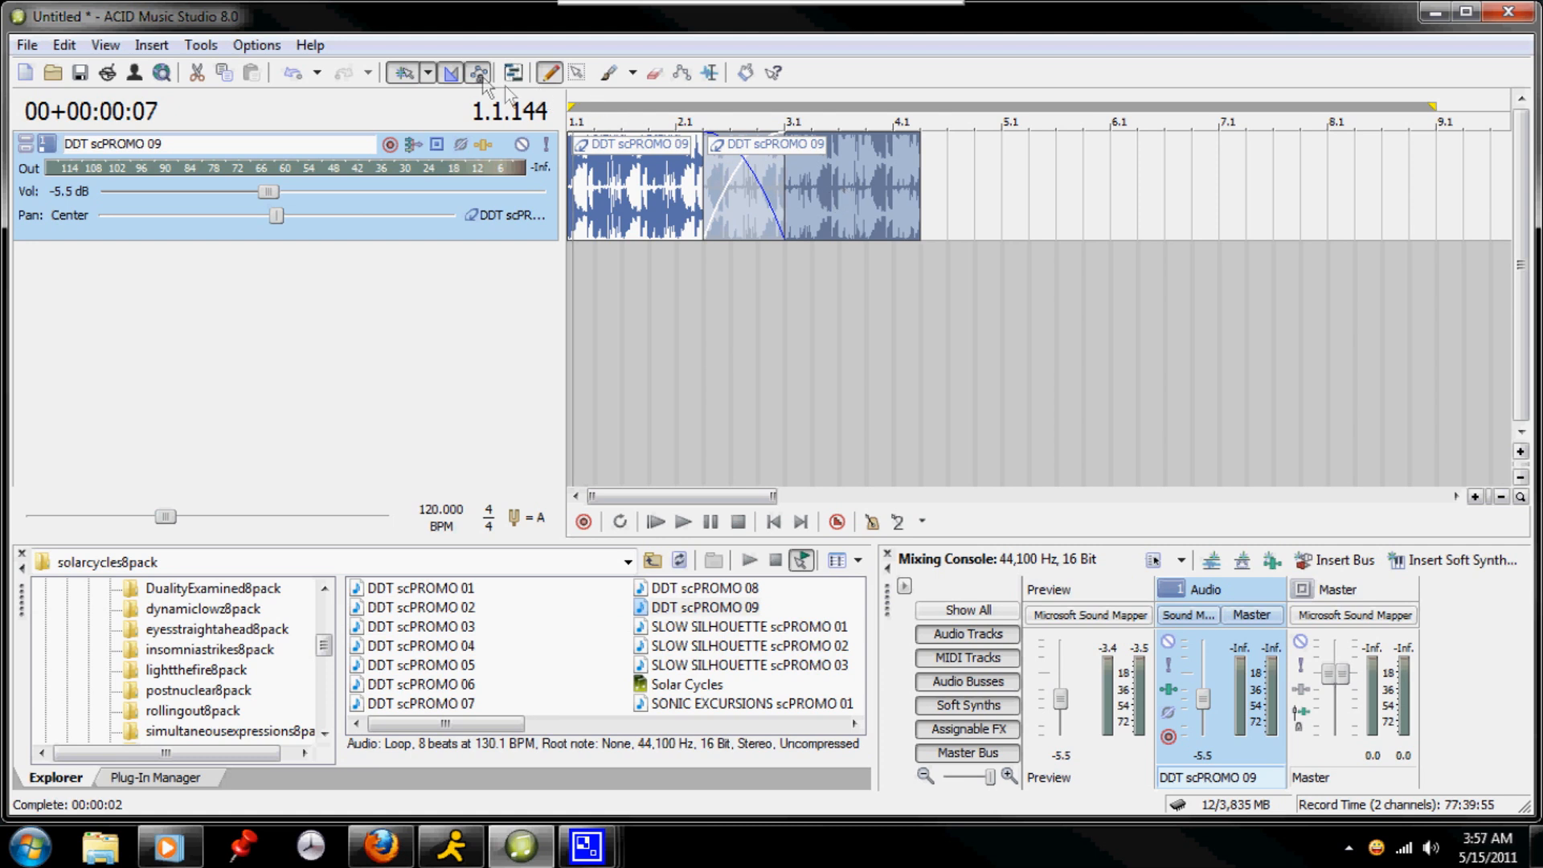
mouse_move(479, 73)
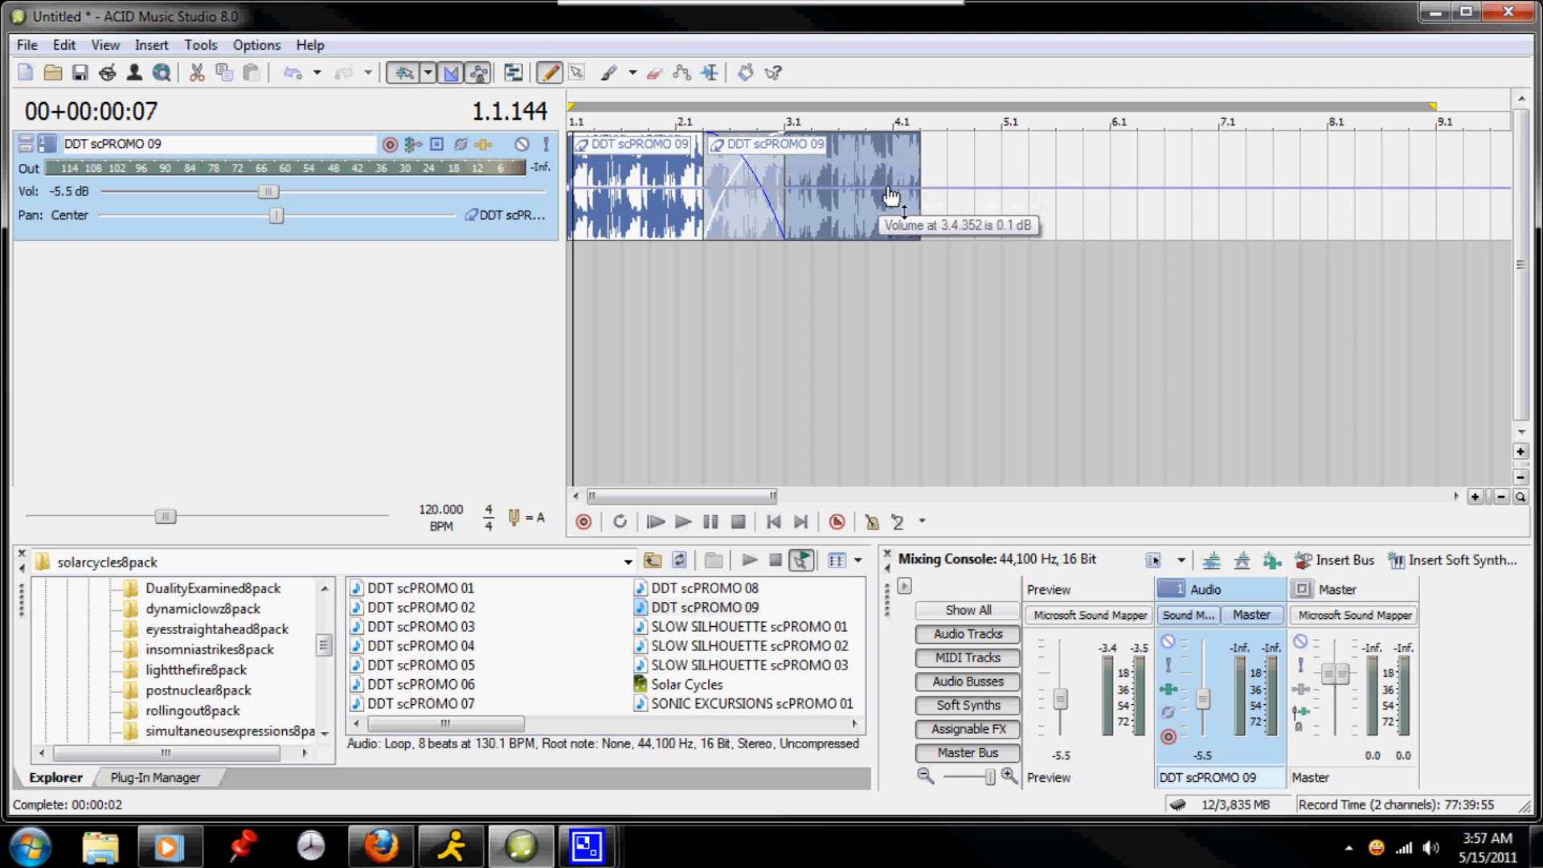
Step: Shape the volume envelope to 4.7 dB at bar 4.1 and -0.4 dB at 1.2.000, playing to check
left_click_drag(889, 191, 889, 196)
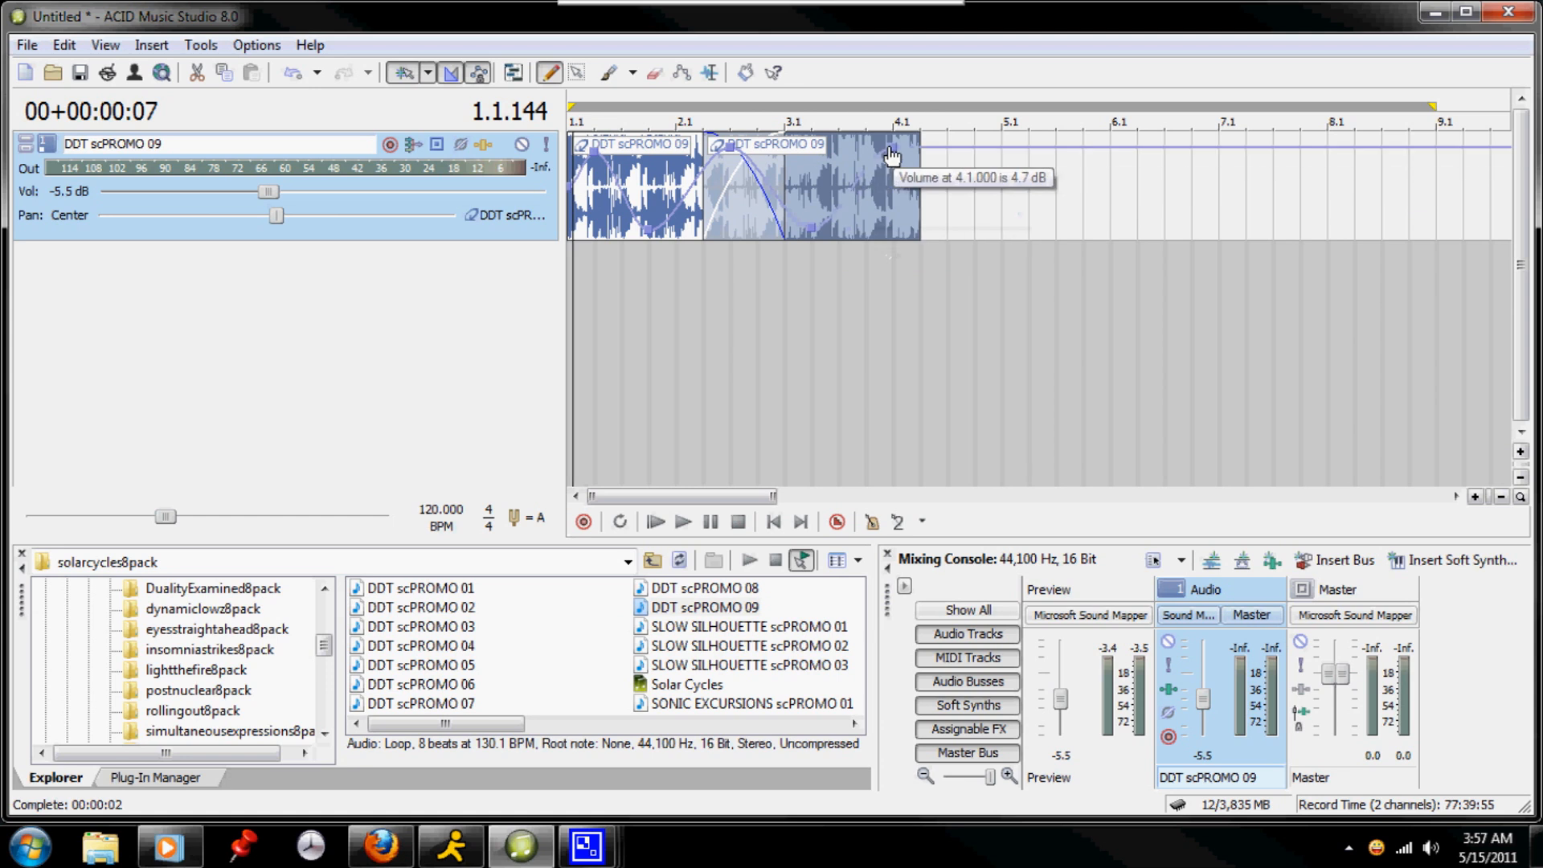
left_click(656, 522)
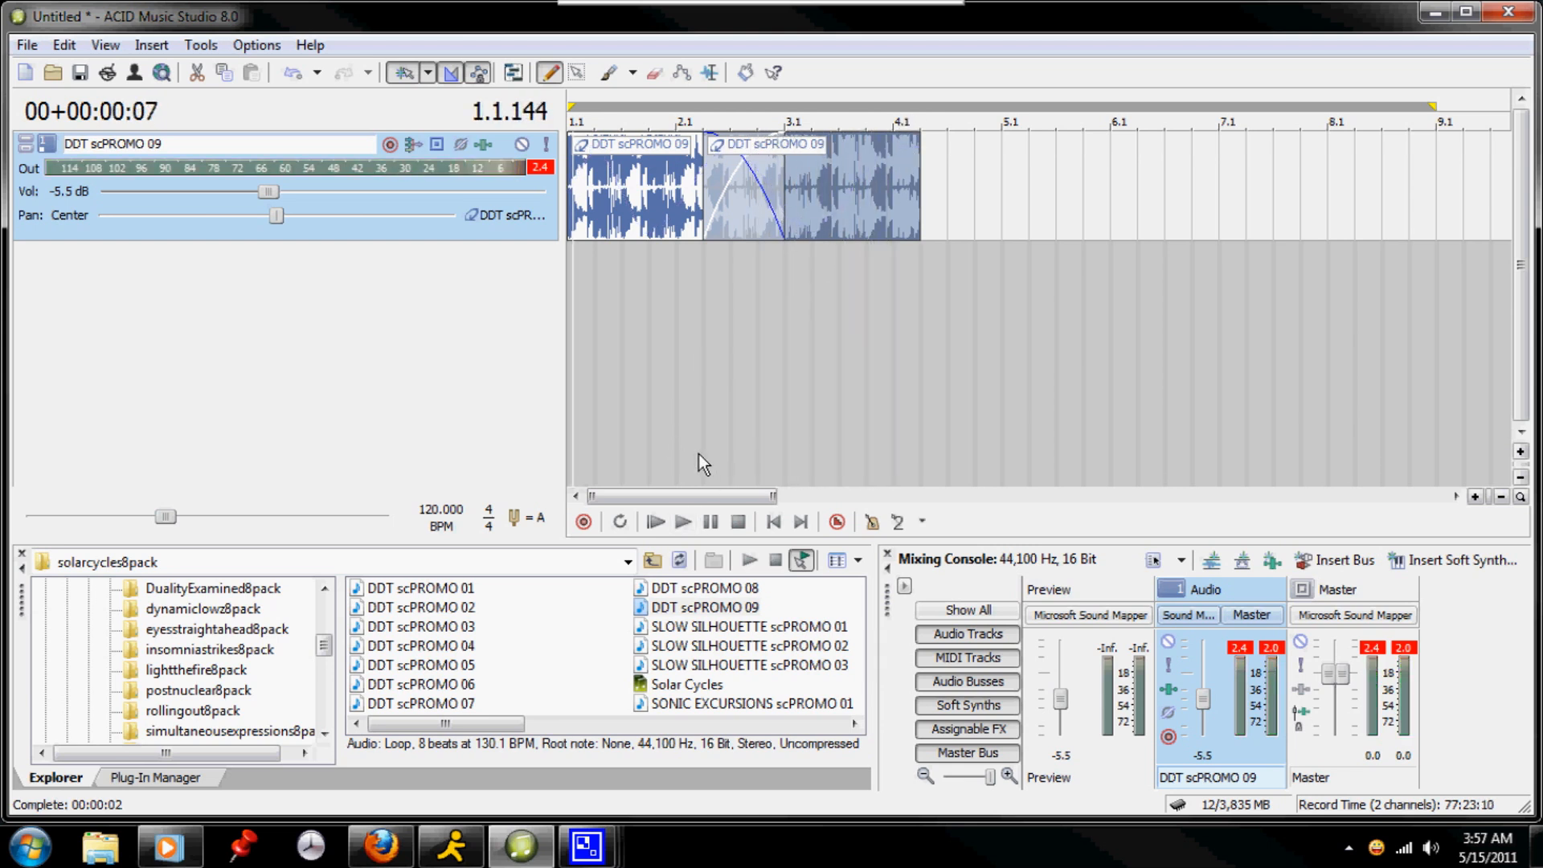
left_click(683, 523)
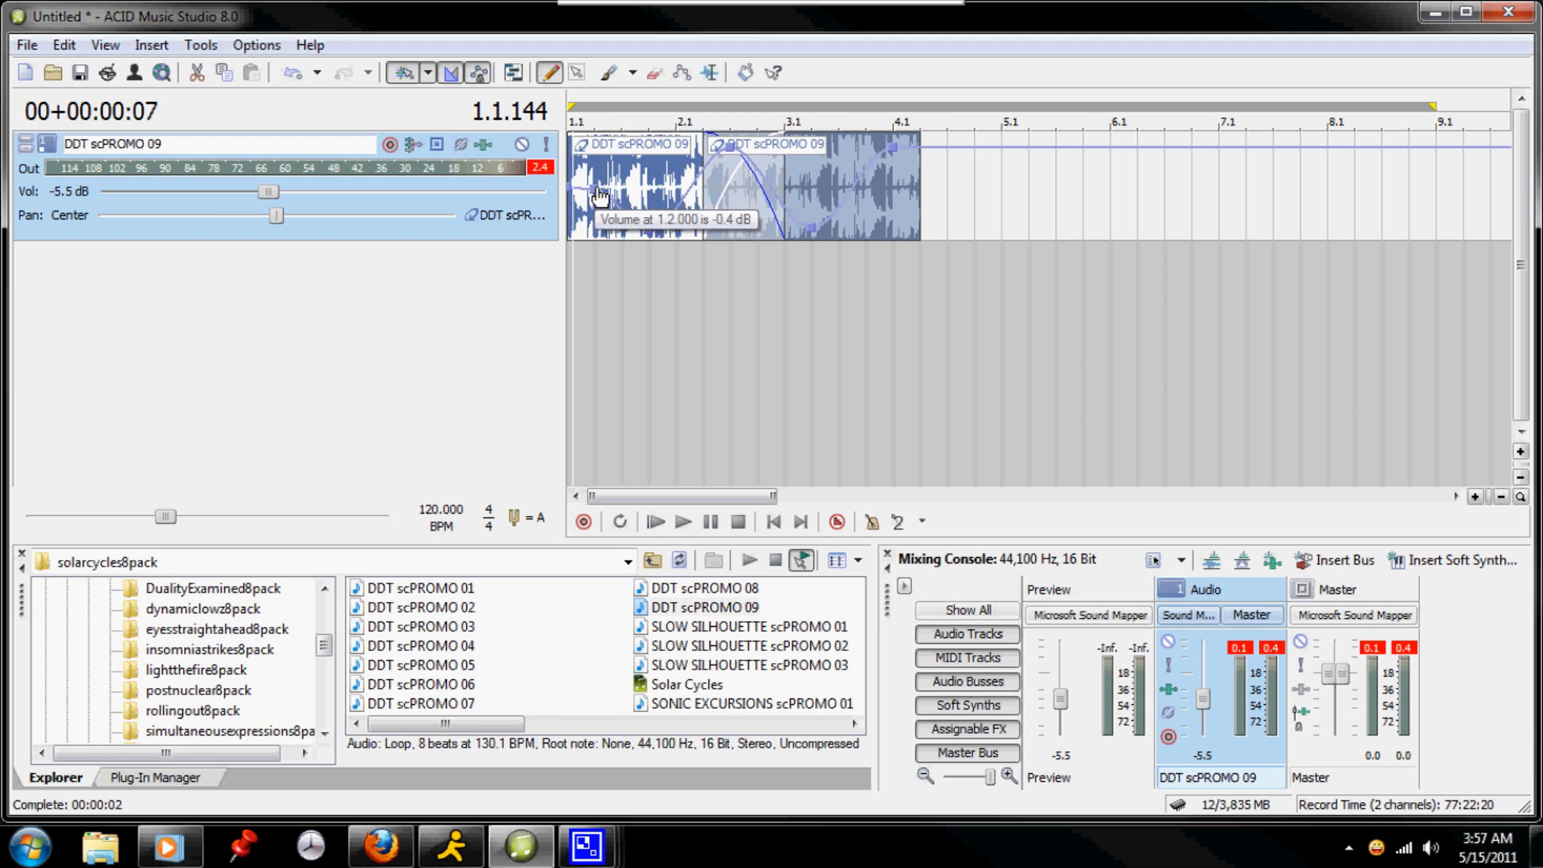
left_click_drag(597, 193, 654, 199)
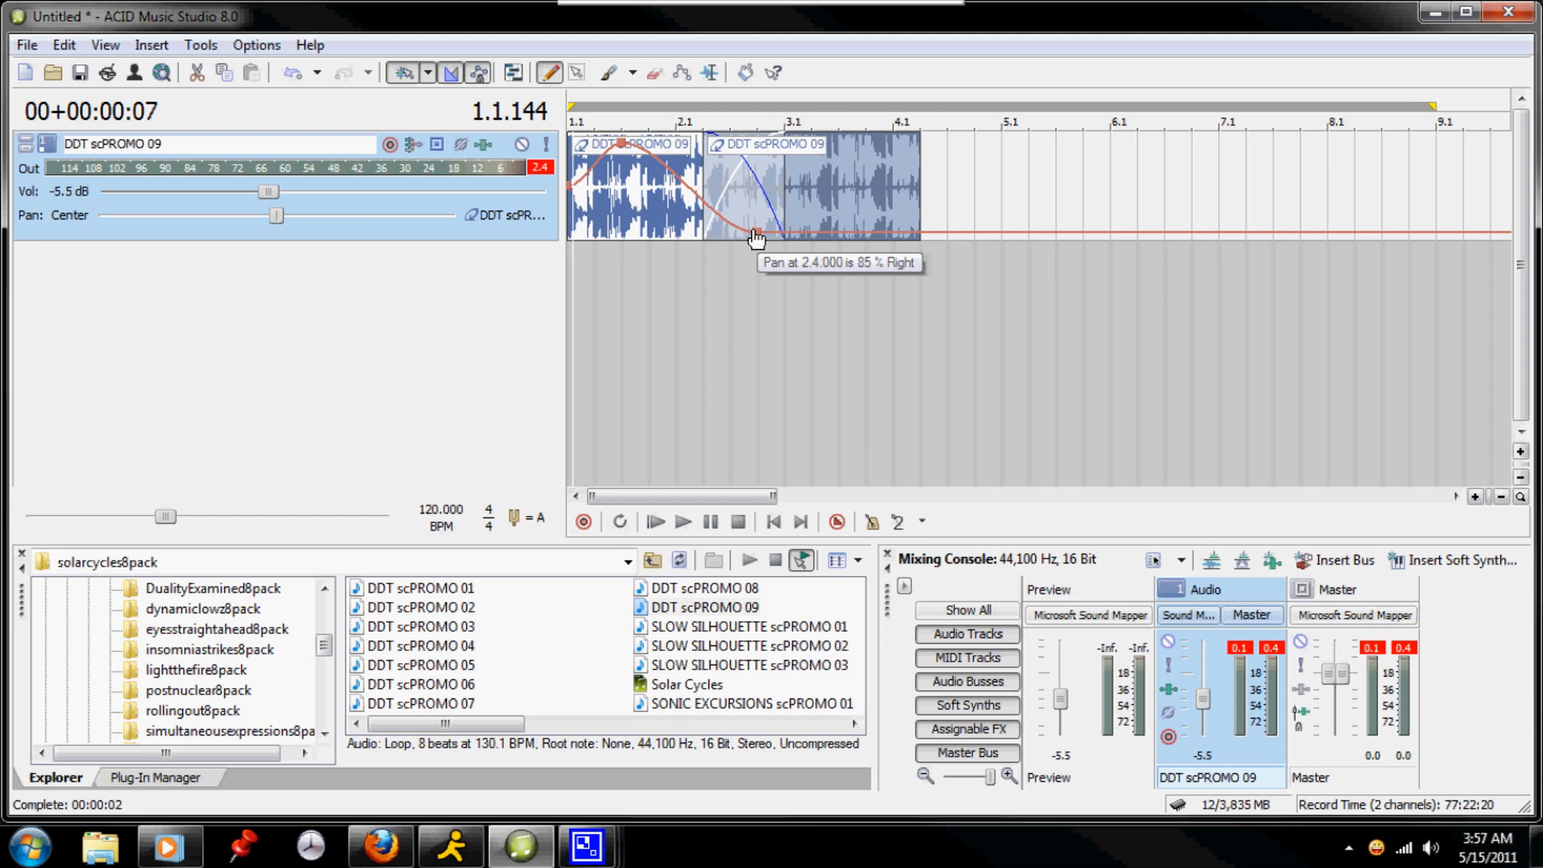
Step: Play the drums back to hear the pan envelope swing 85% right at 2.4.000, then stop
left_click(683, 523)
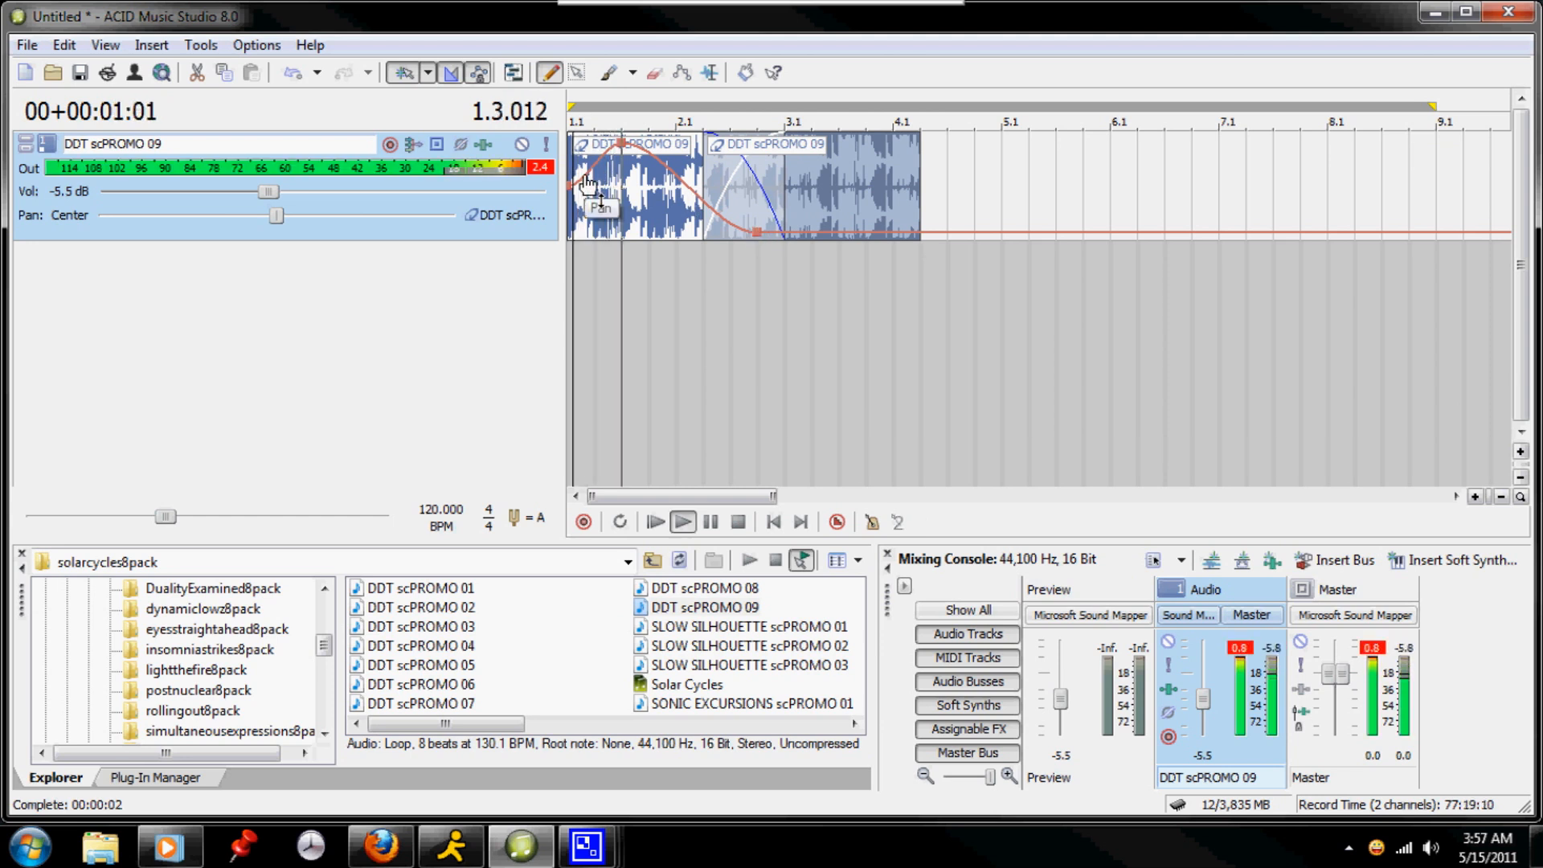
left_click(683, 520)
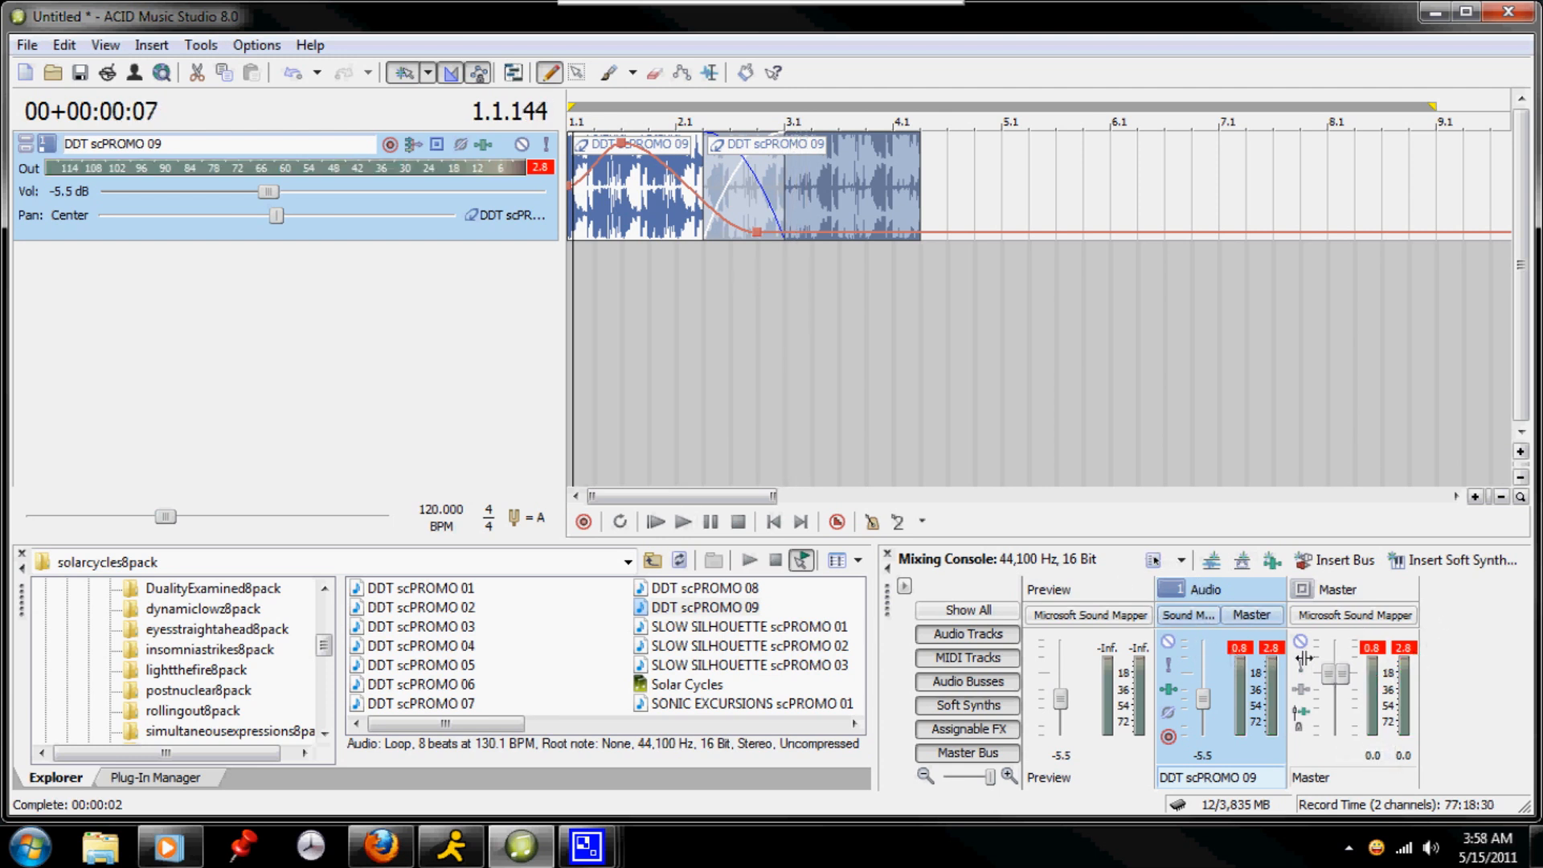
mouse_move(1075, 527)
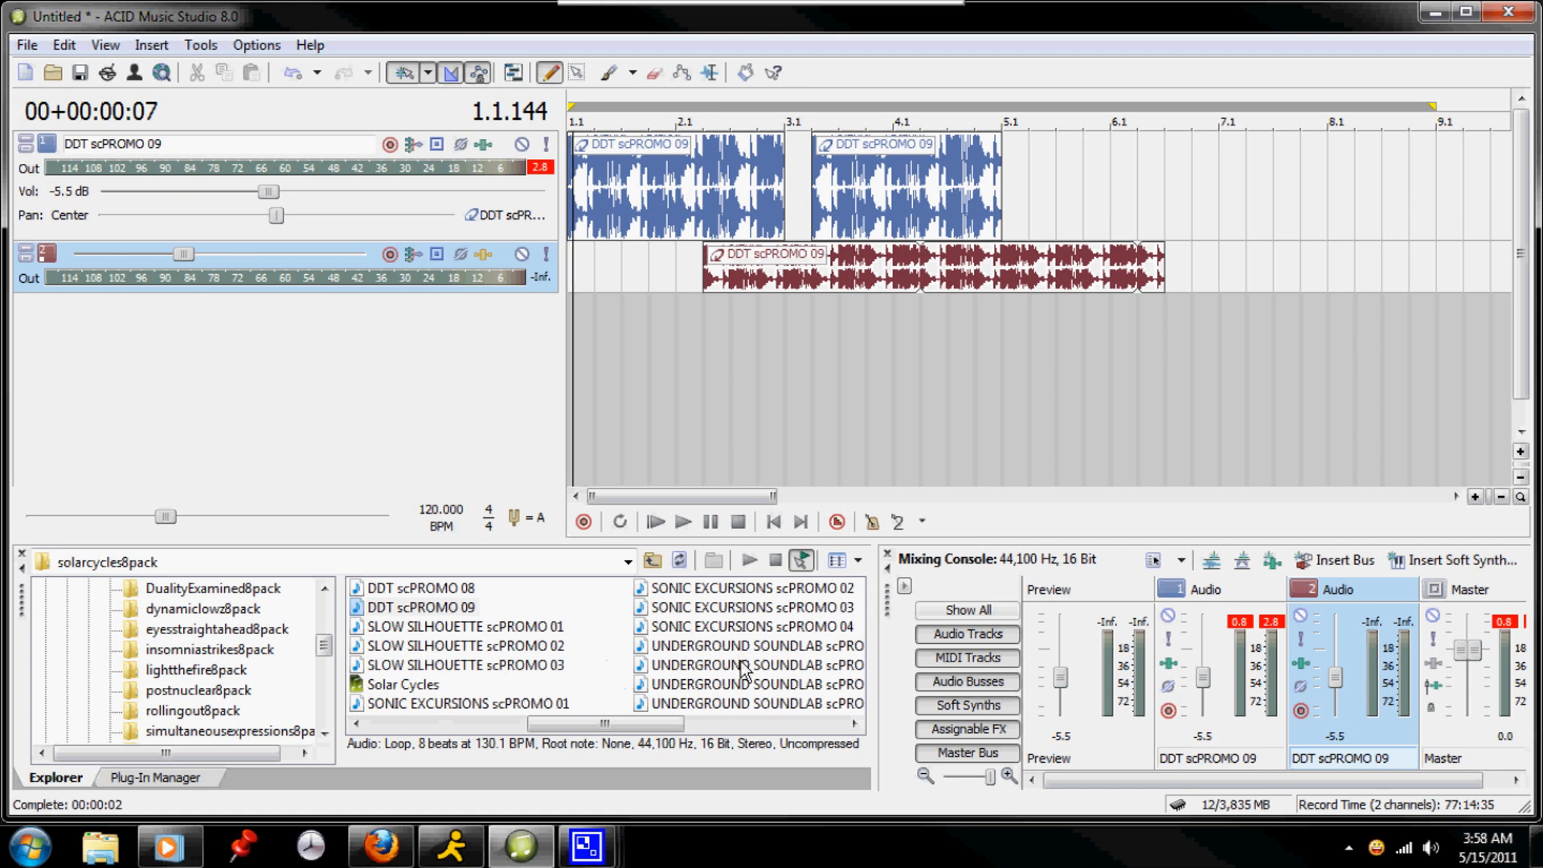
Step: Add UNDERGROUND SOUNDLAB scPROMO 03 as a third track spanning roughly bars 1.4 to 6.3
double_click(485, 685)
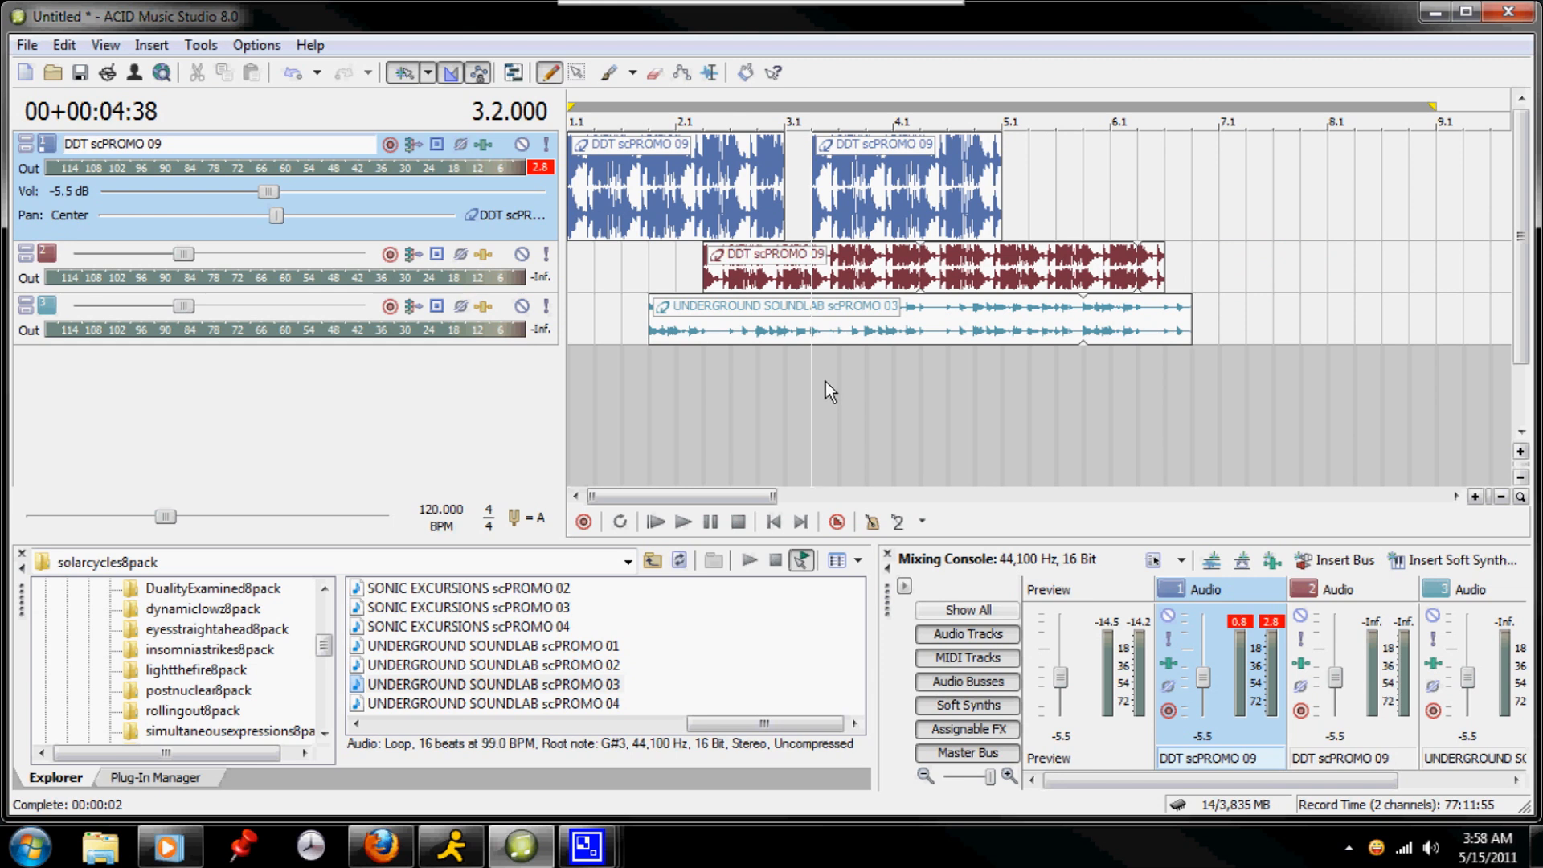
mouse_move(674, 616)
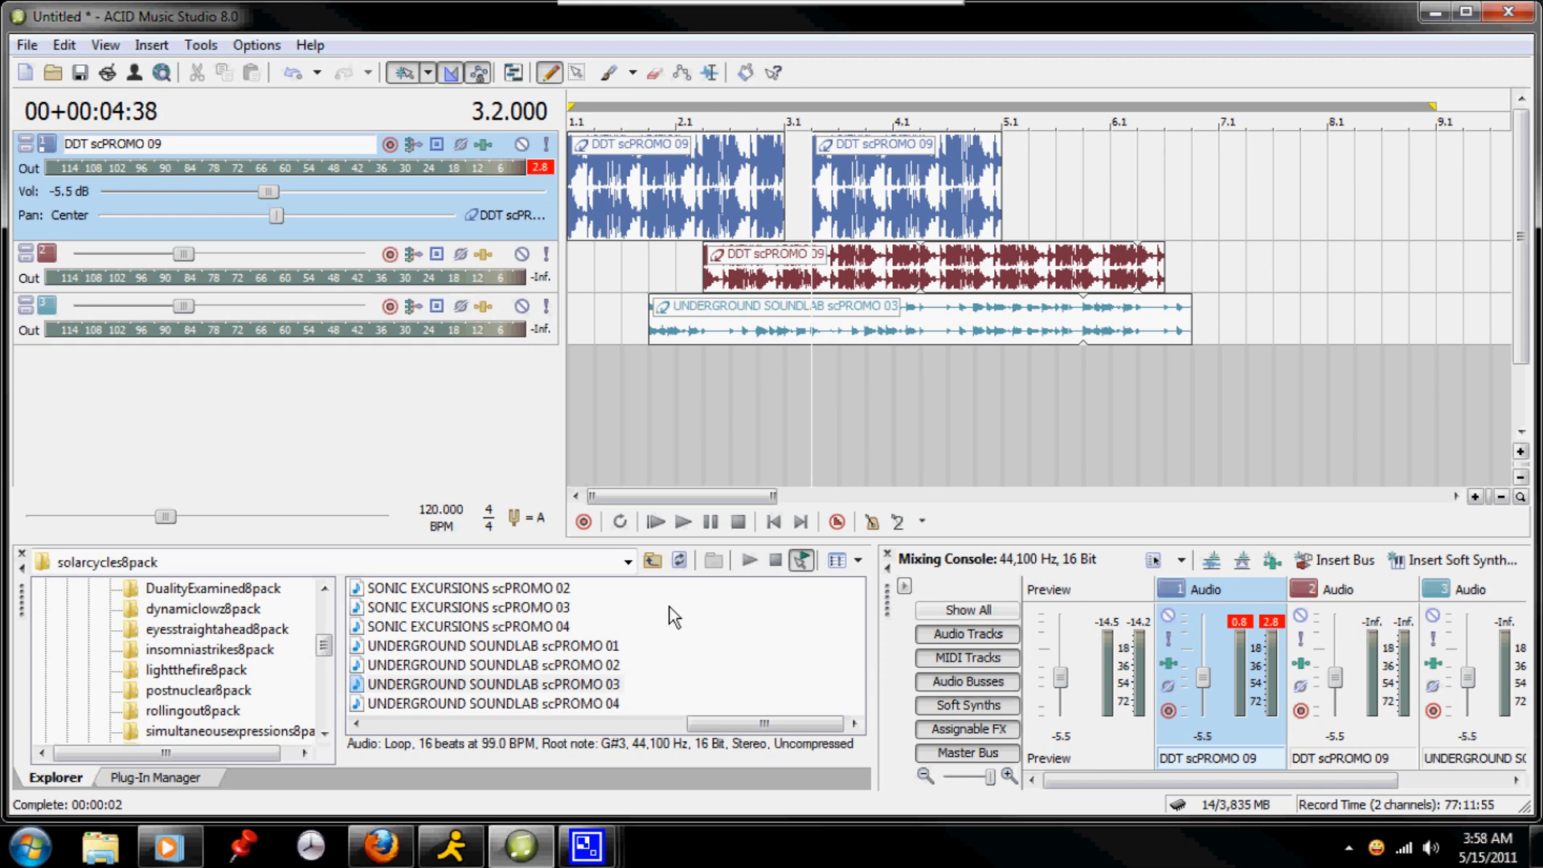